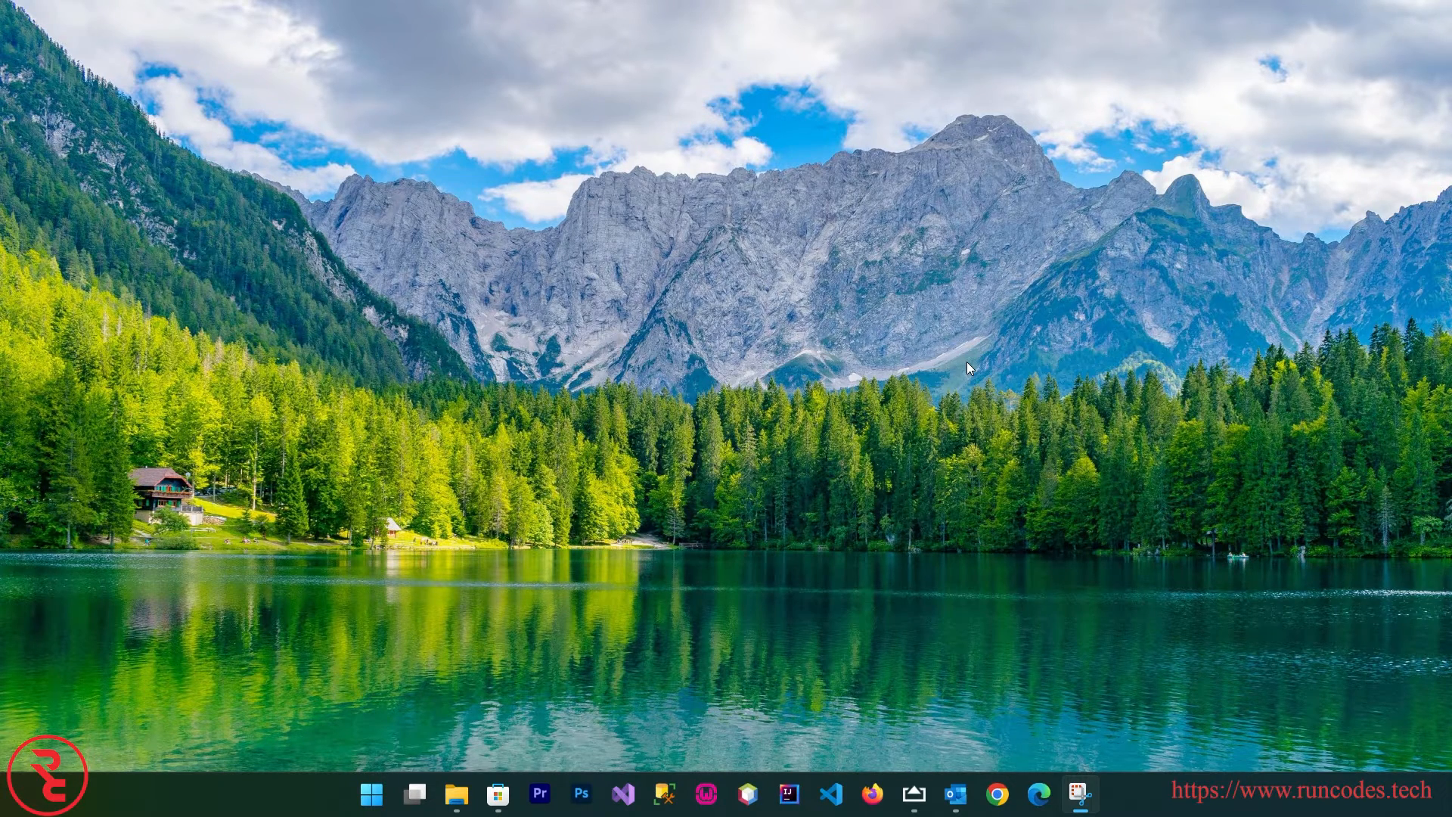
mouse_move(868, 465)
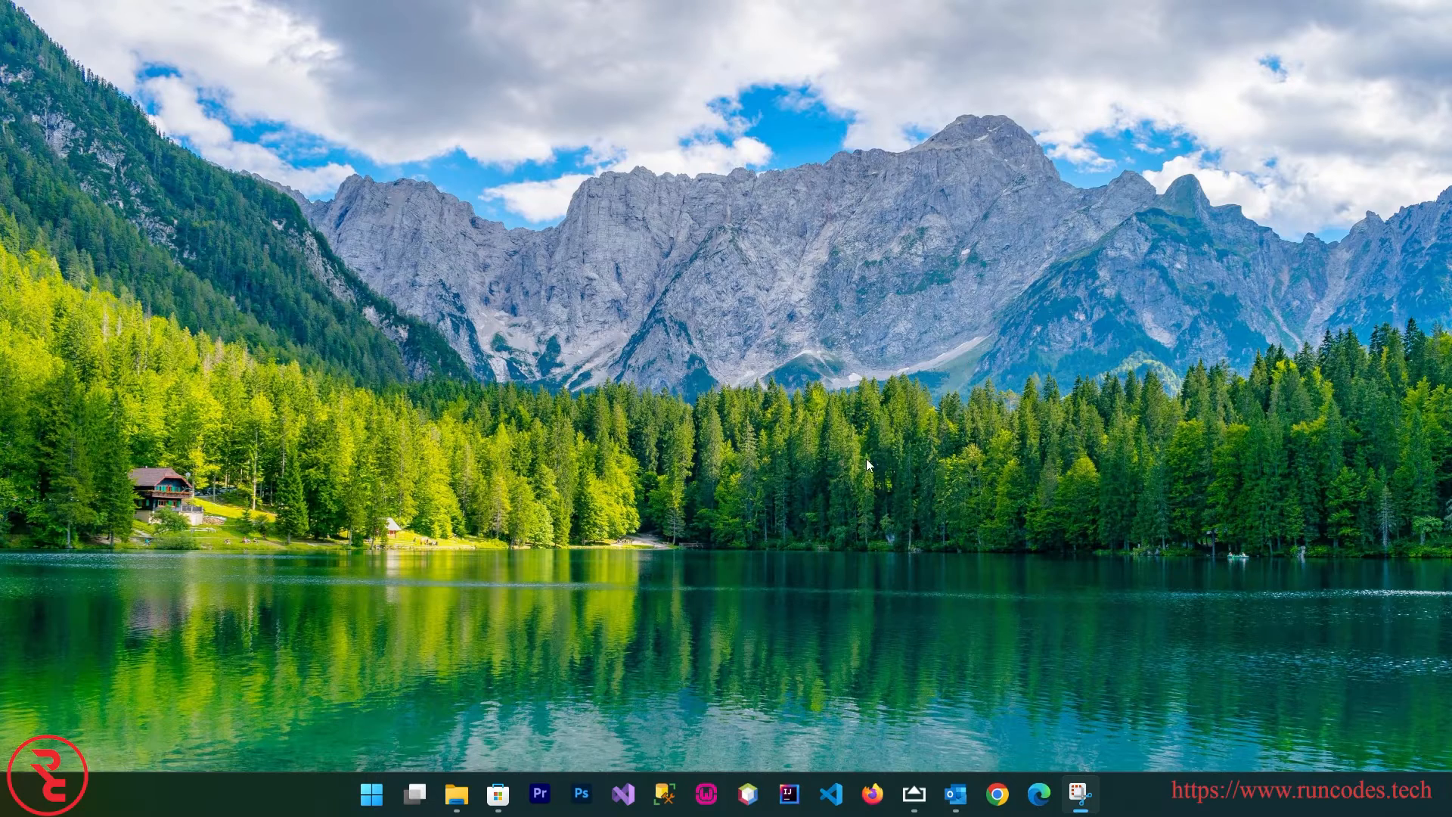
Launch Edge and go to clicksend.com from the address bar.
left_click(1037, 794)
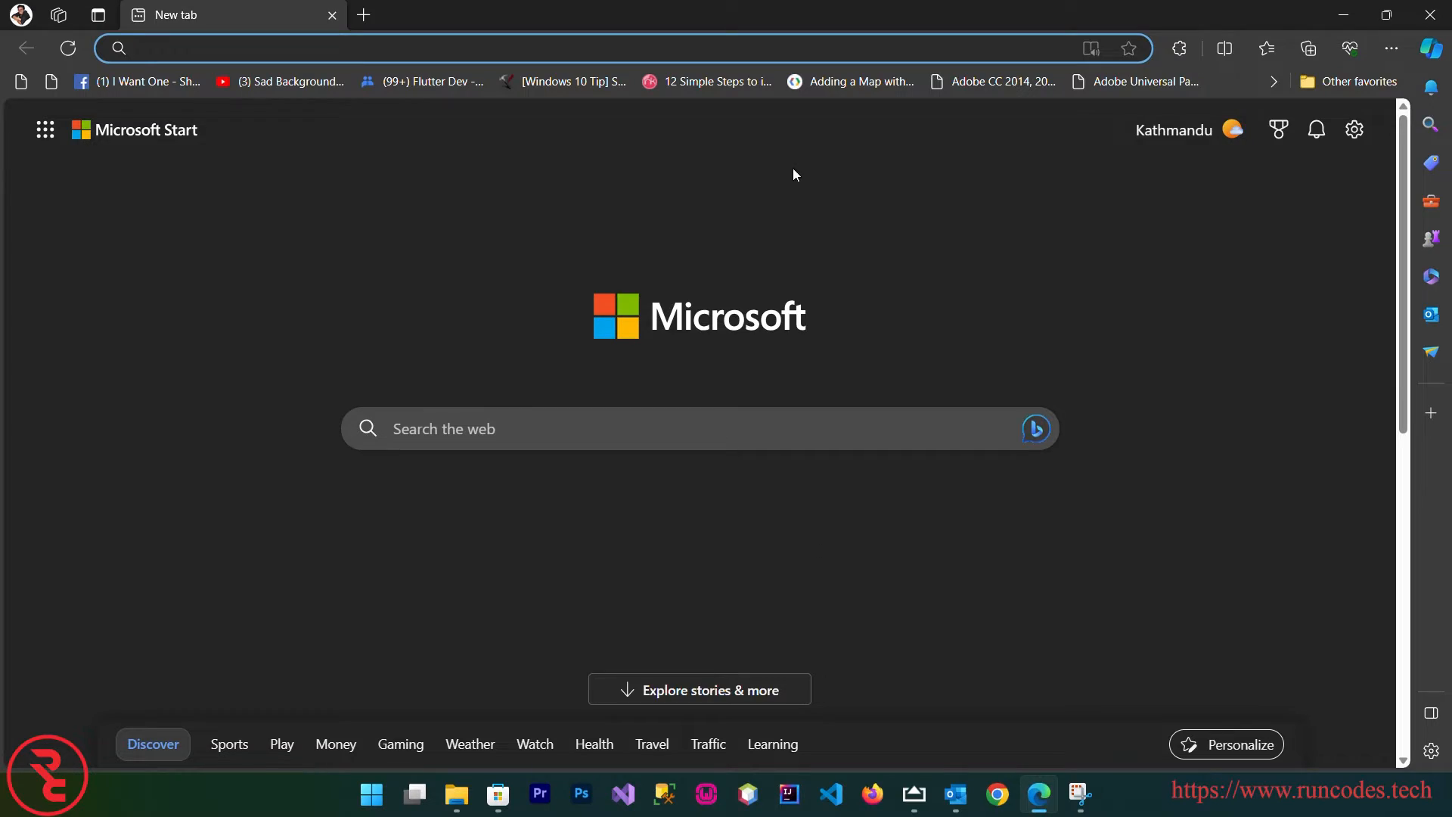
type("clicksend.com/en/")
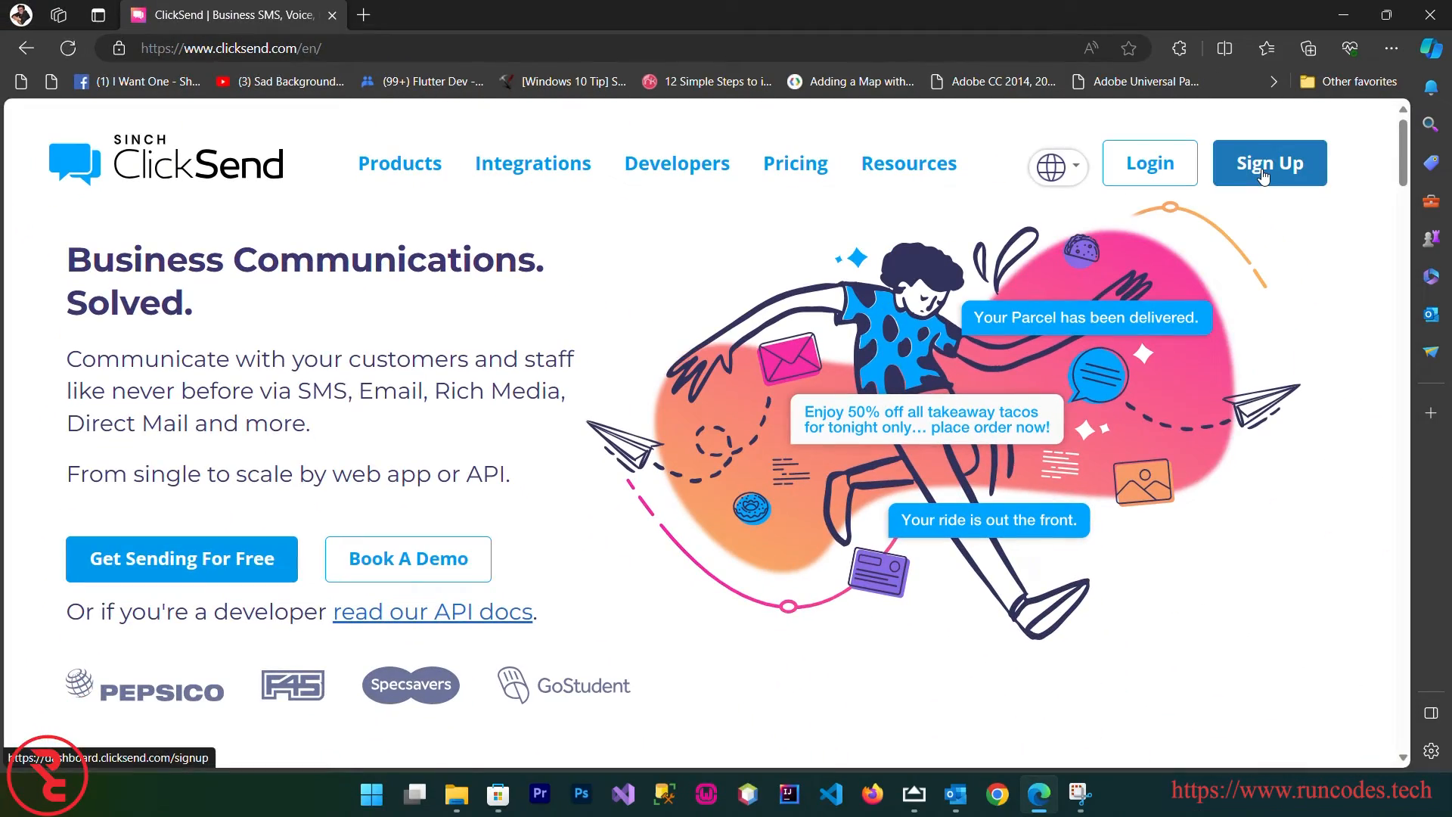
Start sign-up and fill in name, Outlook business email, company, phone, username and password.
left_click(1269, 163)
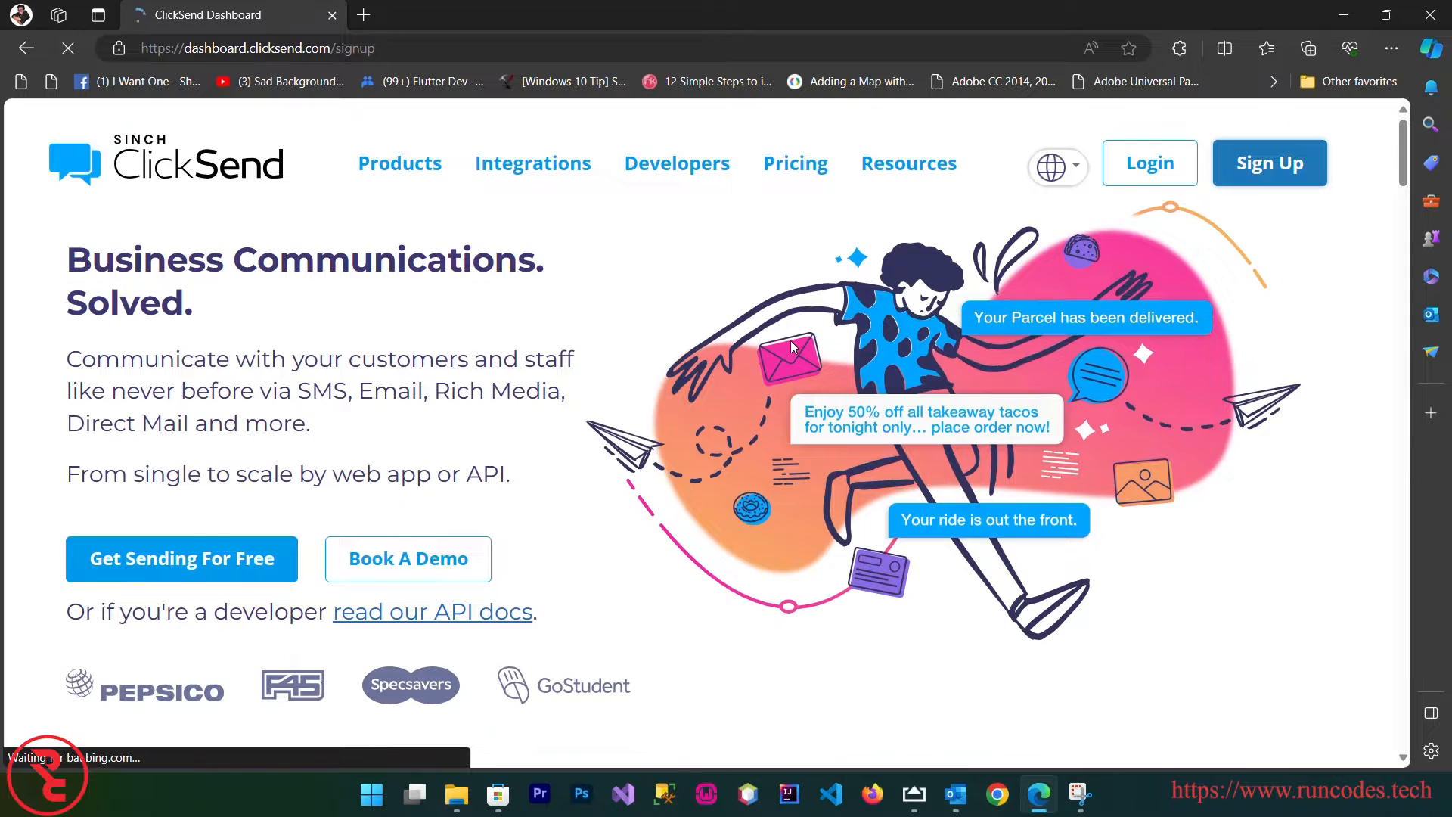
left_click(182, 558)
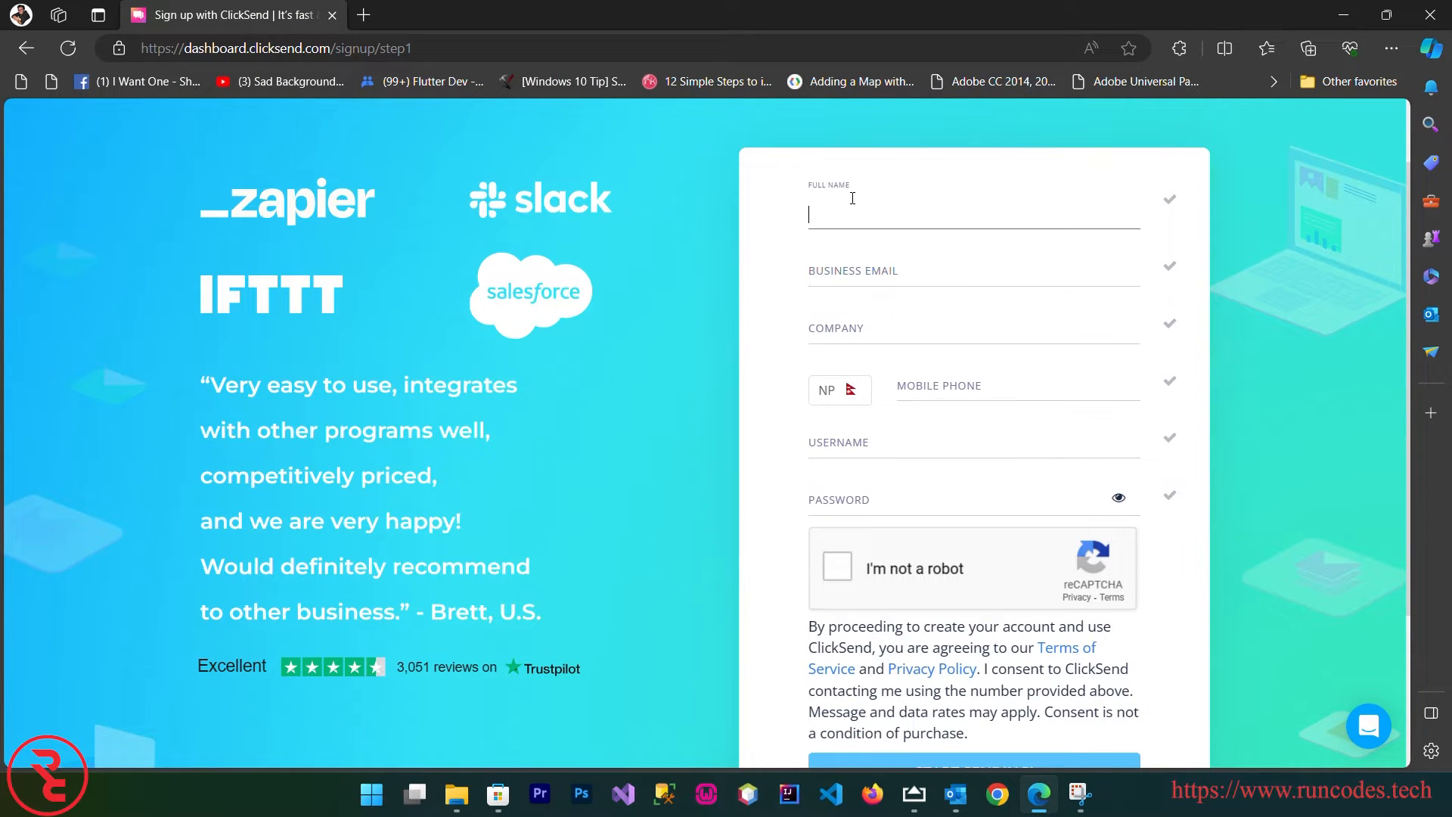
type("click send")
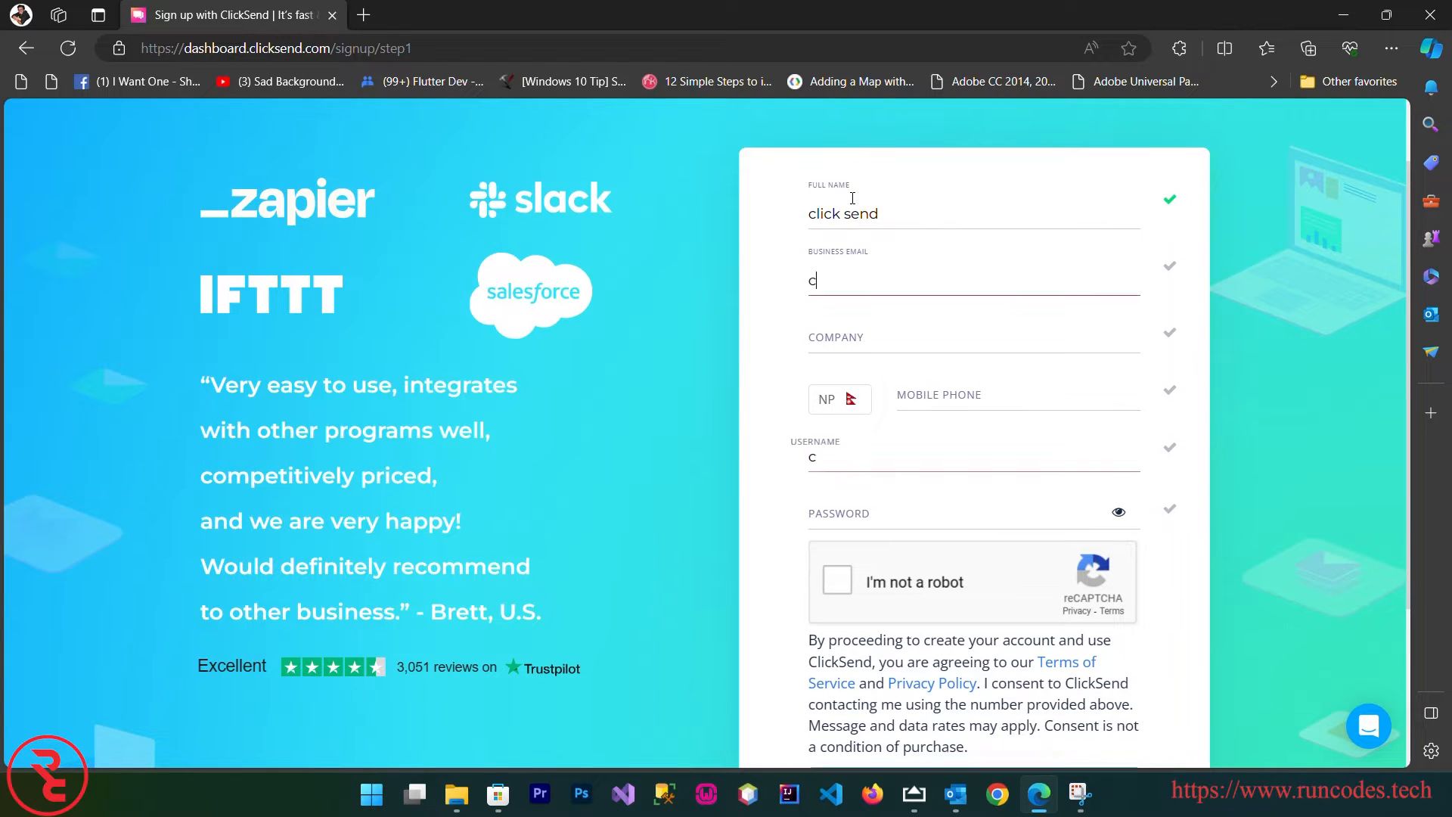
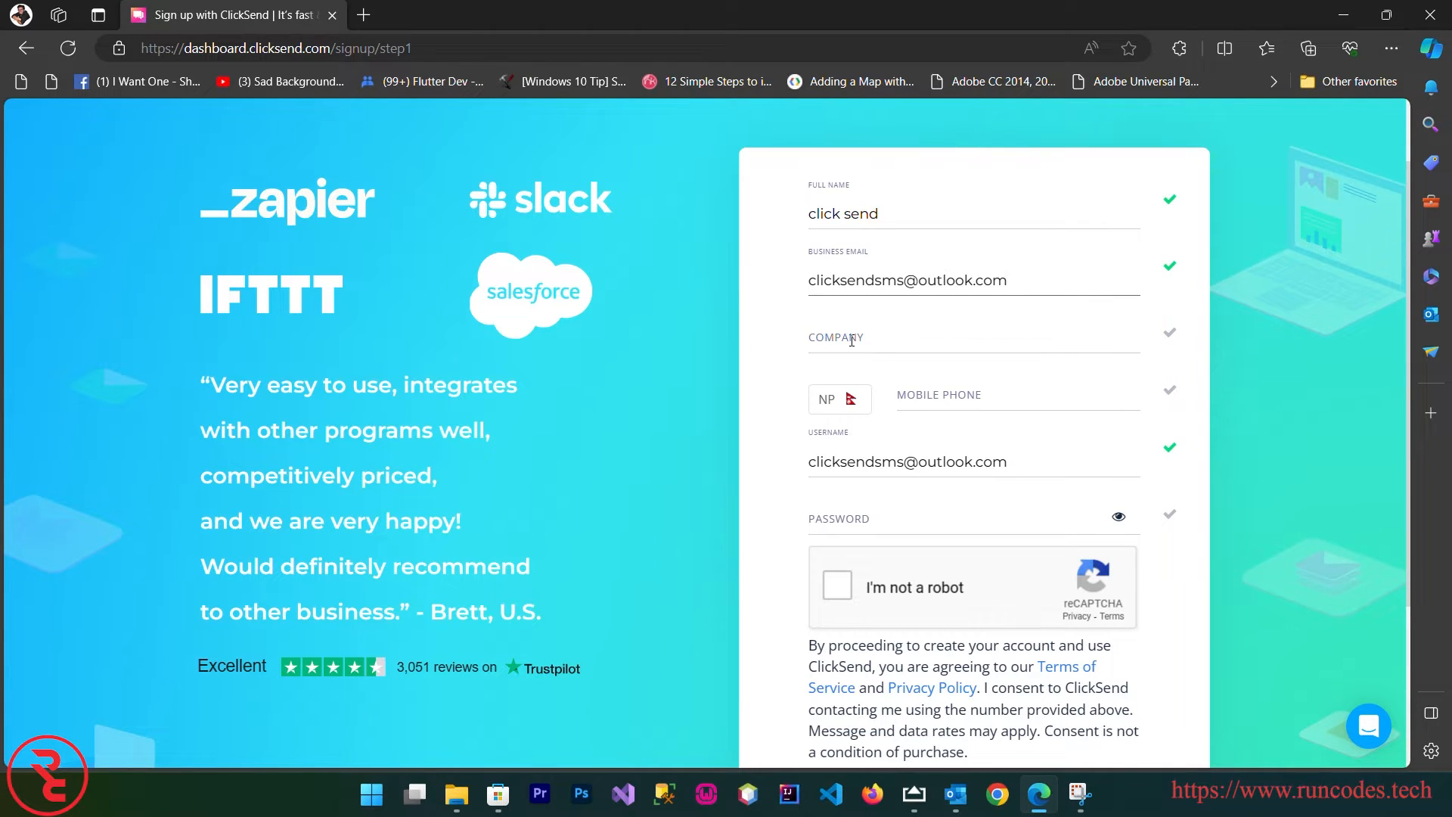
type("sc")
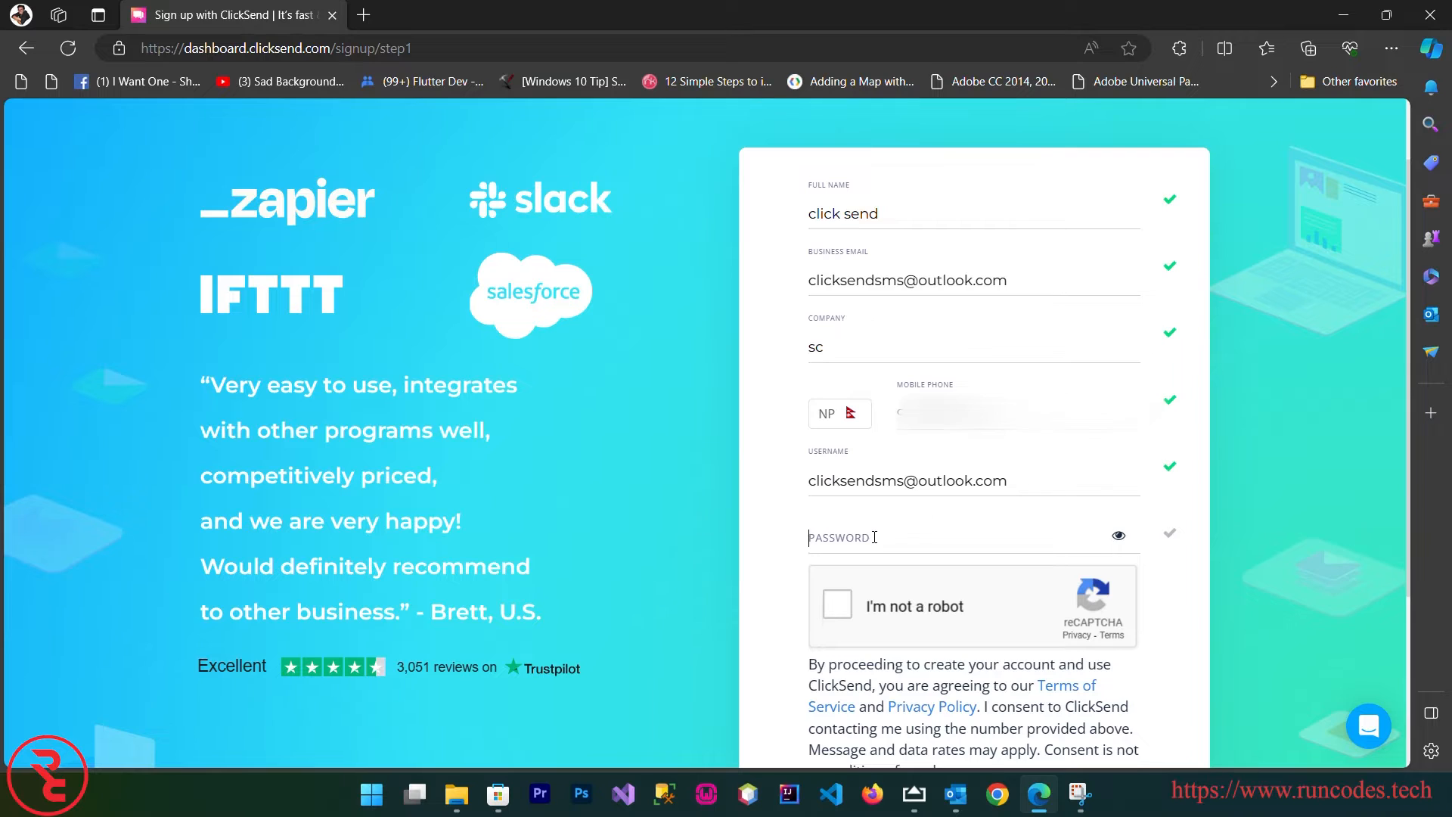
type("•")
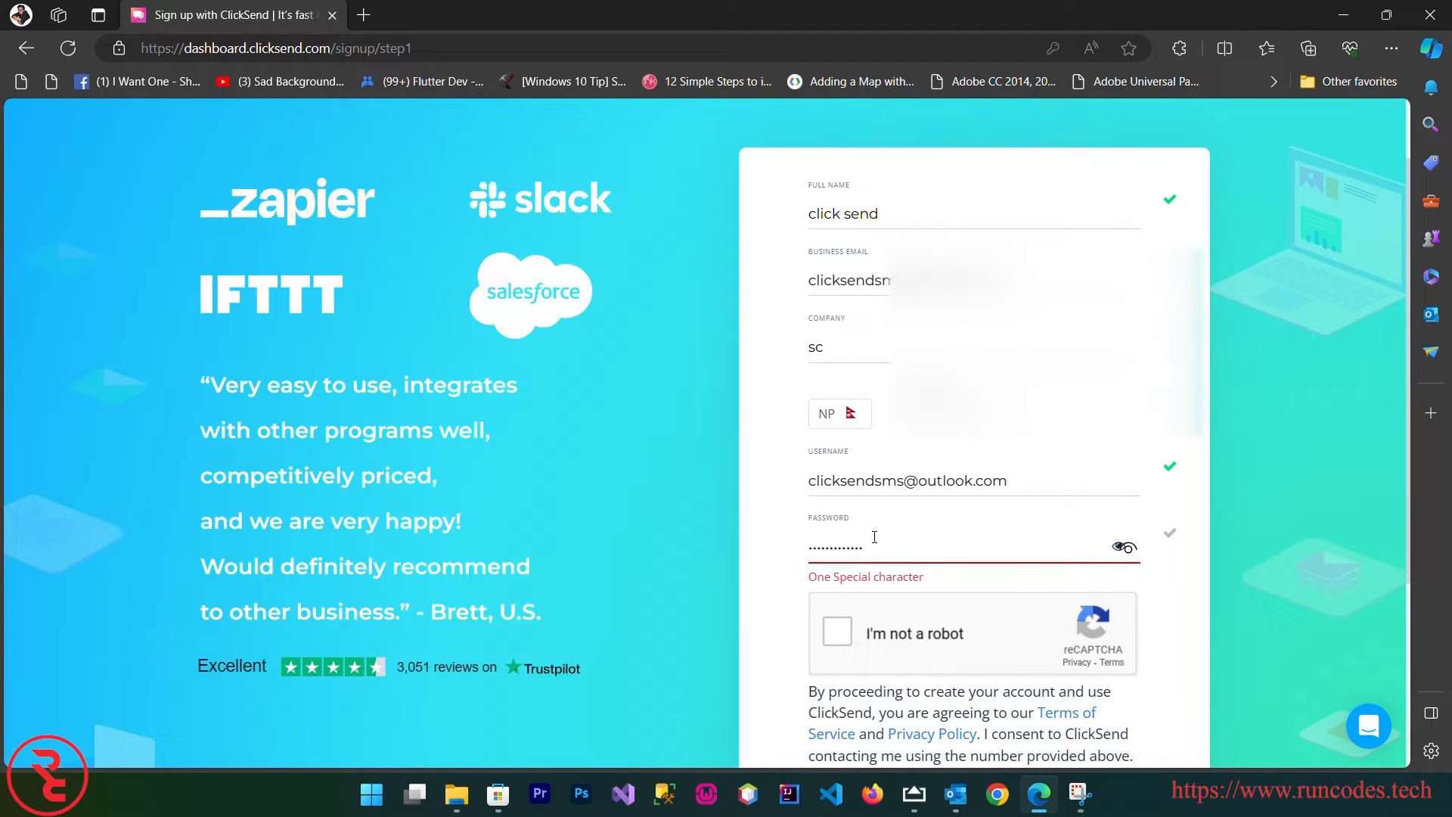
Tick the reCAPTCHA robot check and submit the form with START SENDING!
scroll("down", 3)
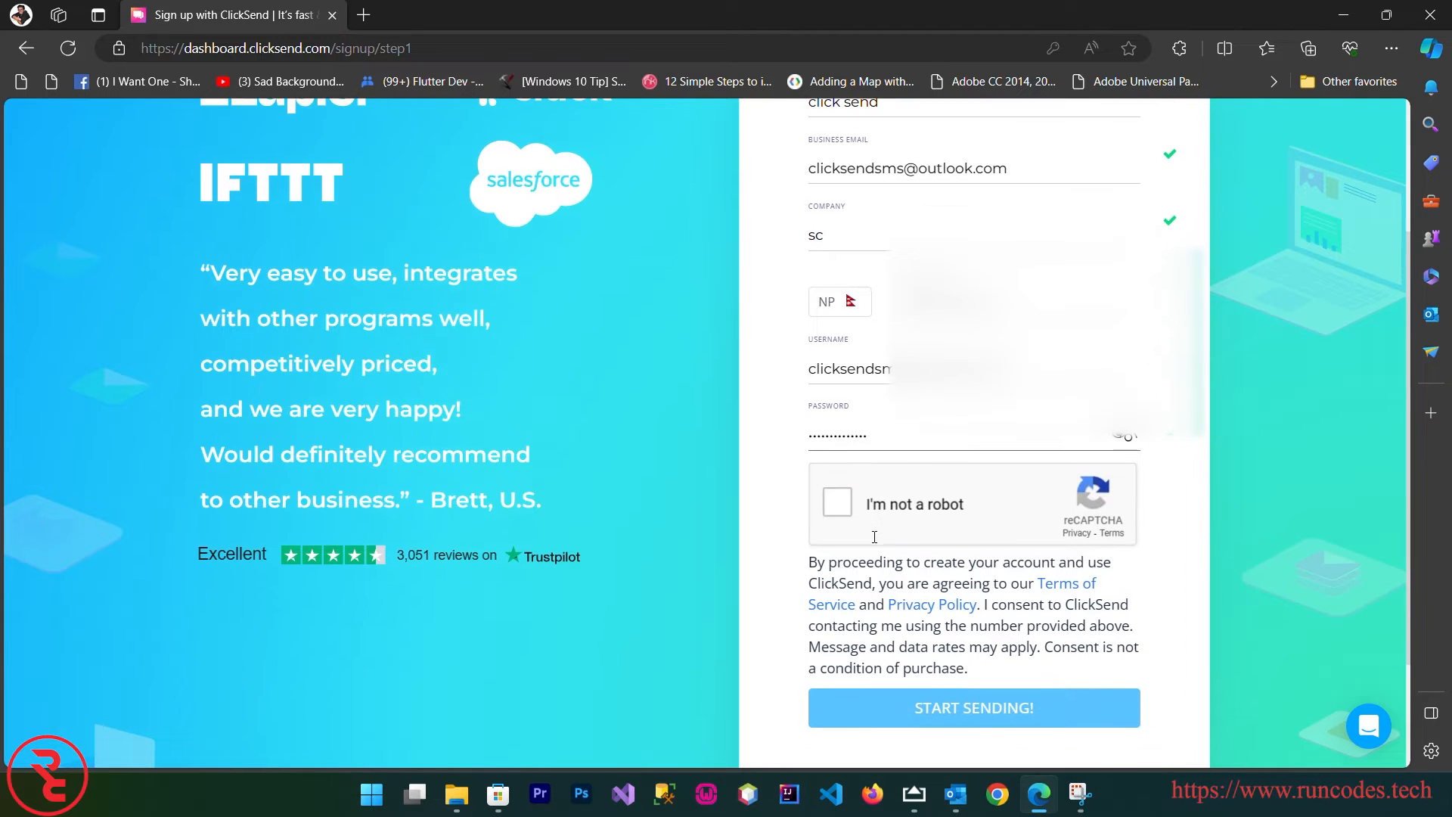
left_click(836, 502)
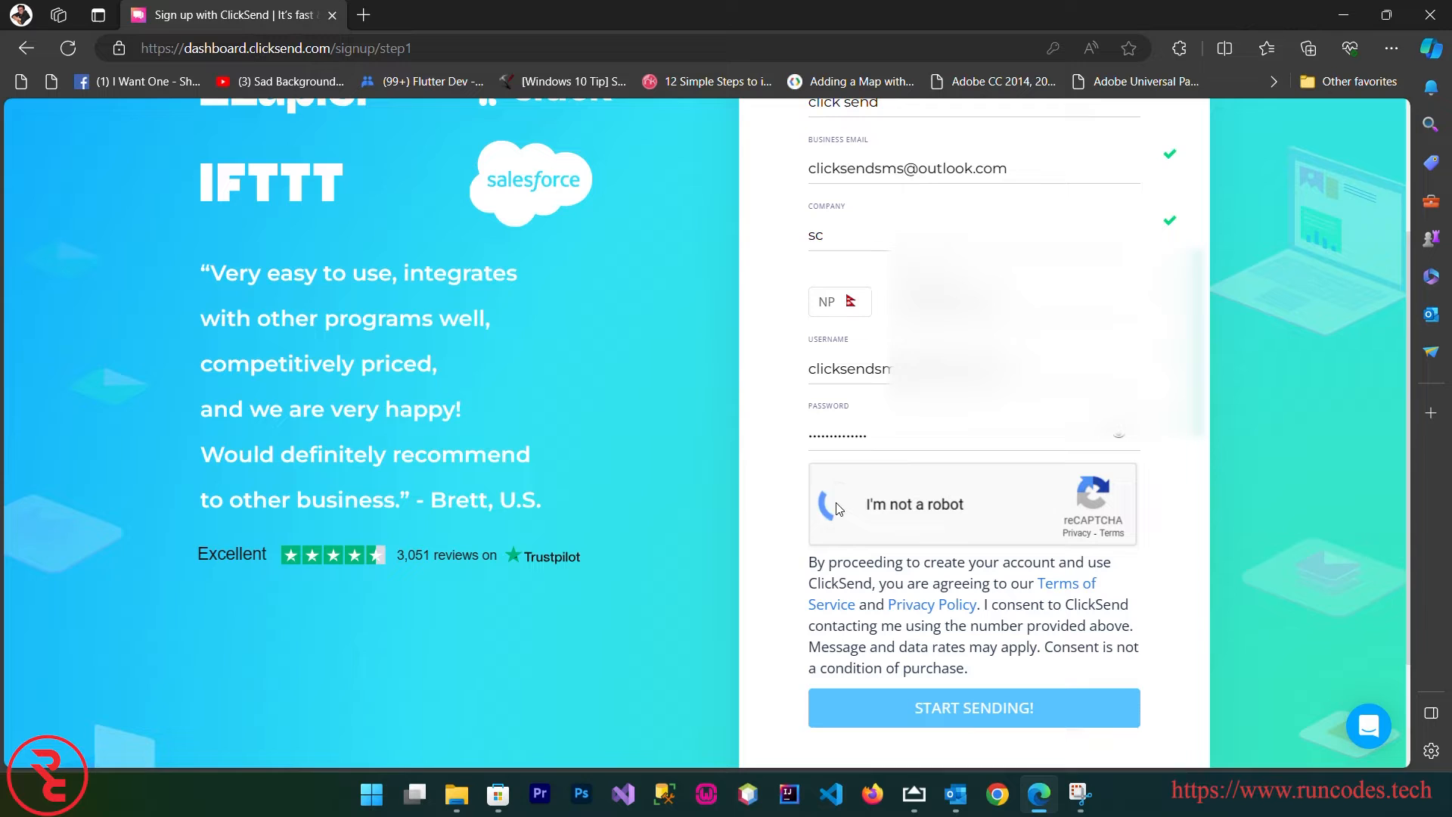
left_click(832, 504)
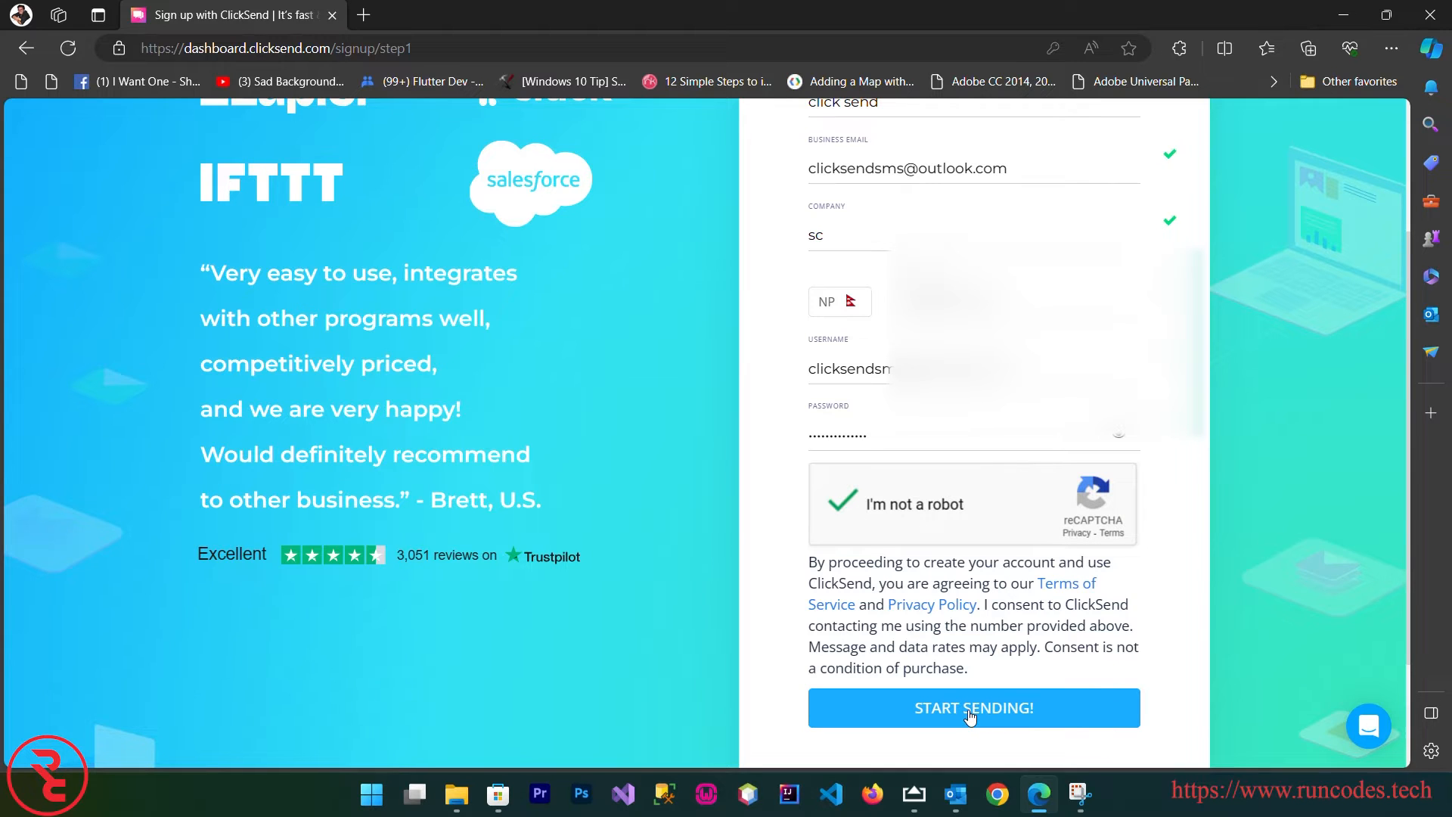
left_click(973, 707)
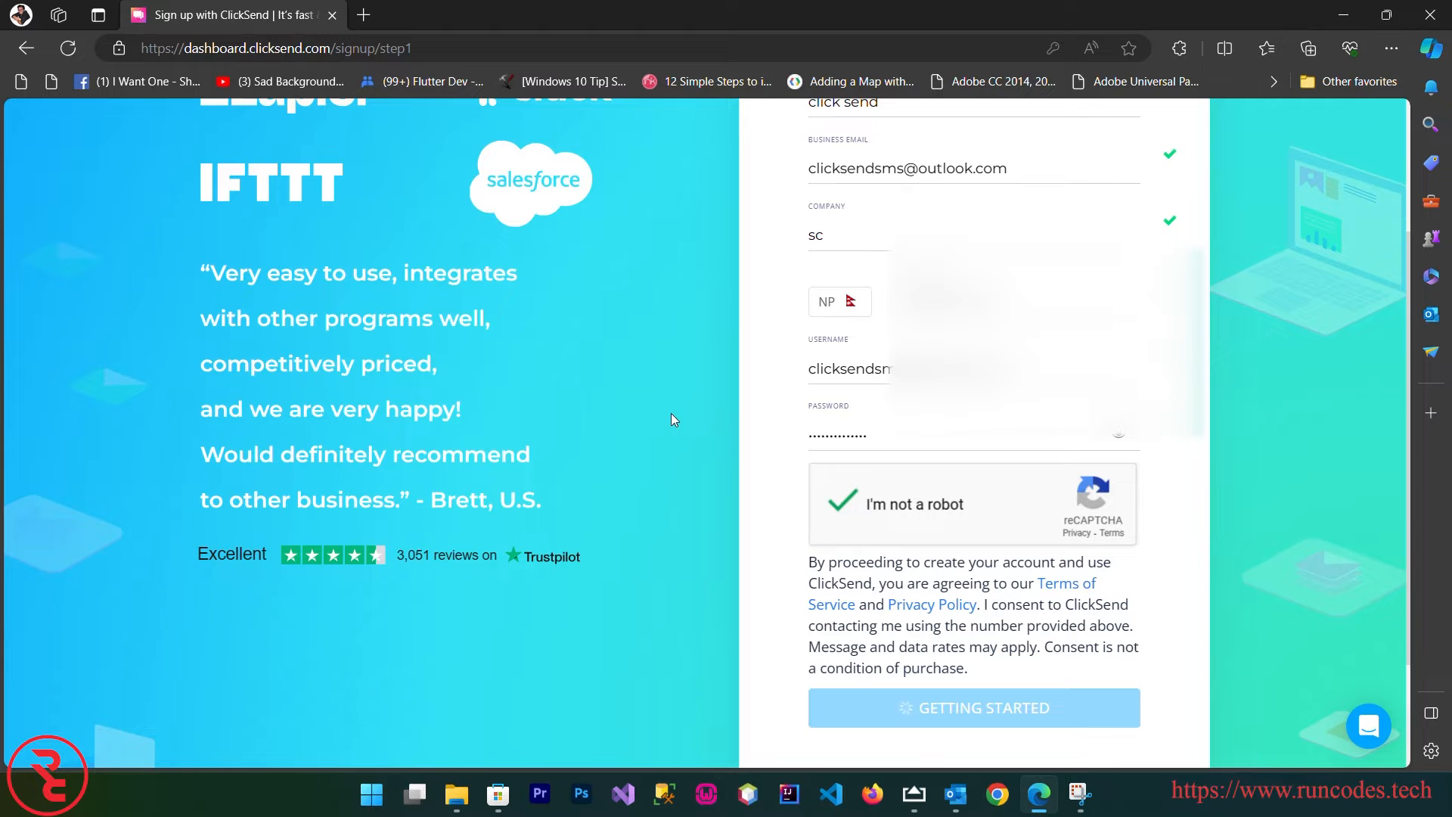
left_click(972, 708)
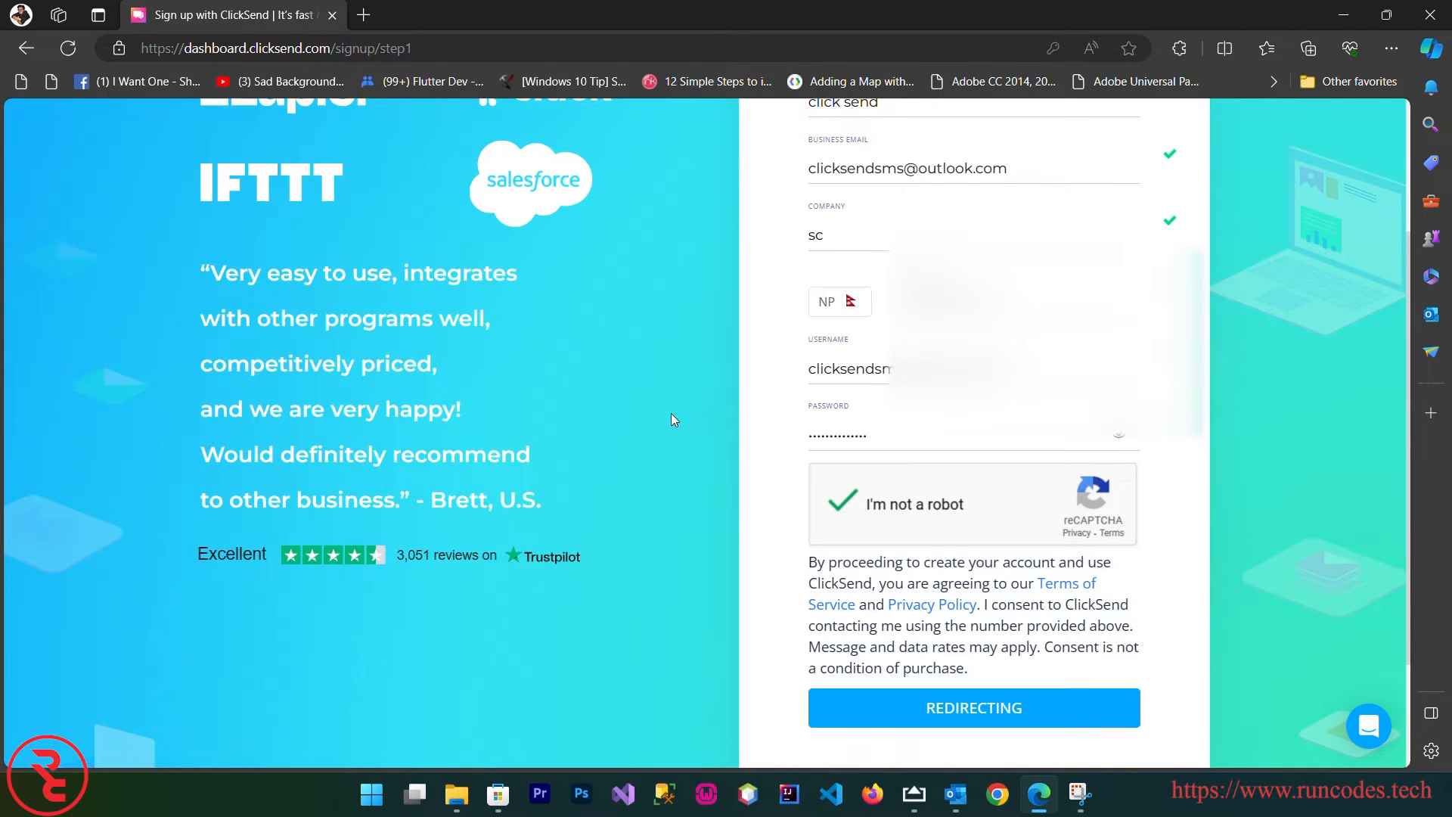
left_click(973, 707)
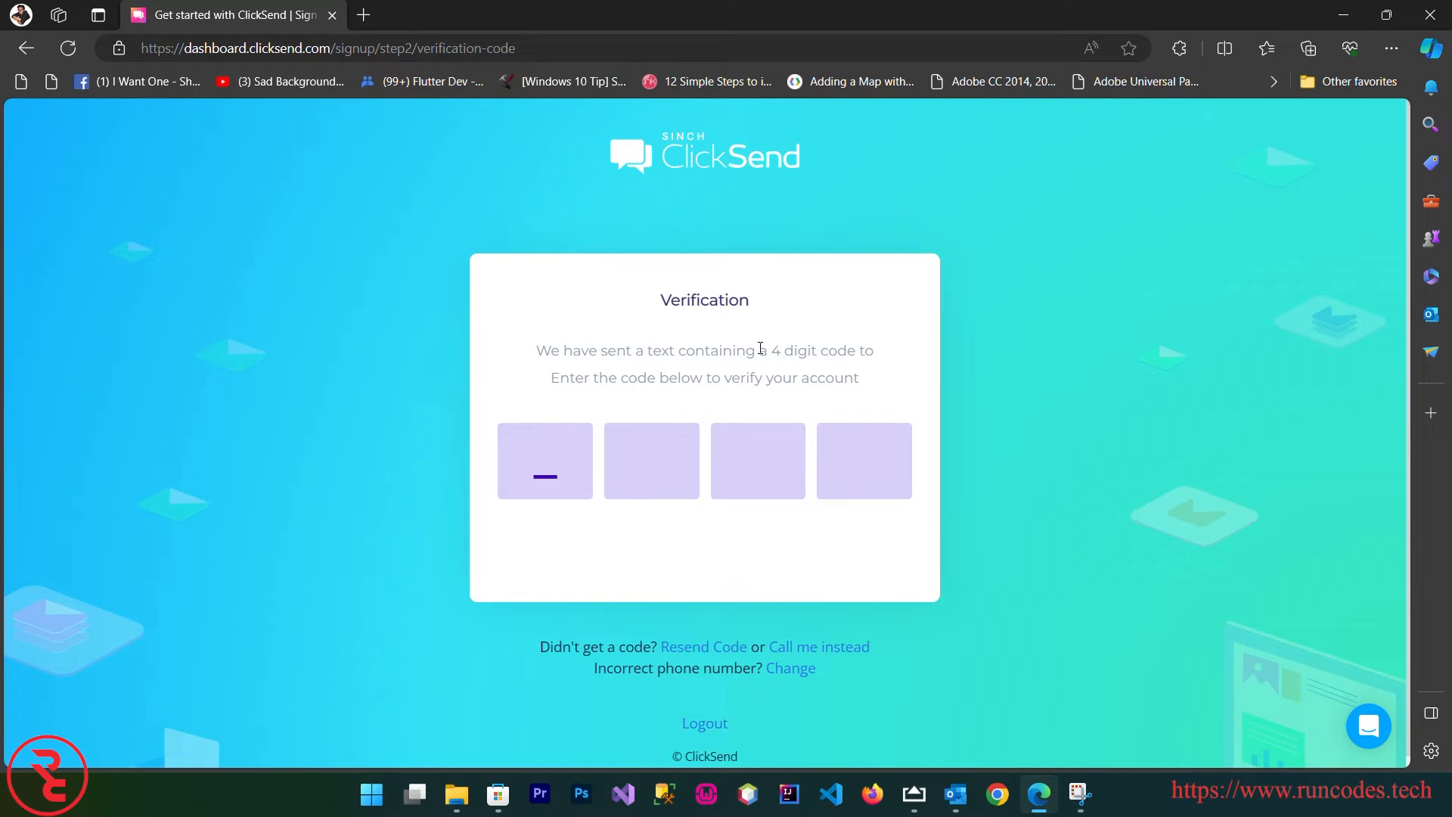
mouse_move(813, 398)
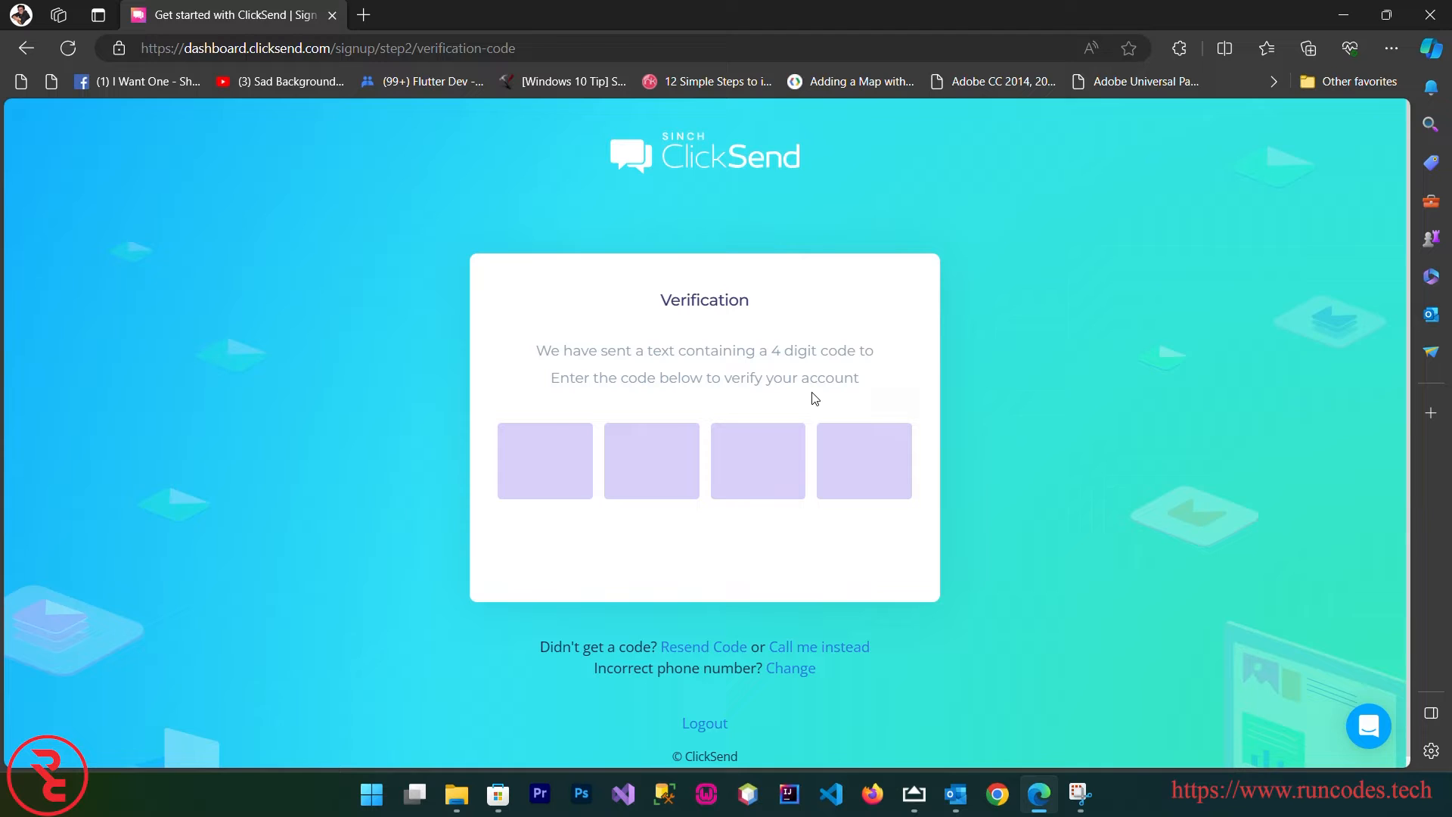
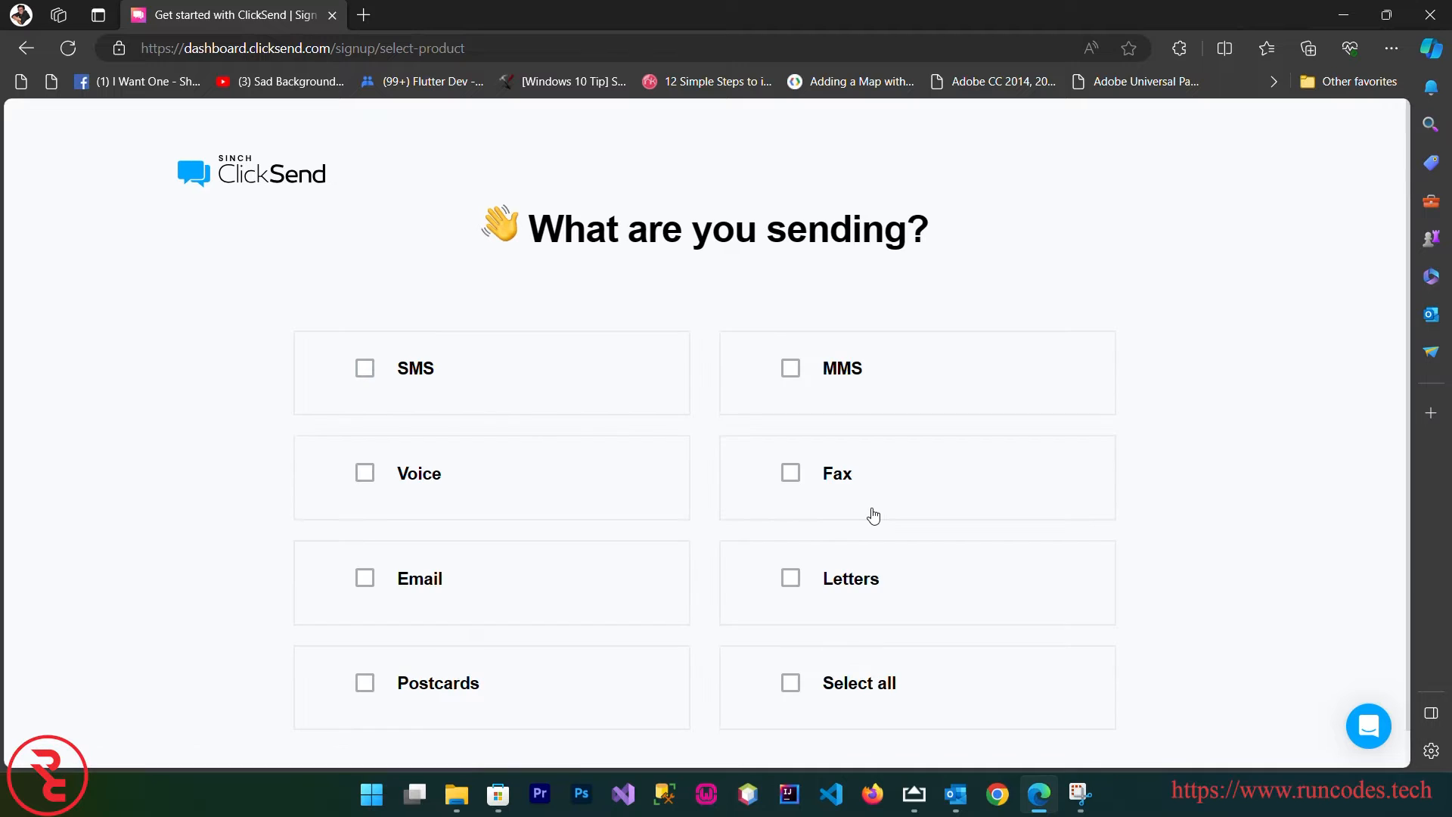
left_click(365, 368)
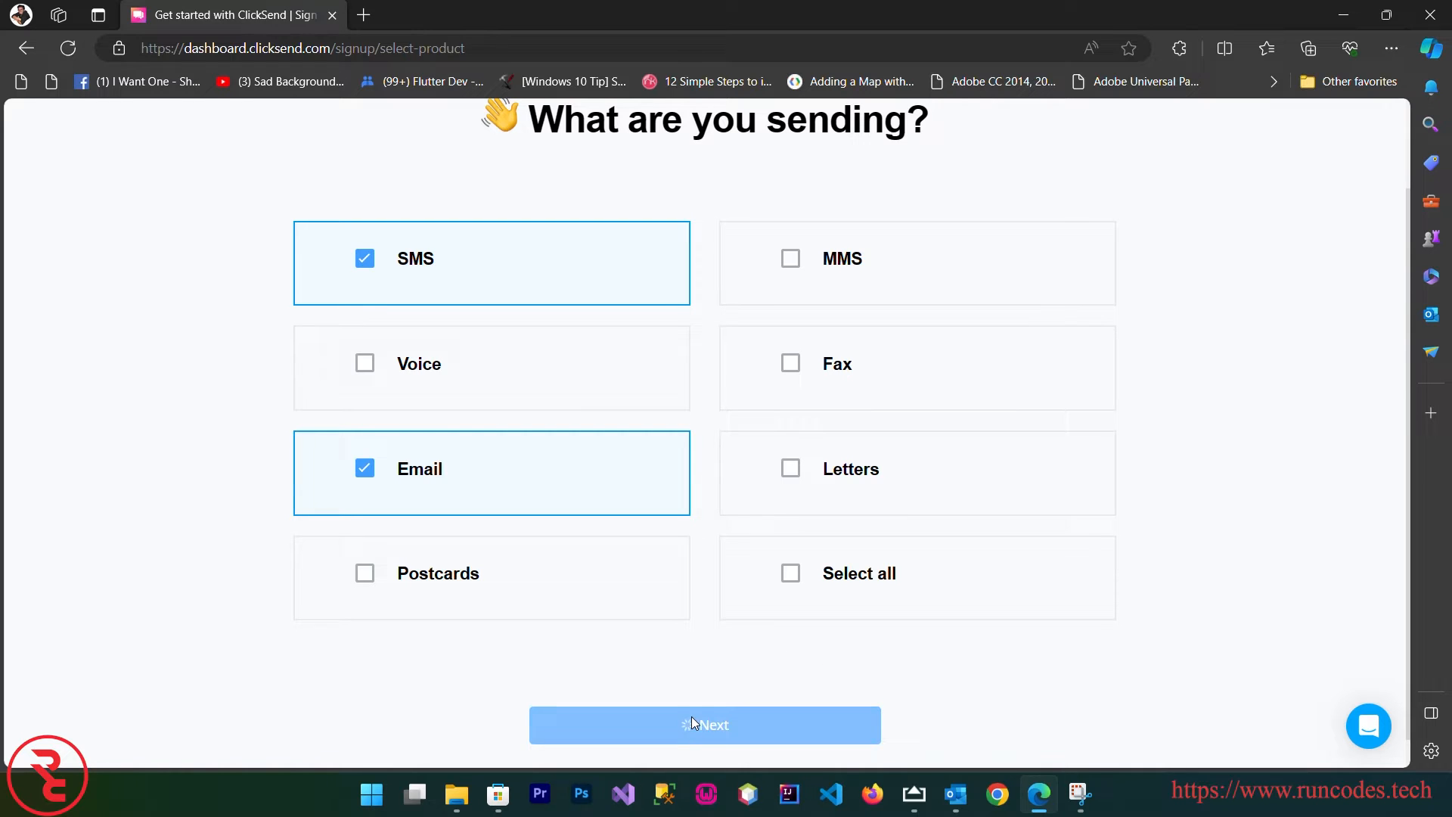
left_click(703, 725)
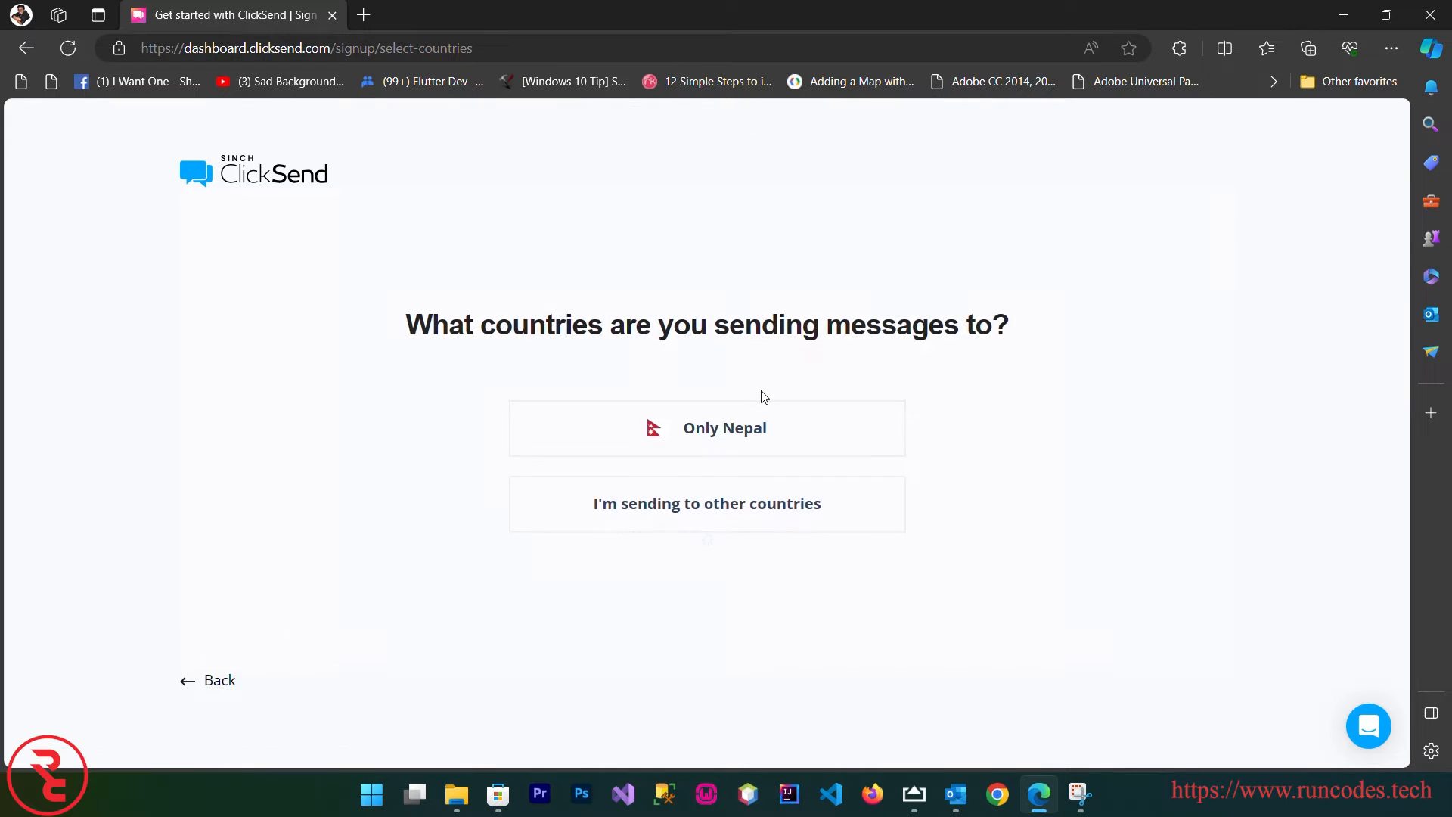
mouse_move(463, 395)
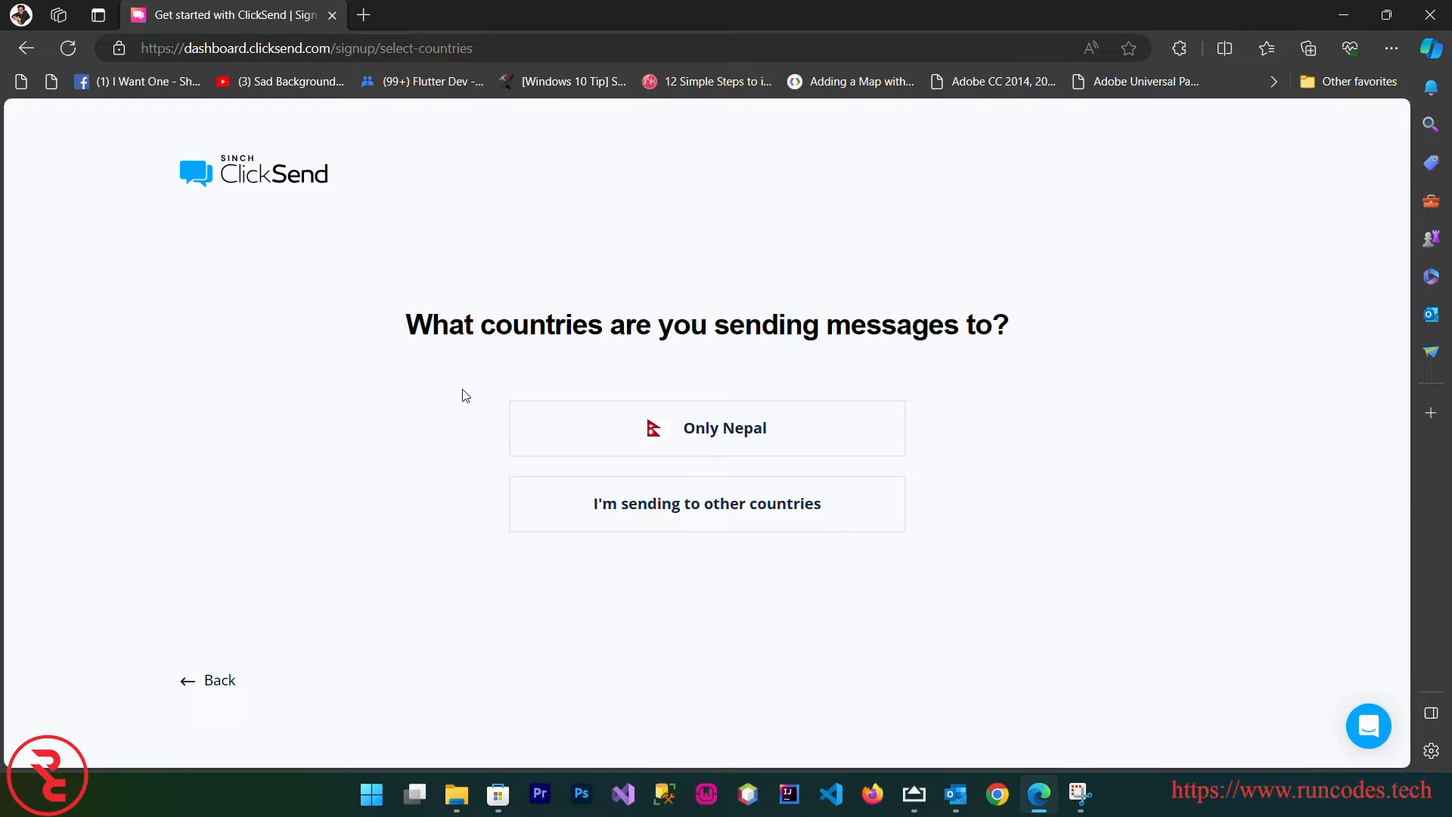
mouse_move(1043, 325)
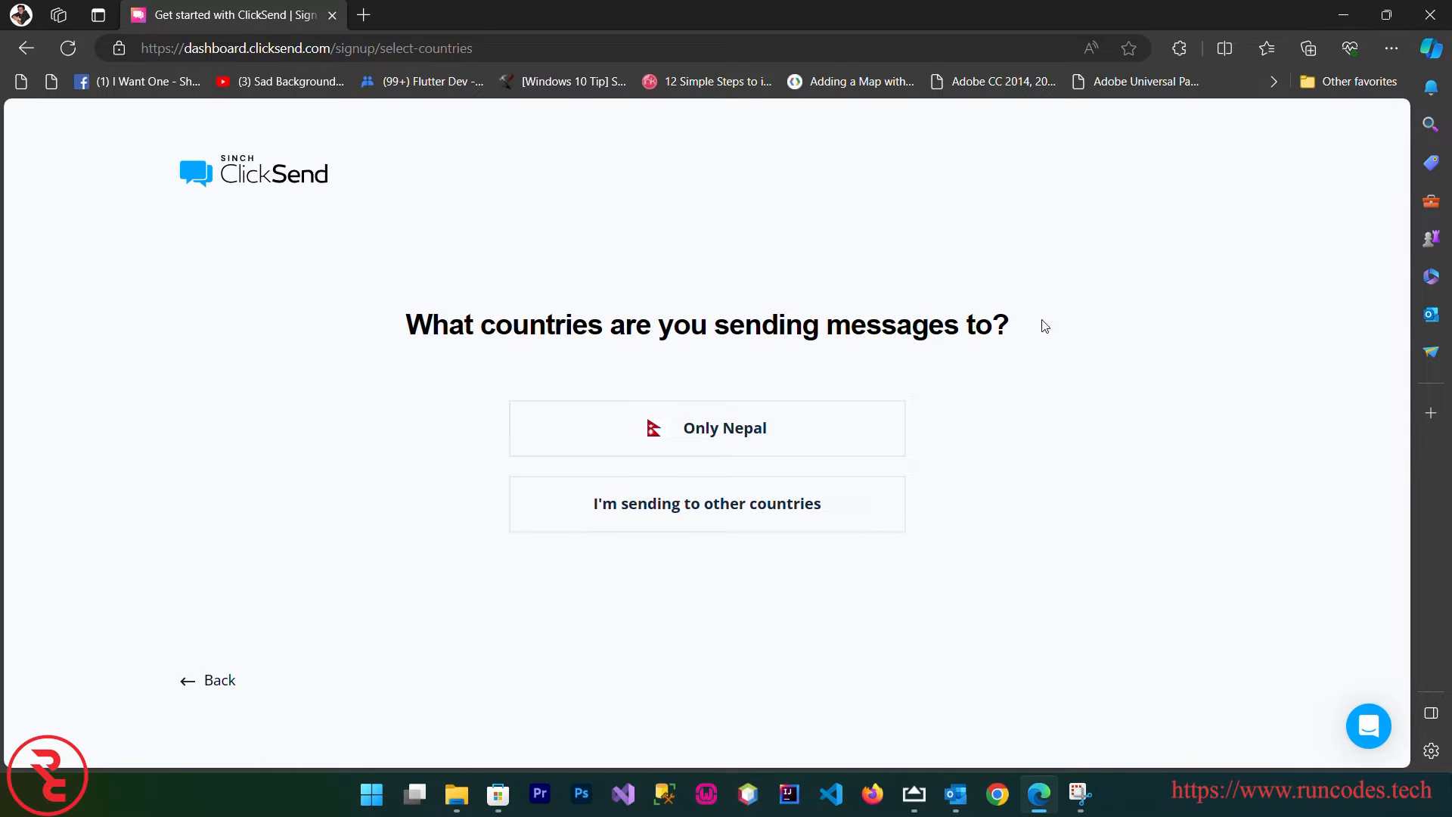
mouse_move(803, 443)
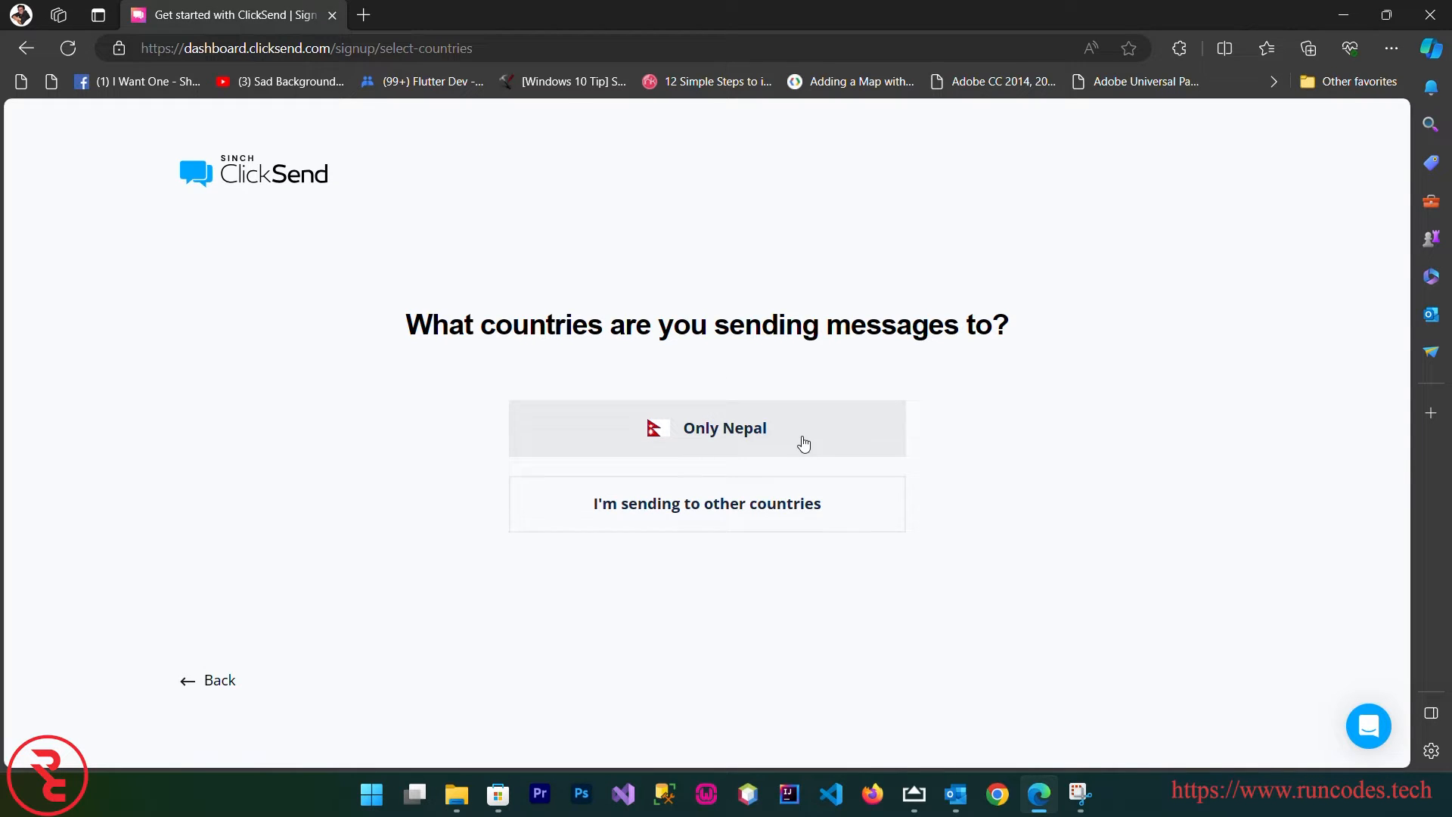
Limit sending to Only Nepal and accept its rules and registration.
left_click(706, 428)
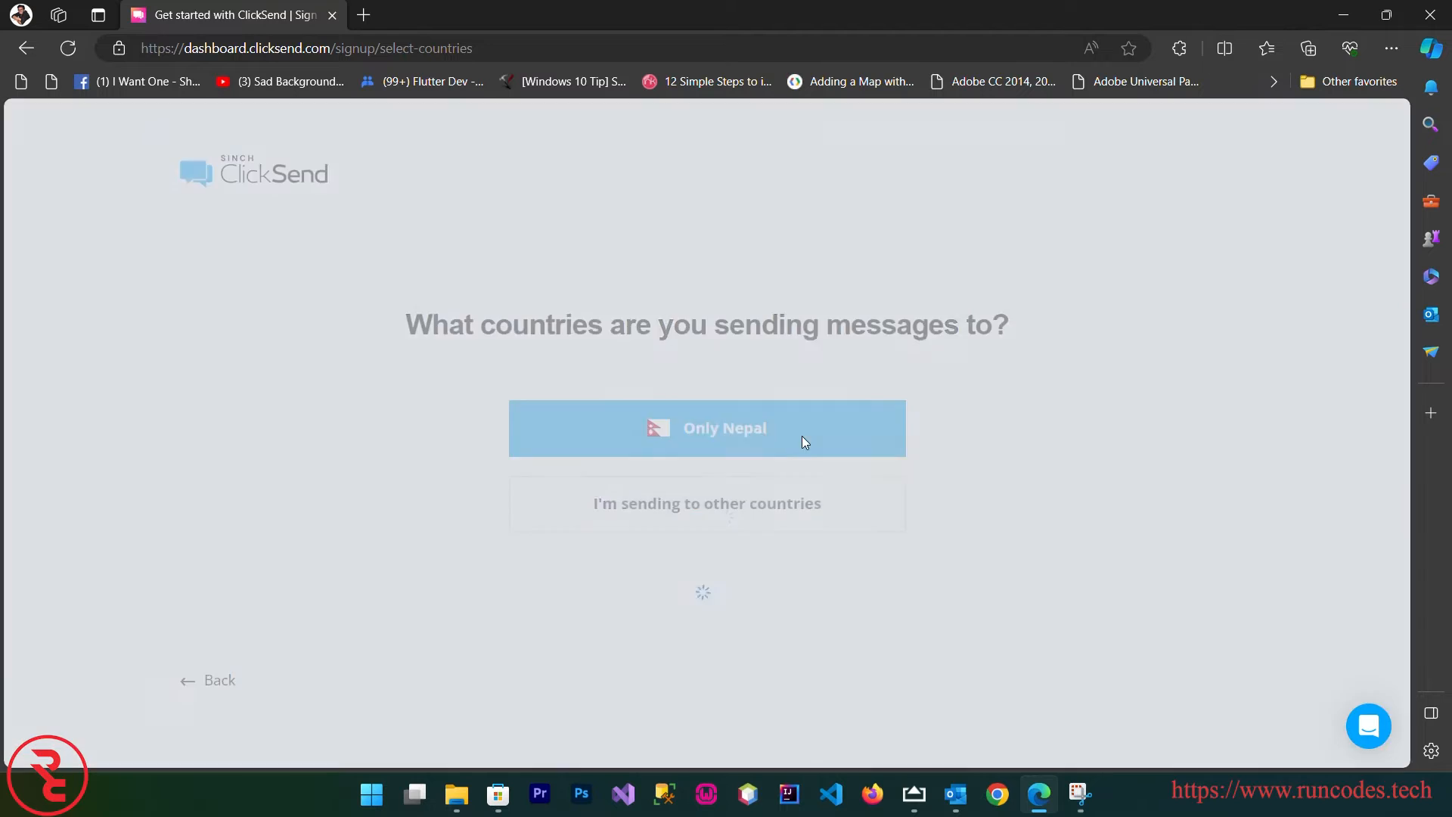
left_click(706, 428)
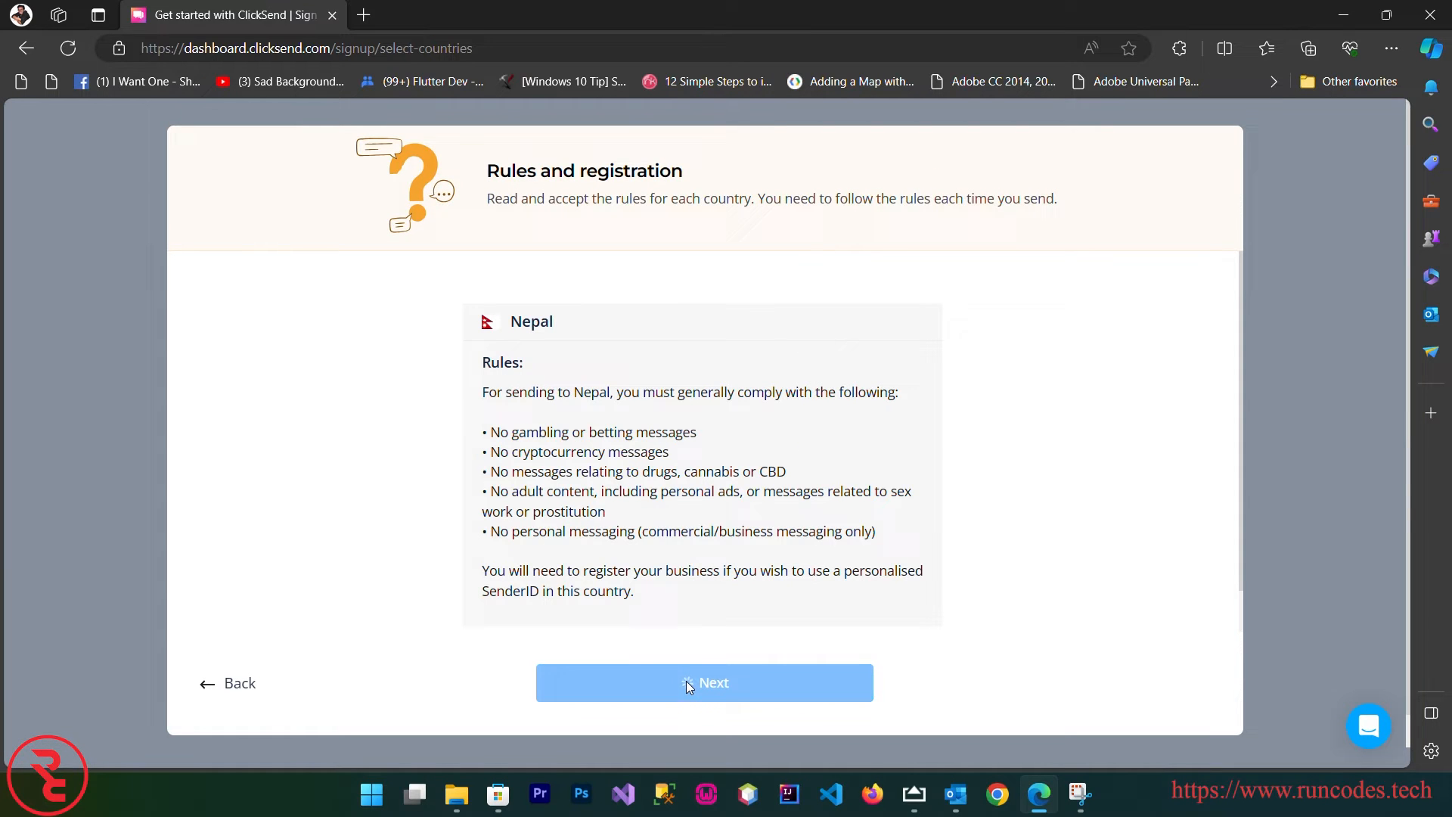
left_click(704, 682)
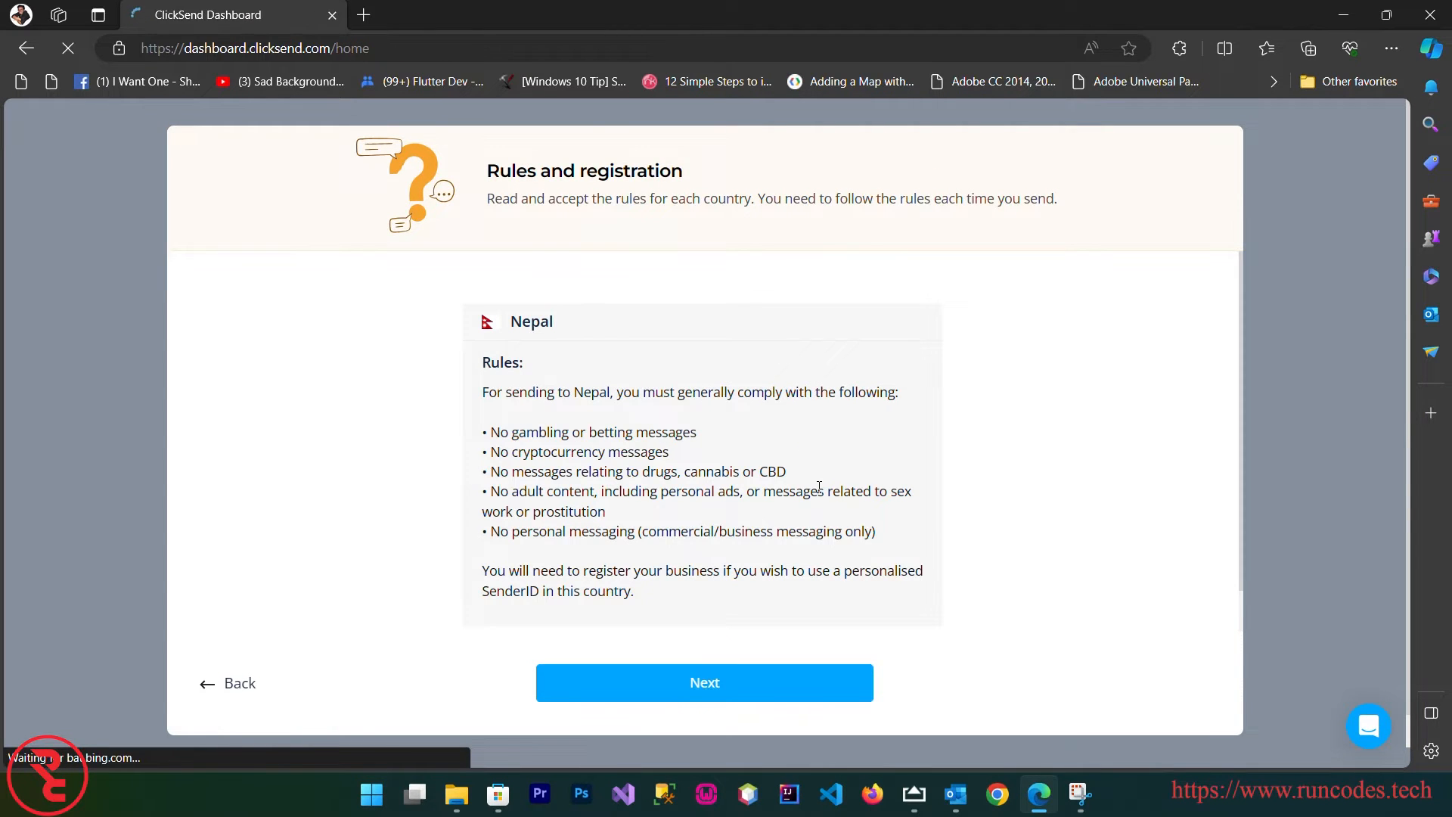
Finish onboarding, open the Integrations Marketplace and scroll to the Microsoft Outlook card.
left_click(703, 682)
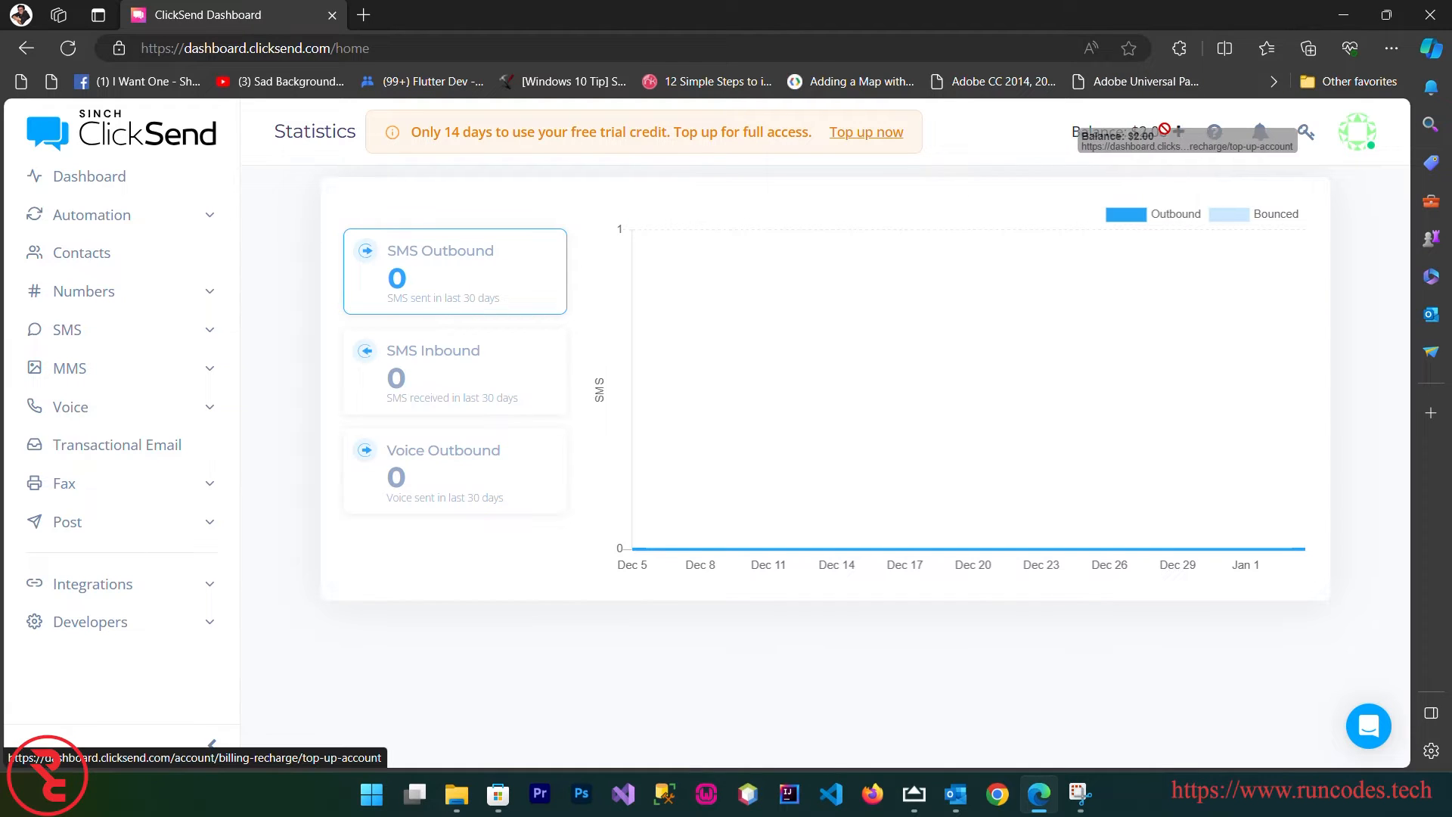
mouse_move(171, 591)
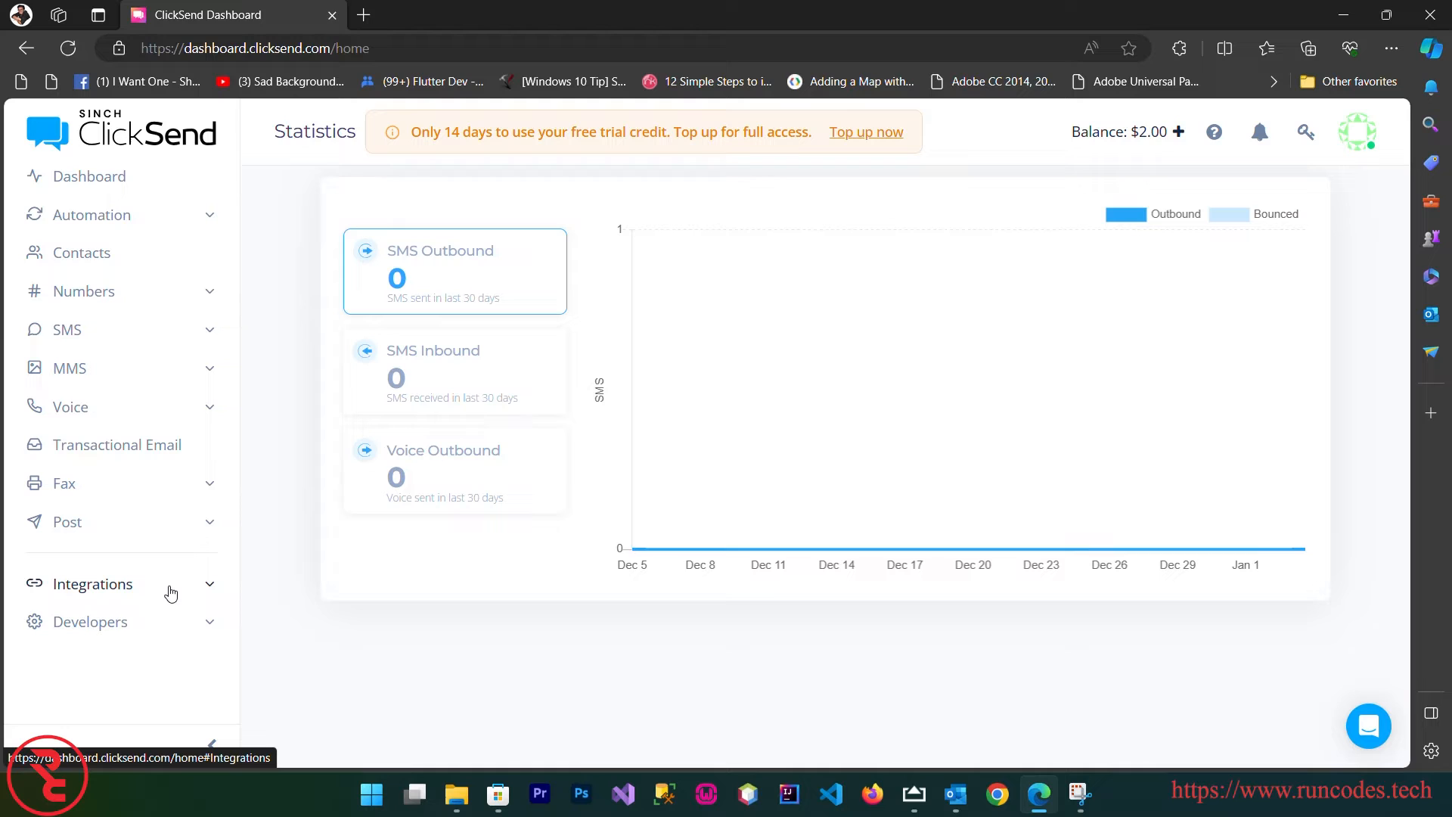
left_click(93, 584)
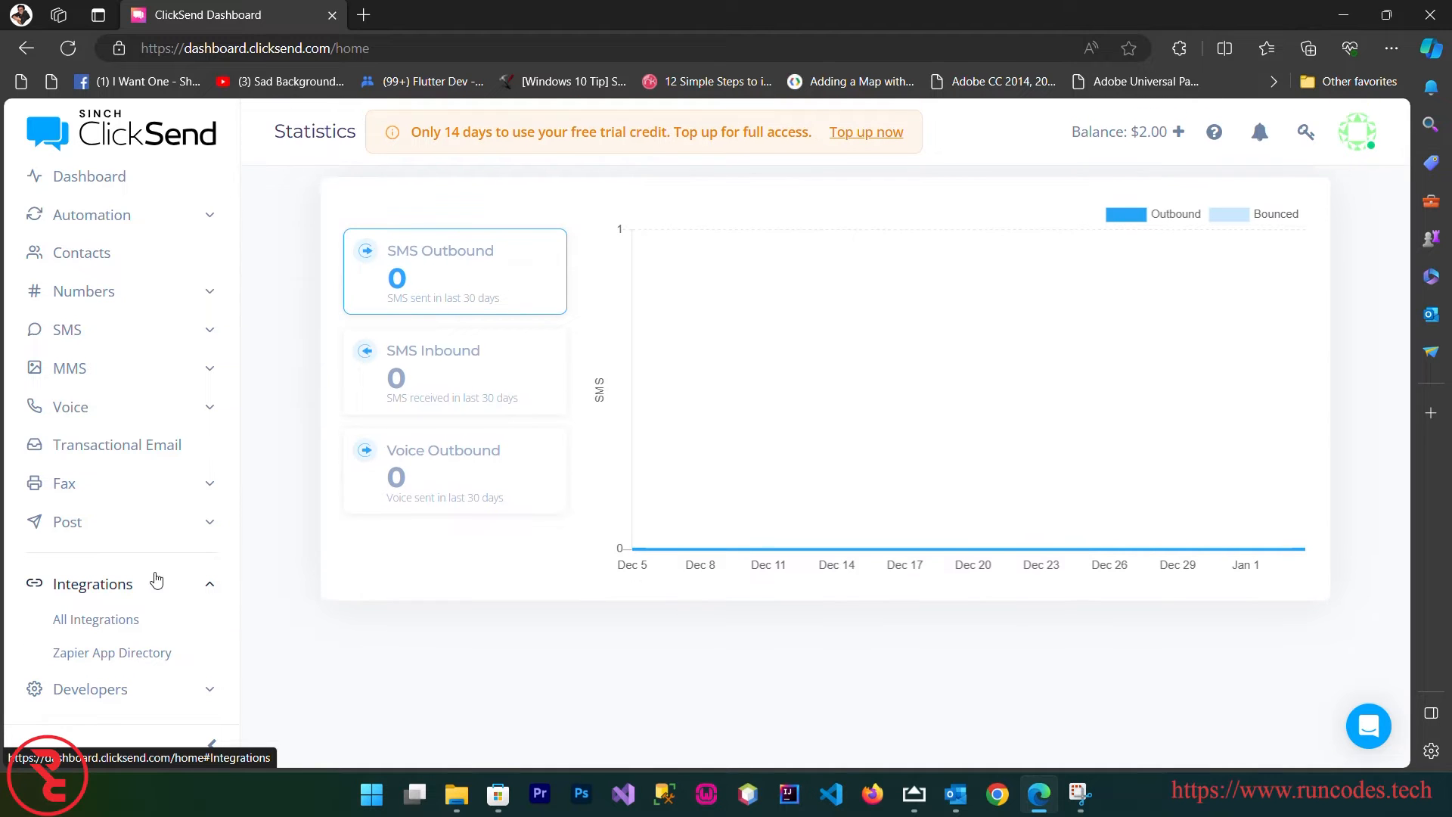
mouse_move(148, 590)
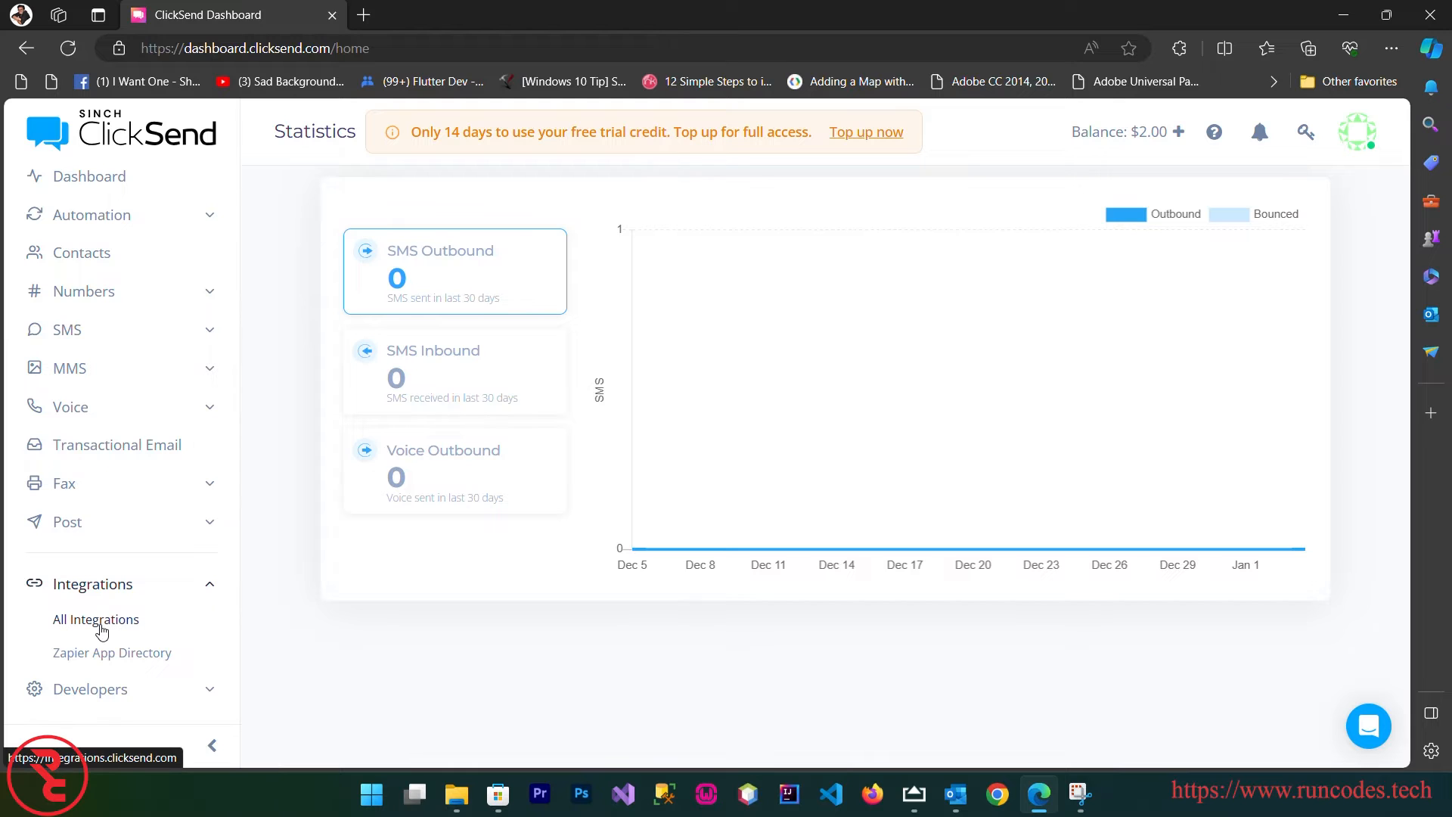
left_click(95, 618)
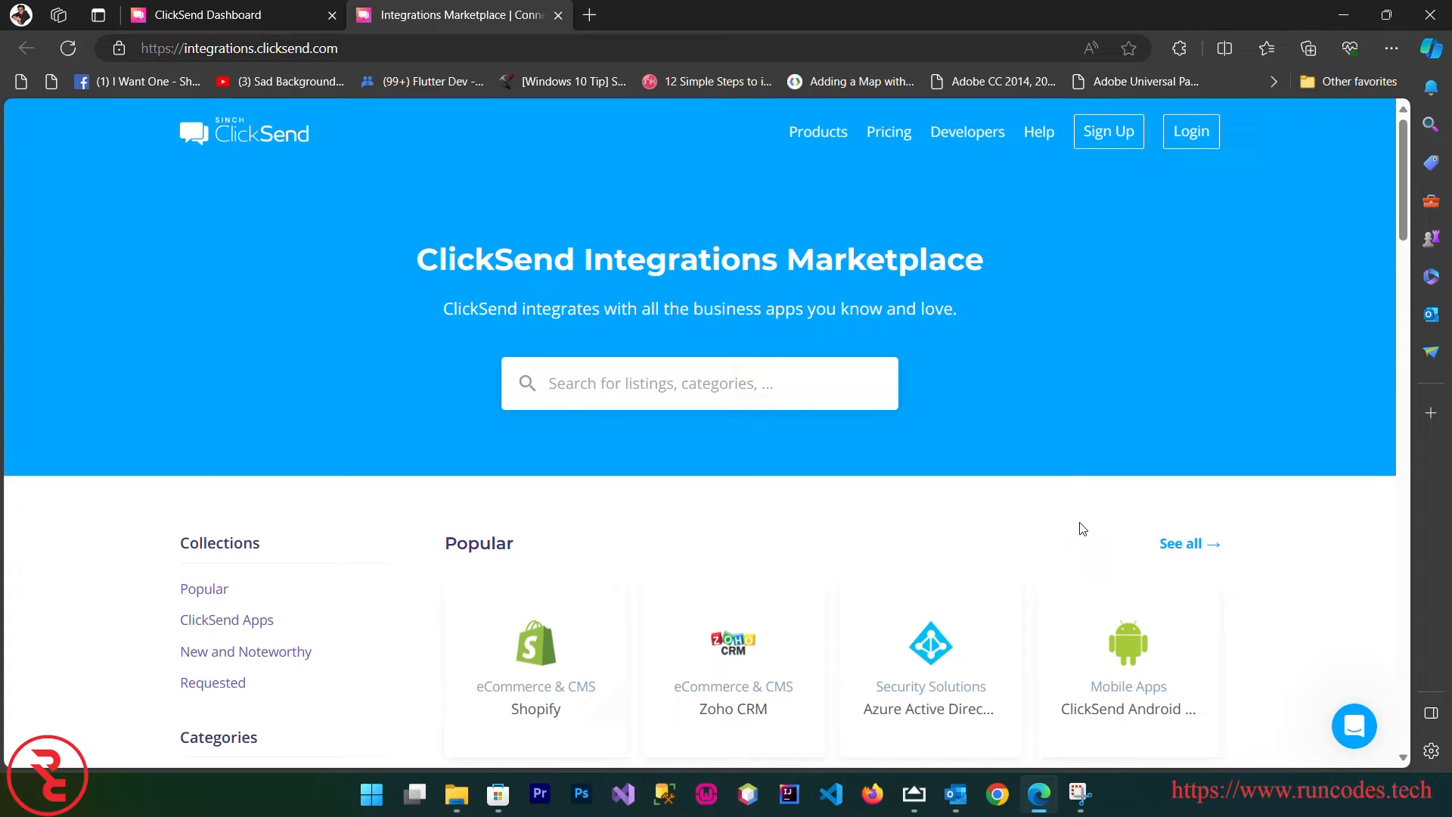
scroll("down", 3)
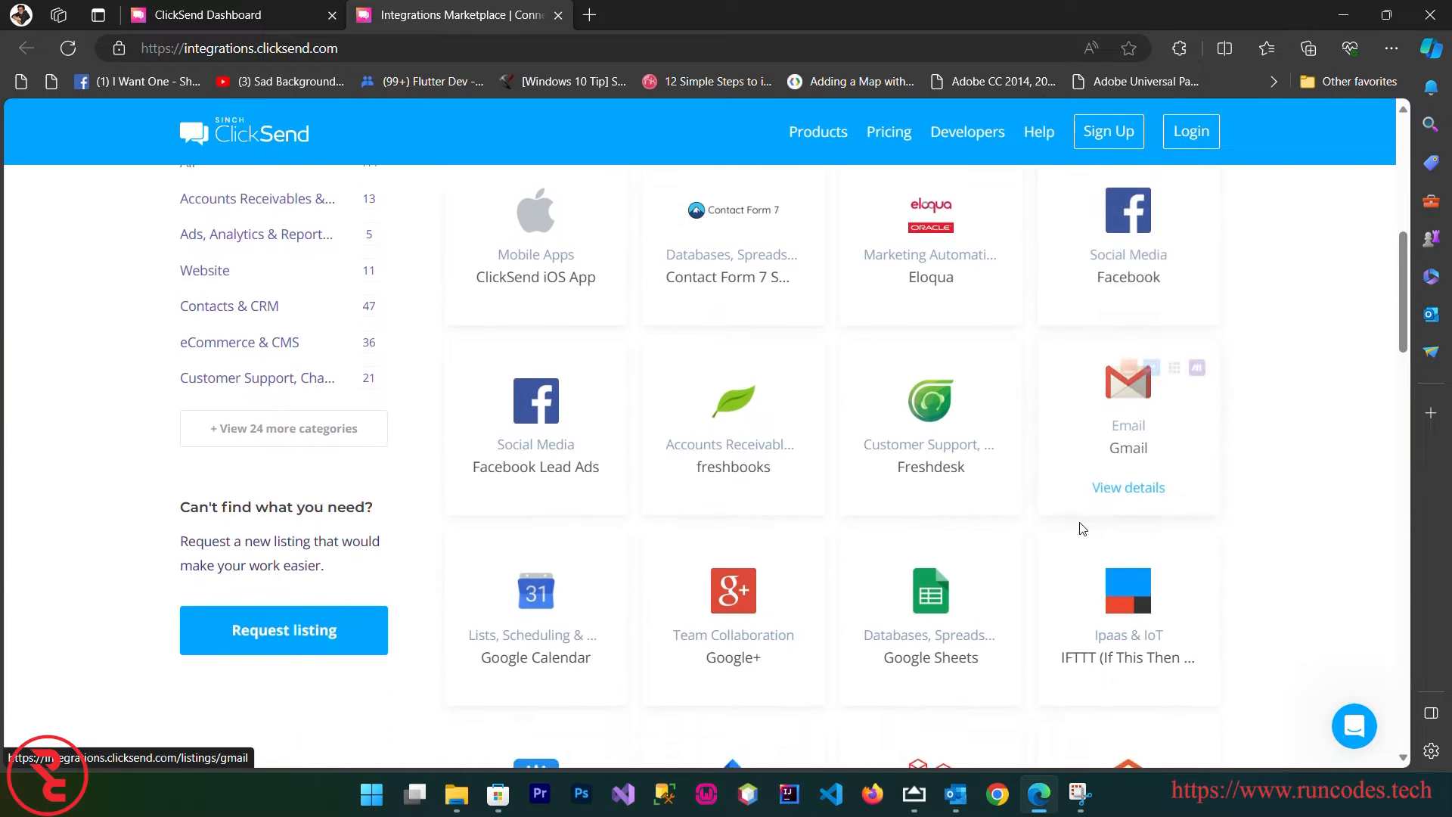
scroll("down", 3)
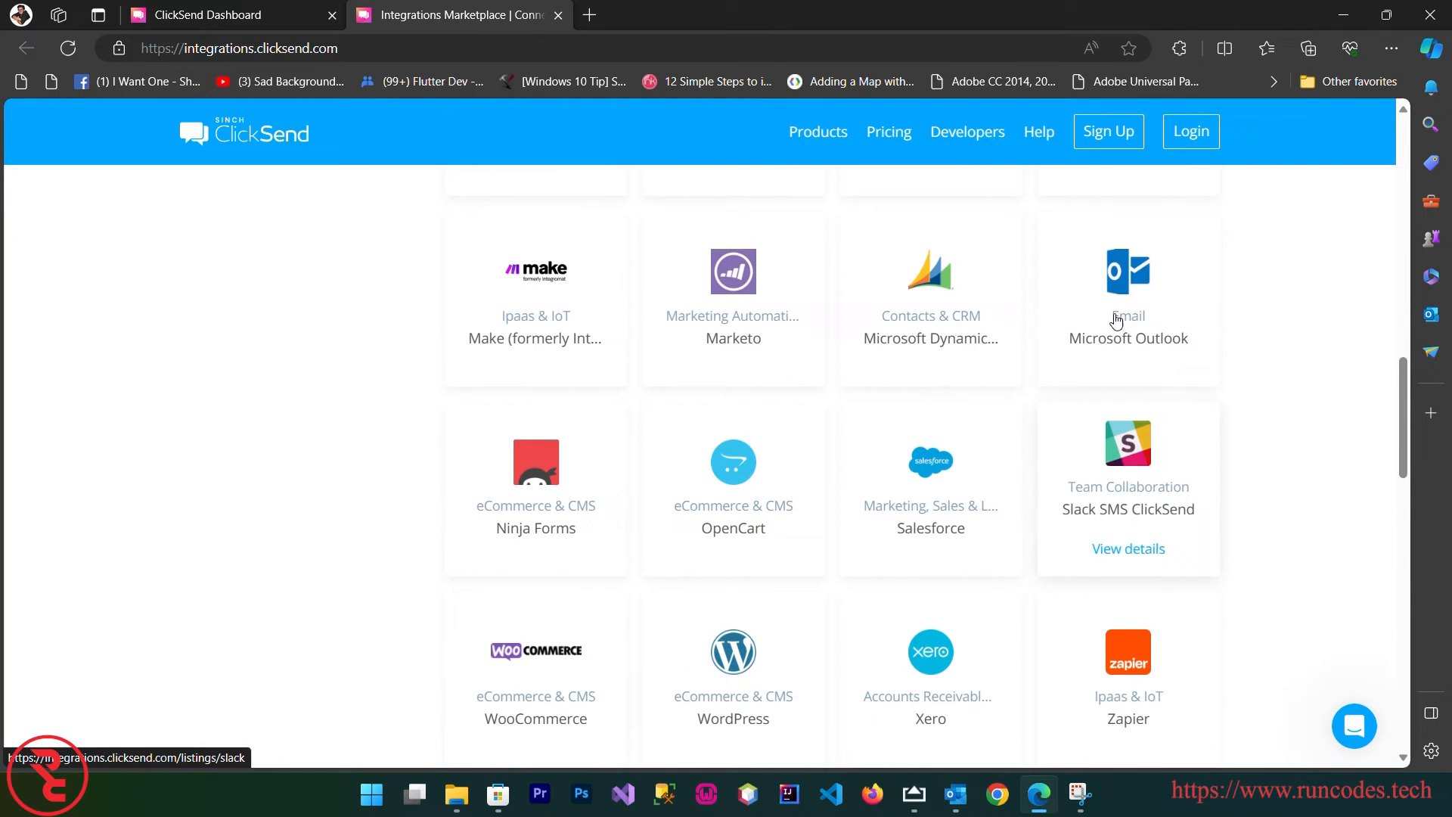
From the Microsoft Outlook listing, download the Outlook plugin zip in a new tab.
left_click(1128, 270)
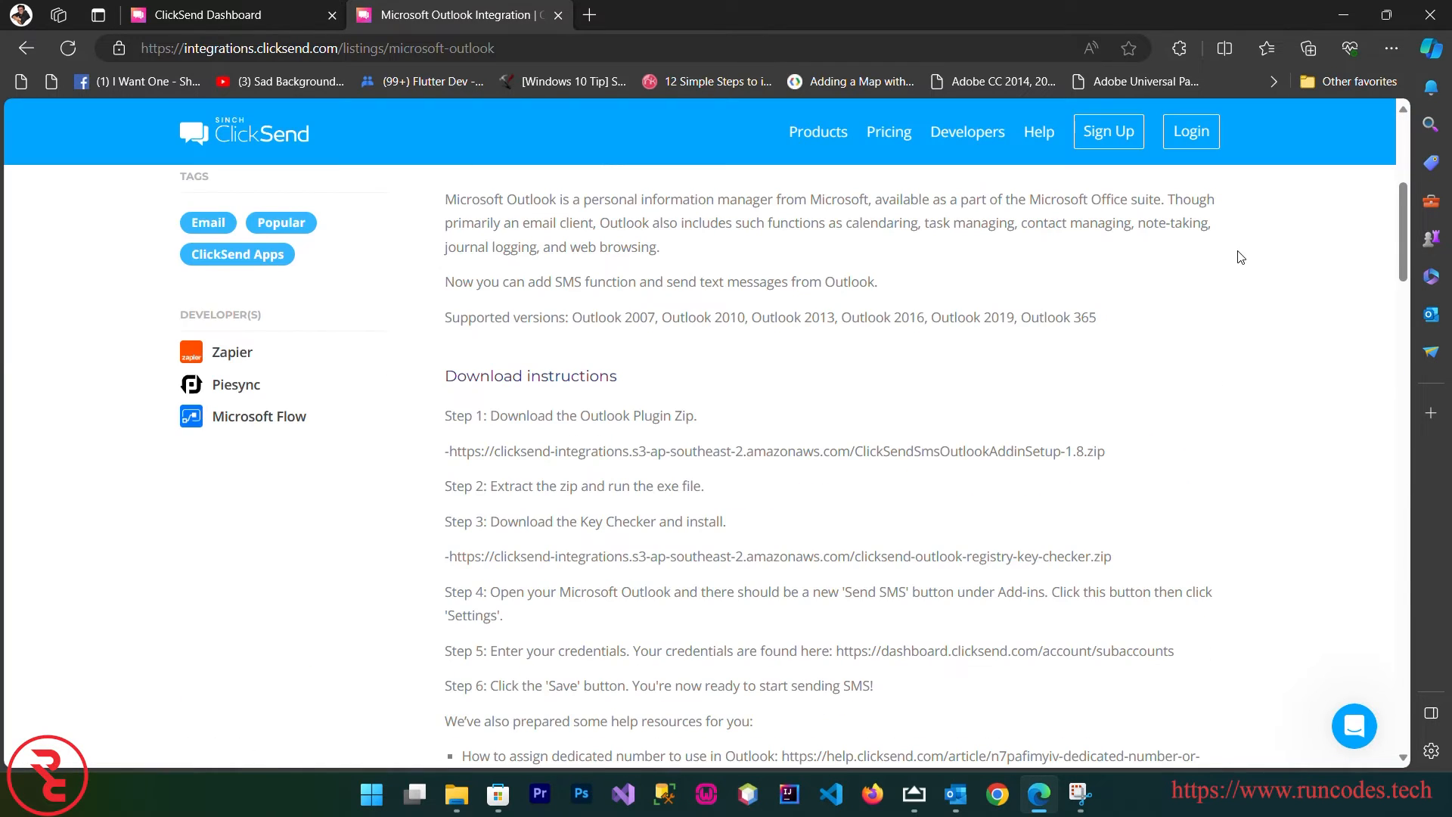
scroll("down", 3)
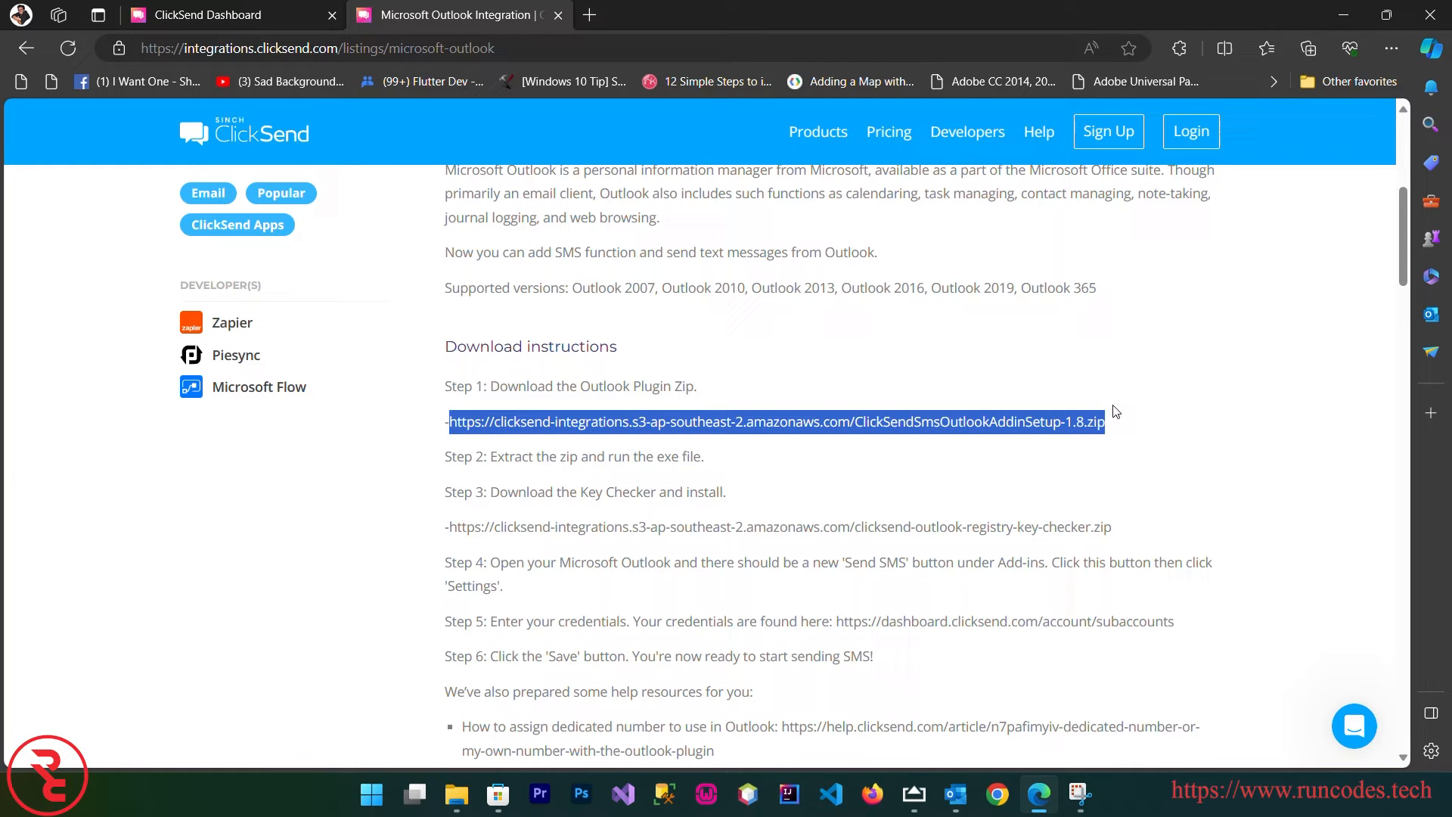
left_click(588, 15)
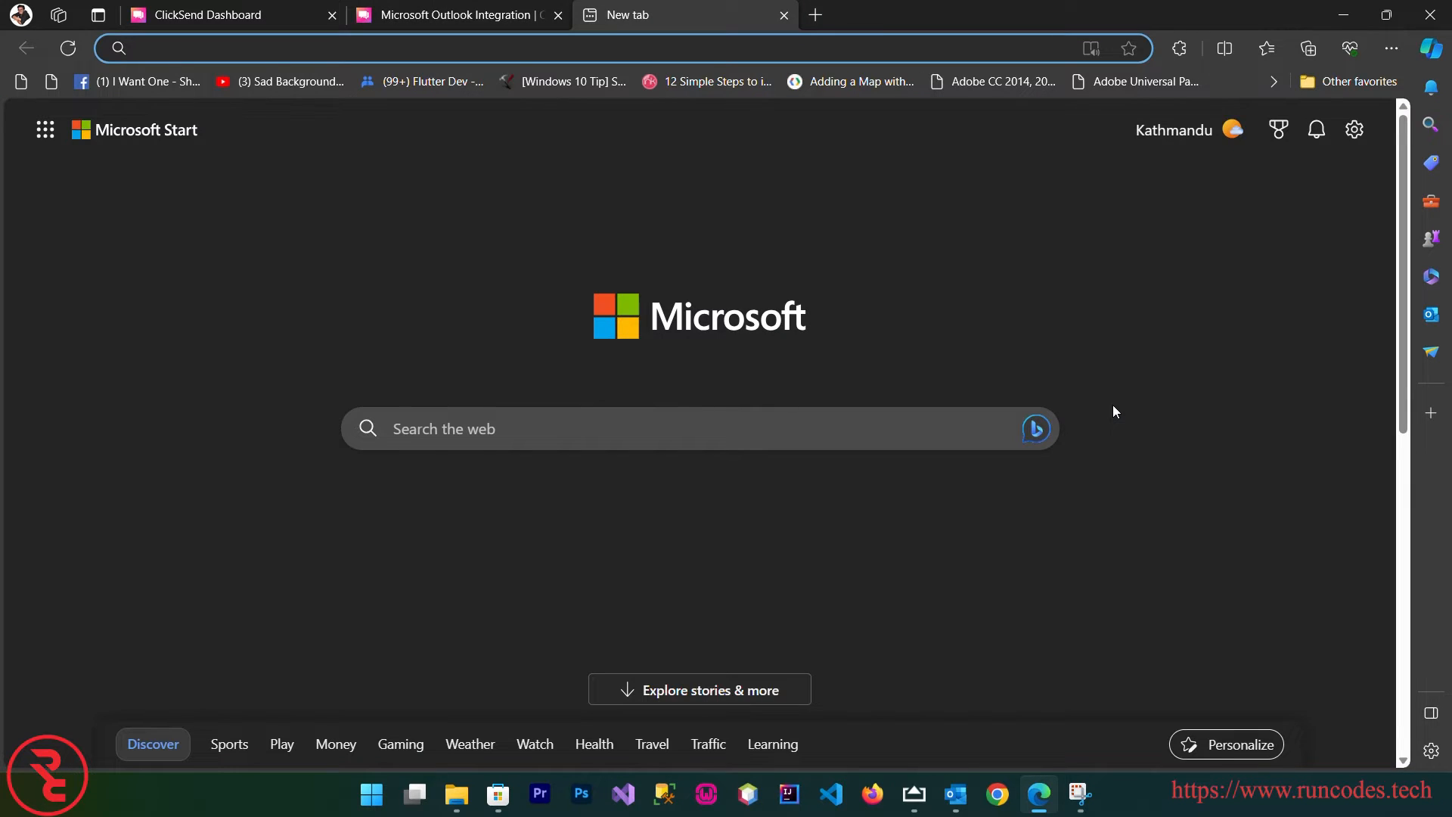
left_click(1307, 49)
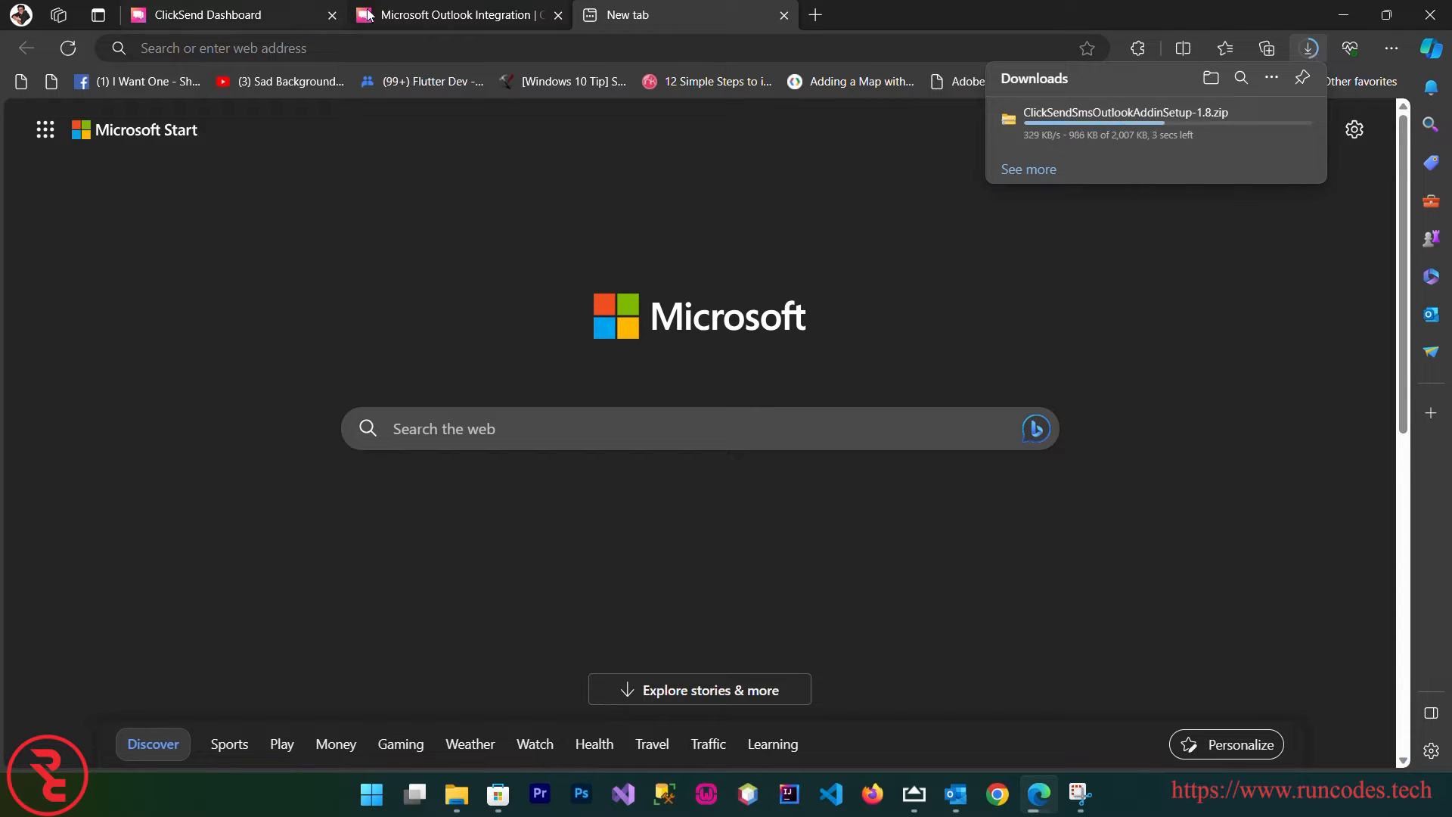
mouse_move(435, 15)
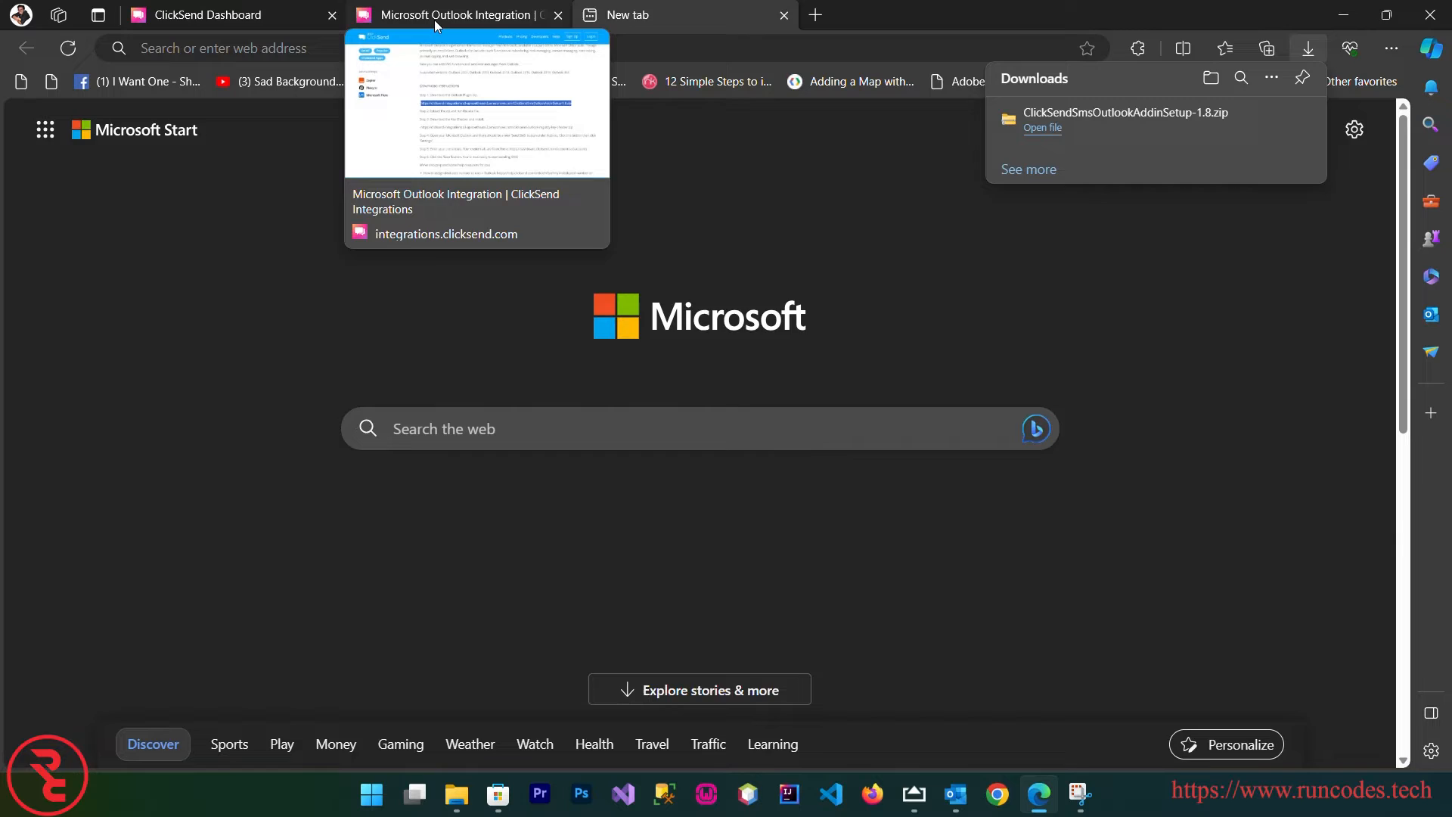
Return to the instructions, download the registry key checker zip and show recent downloads.
left_click(453, 15)
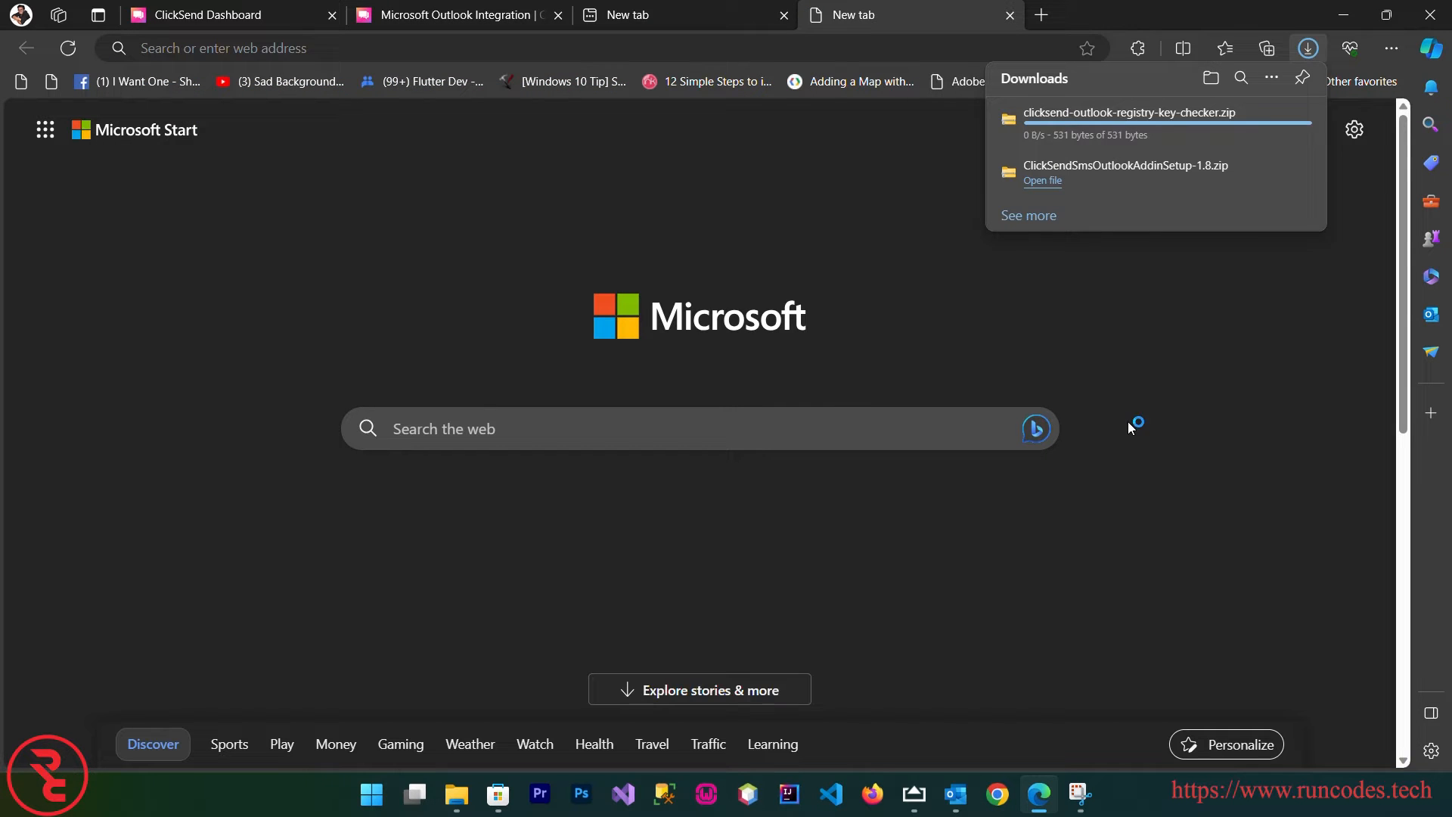
left_click(454, 15)
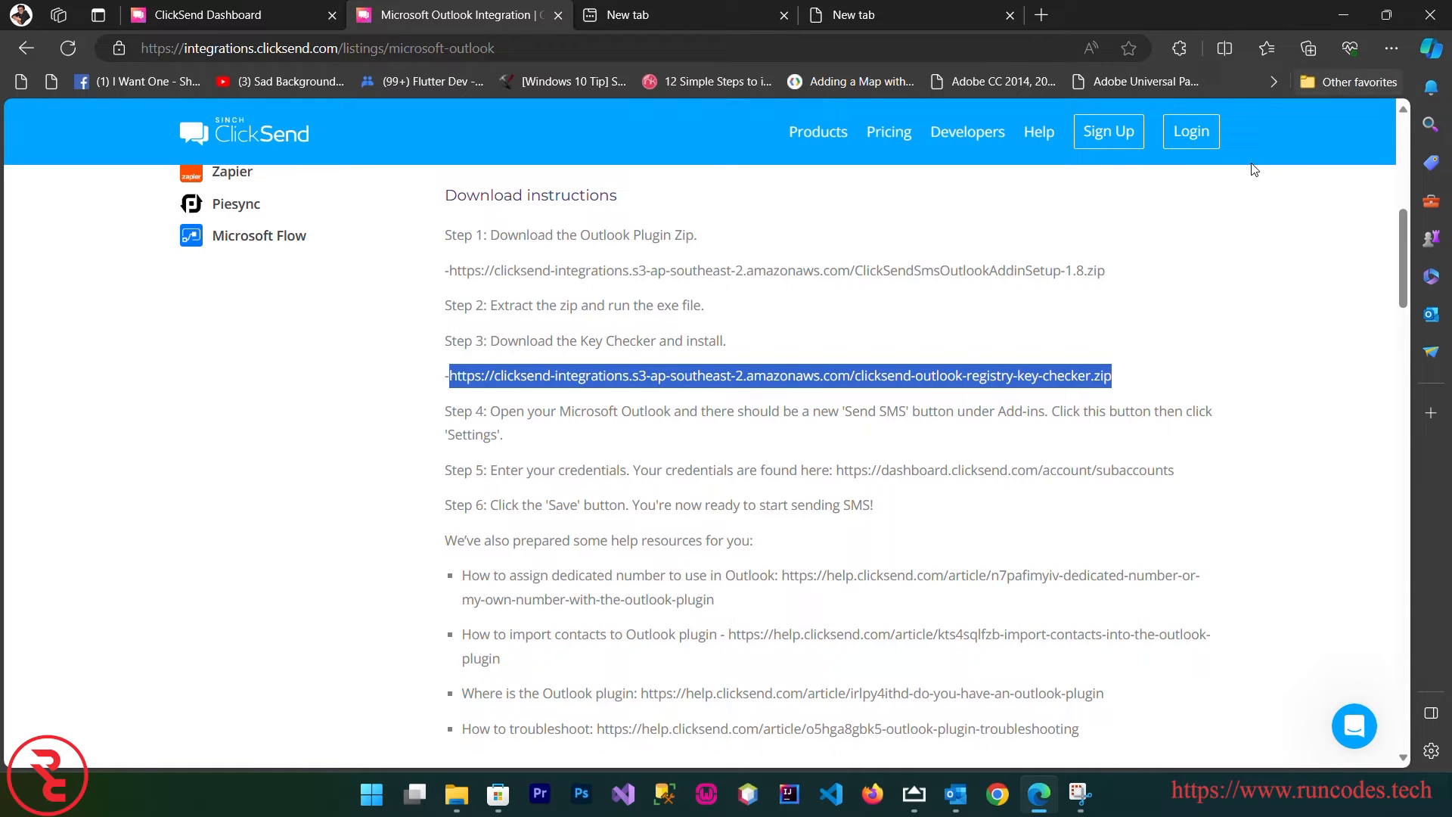
left_click(1391, 49)
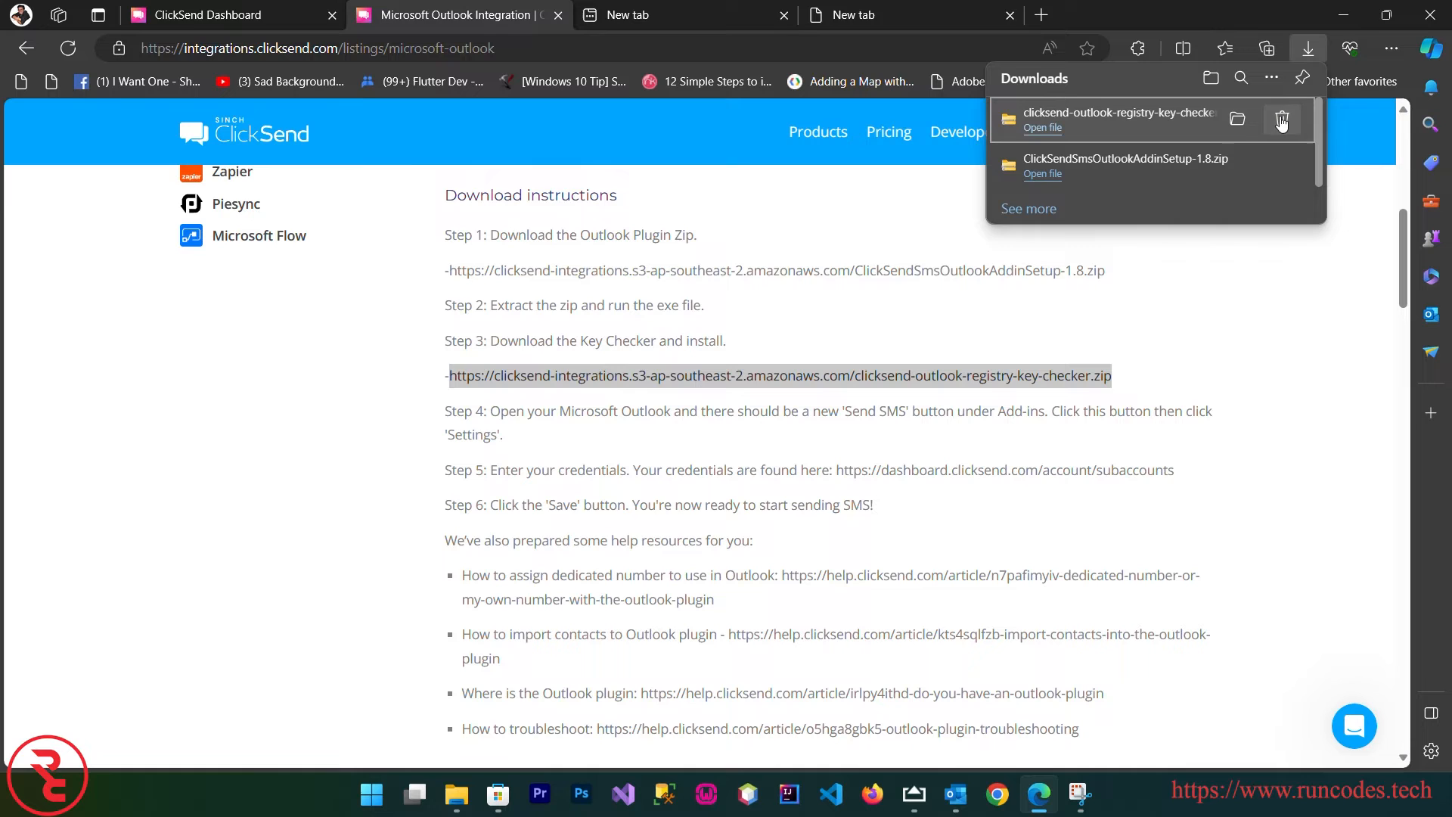
Show the key checker zip in its folder and extract it into its own folder.
left_click(1239, 118)
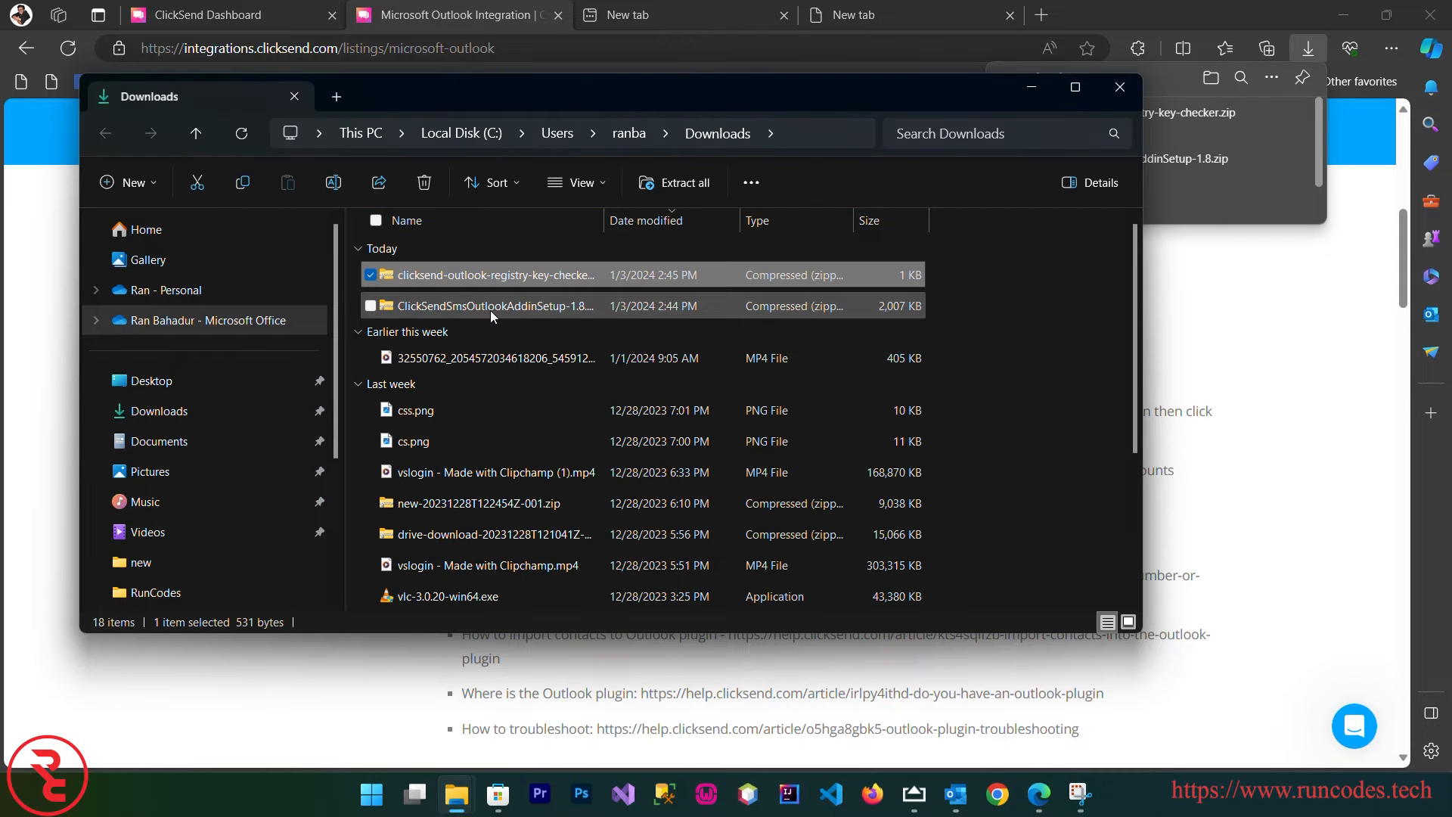
right_click(496, 275)
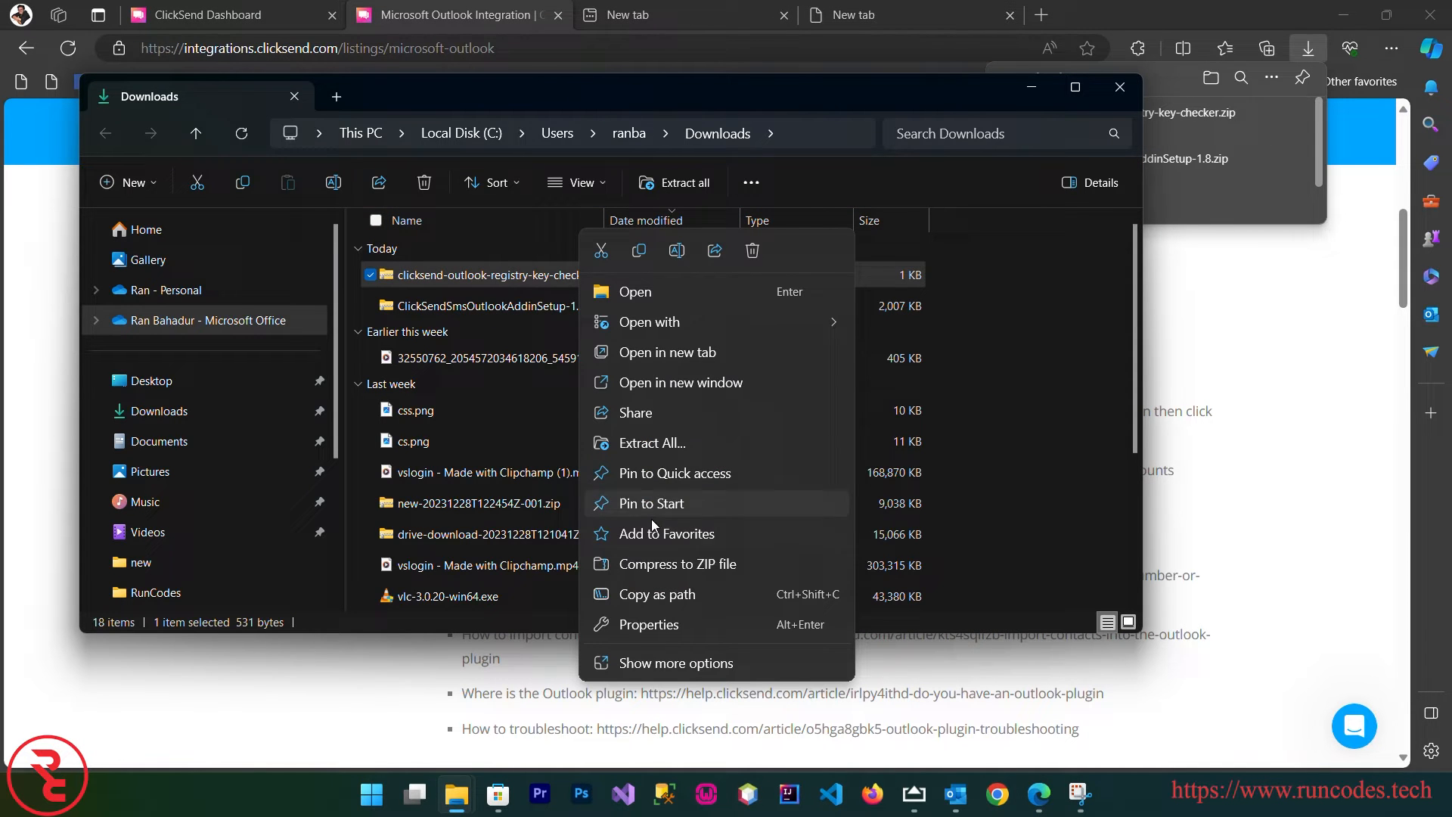
left_click(650, 443)
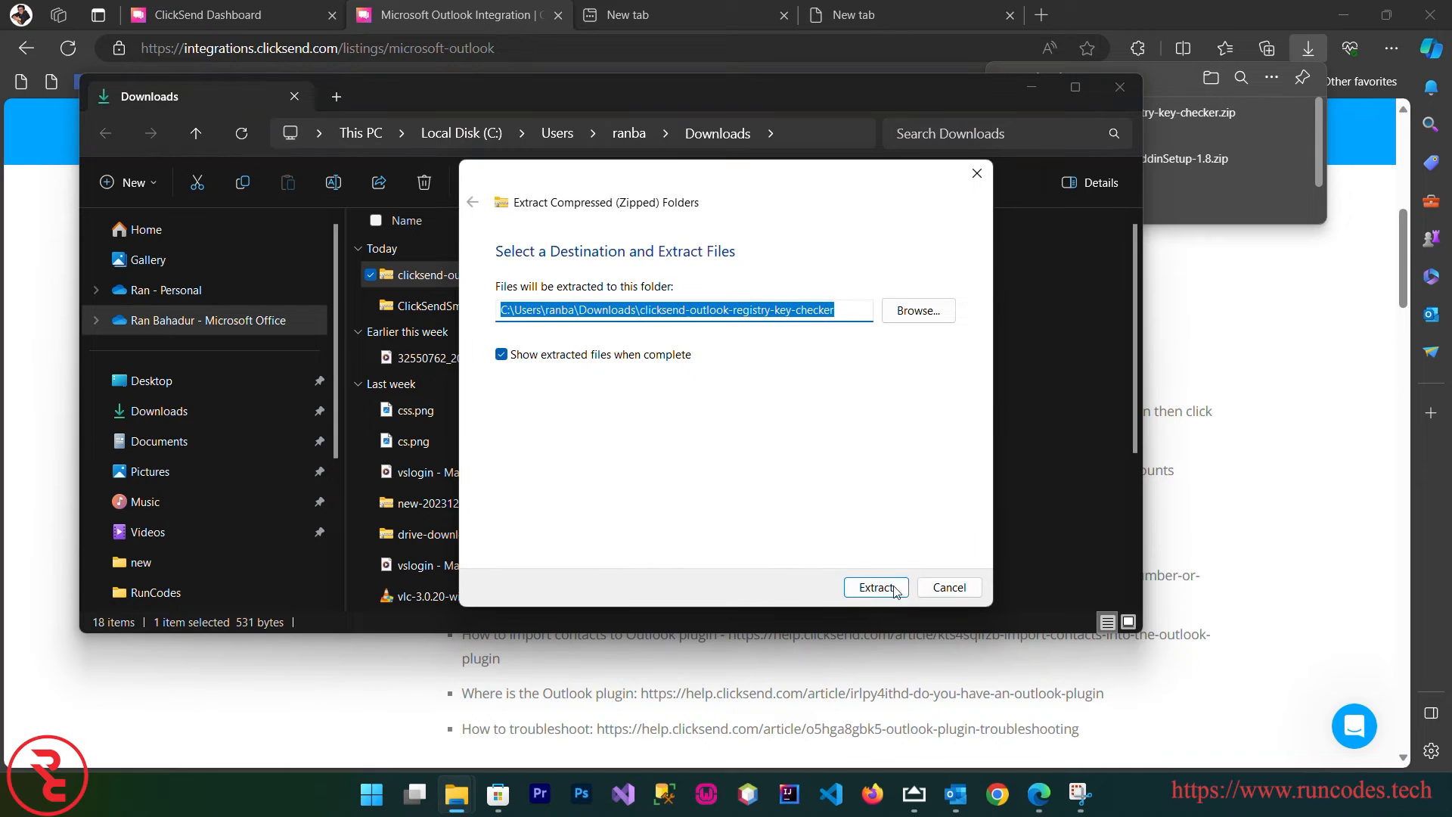
left_click(874, 587)
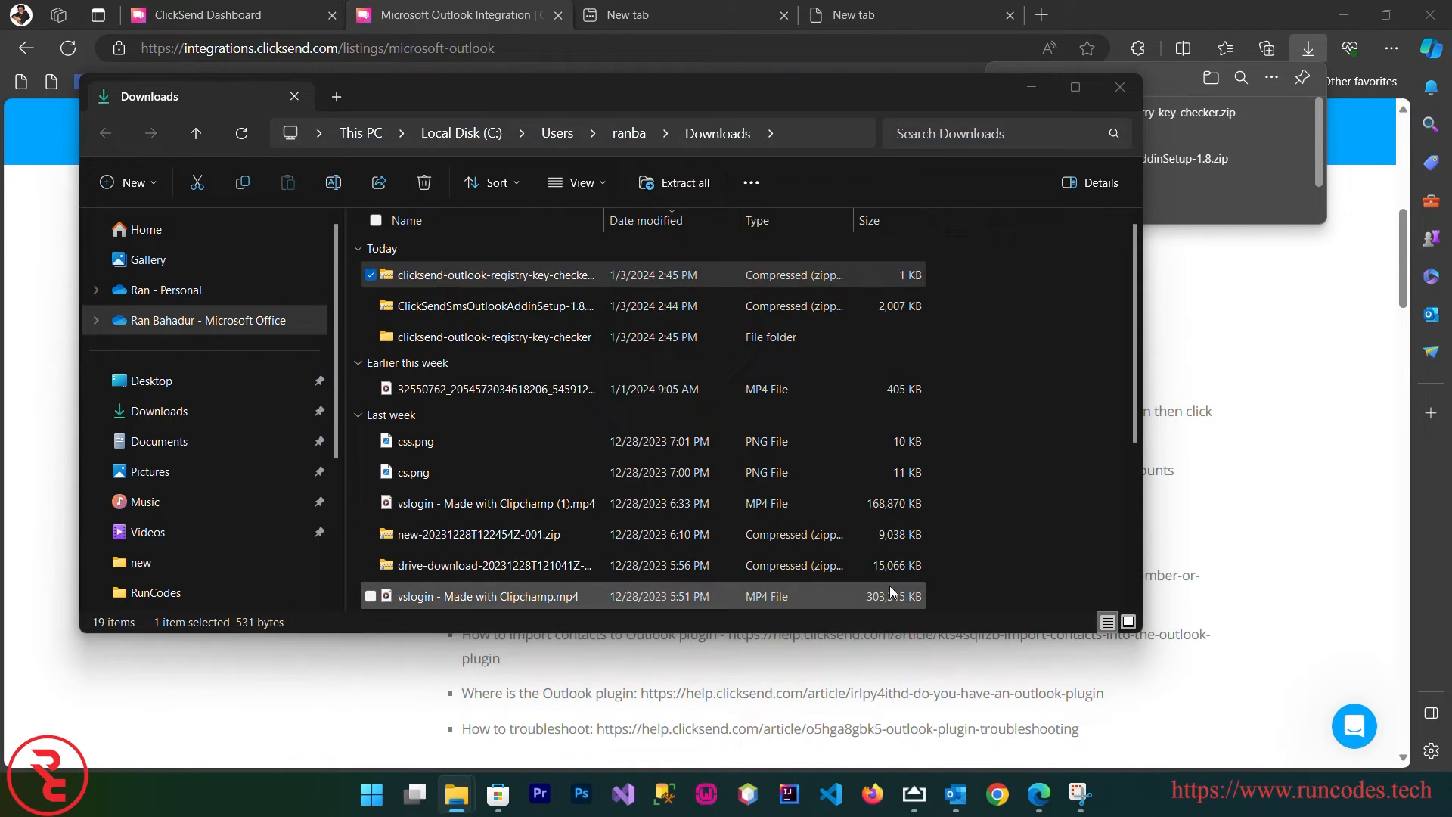
Extract the Outlook add-in setup zip into its own folder.
left_click(505, 306)
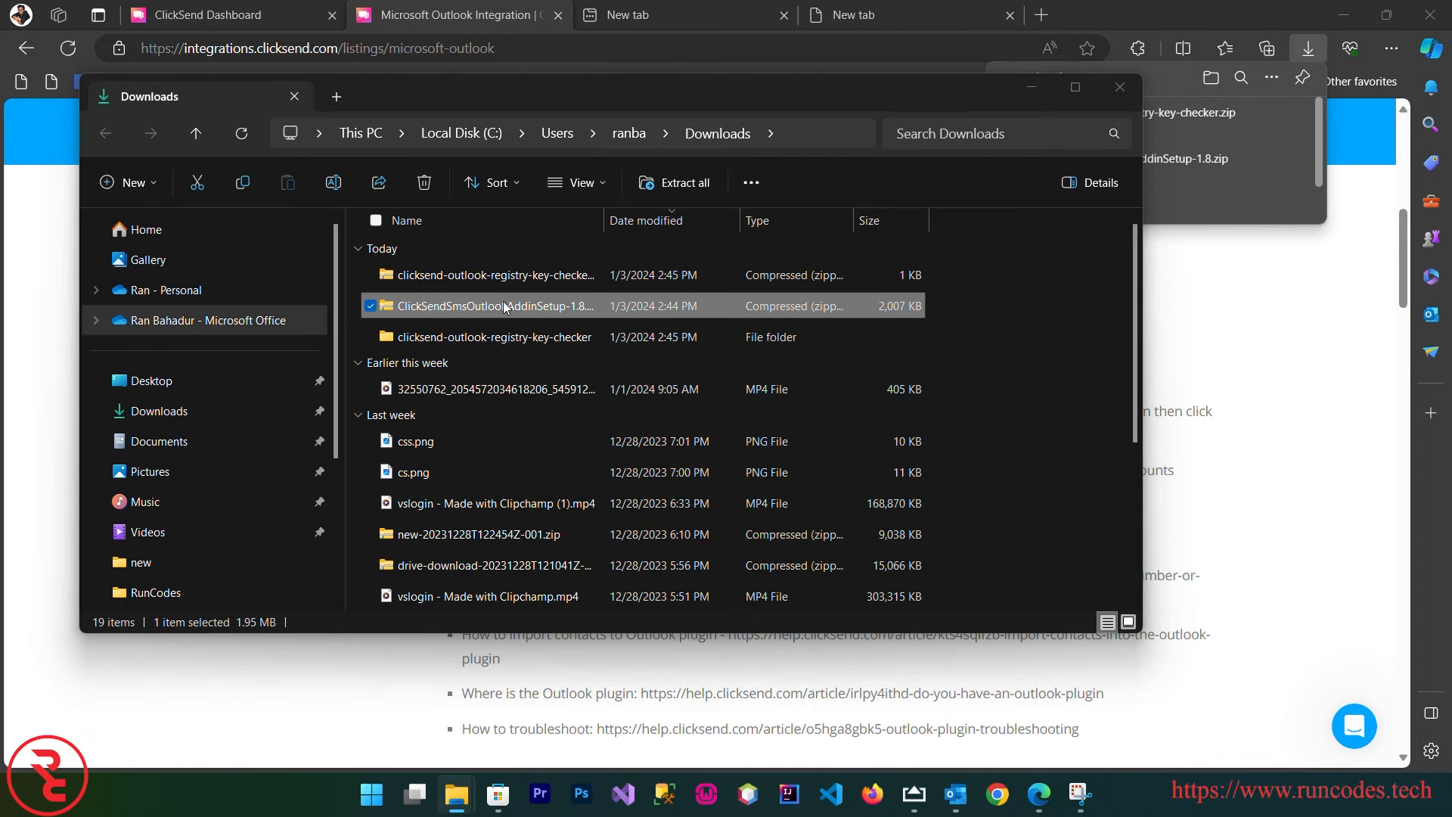
left_click(685, 183)
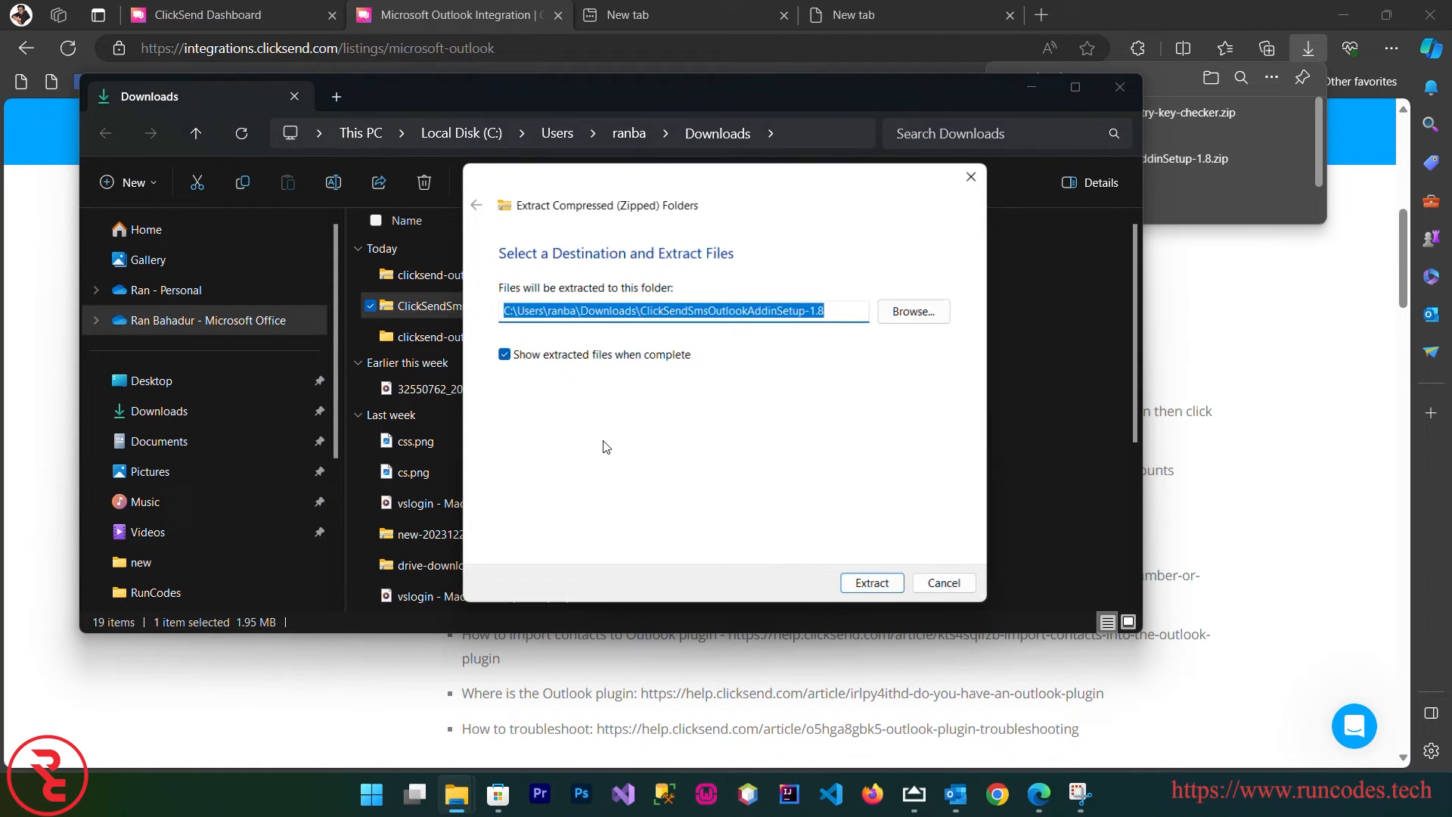
left_click(869, 582)
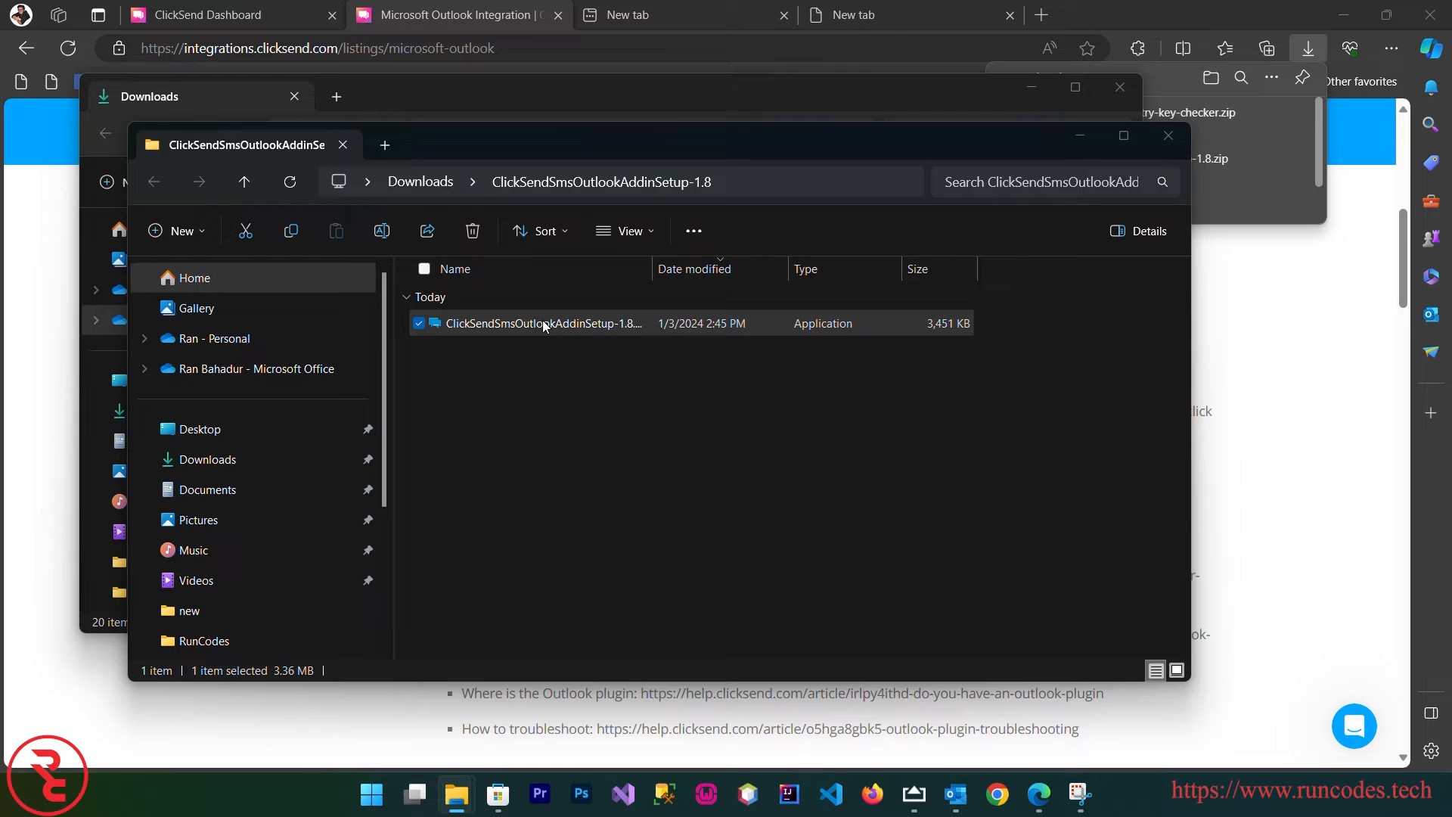
Run ClickSendSmsOutlookAddinSetup-1.8, install the add-in and finish the wizard.
double_click(545, 324)
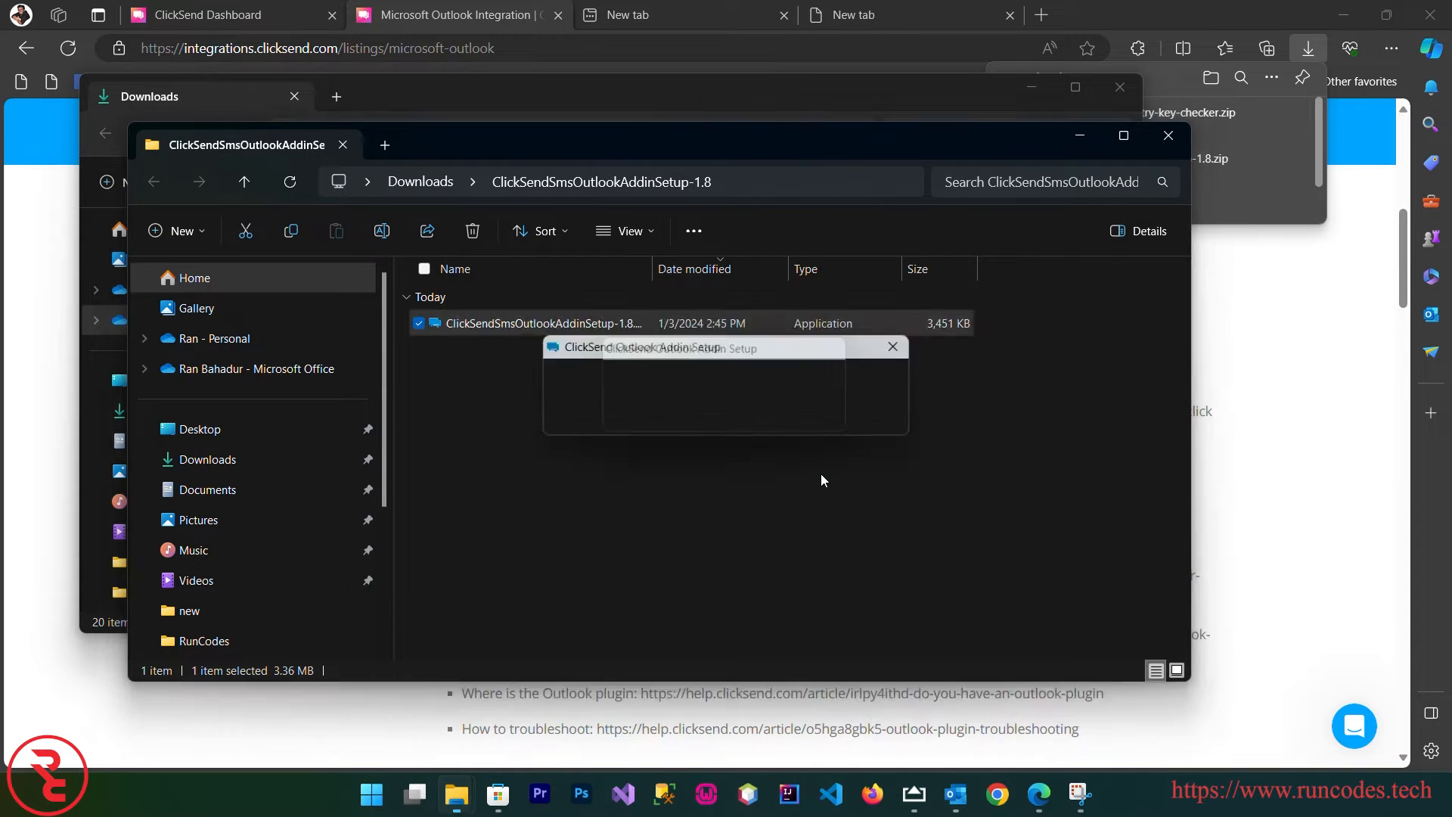
double_click(543, 324)
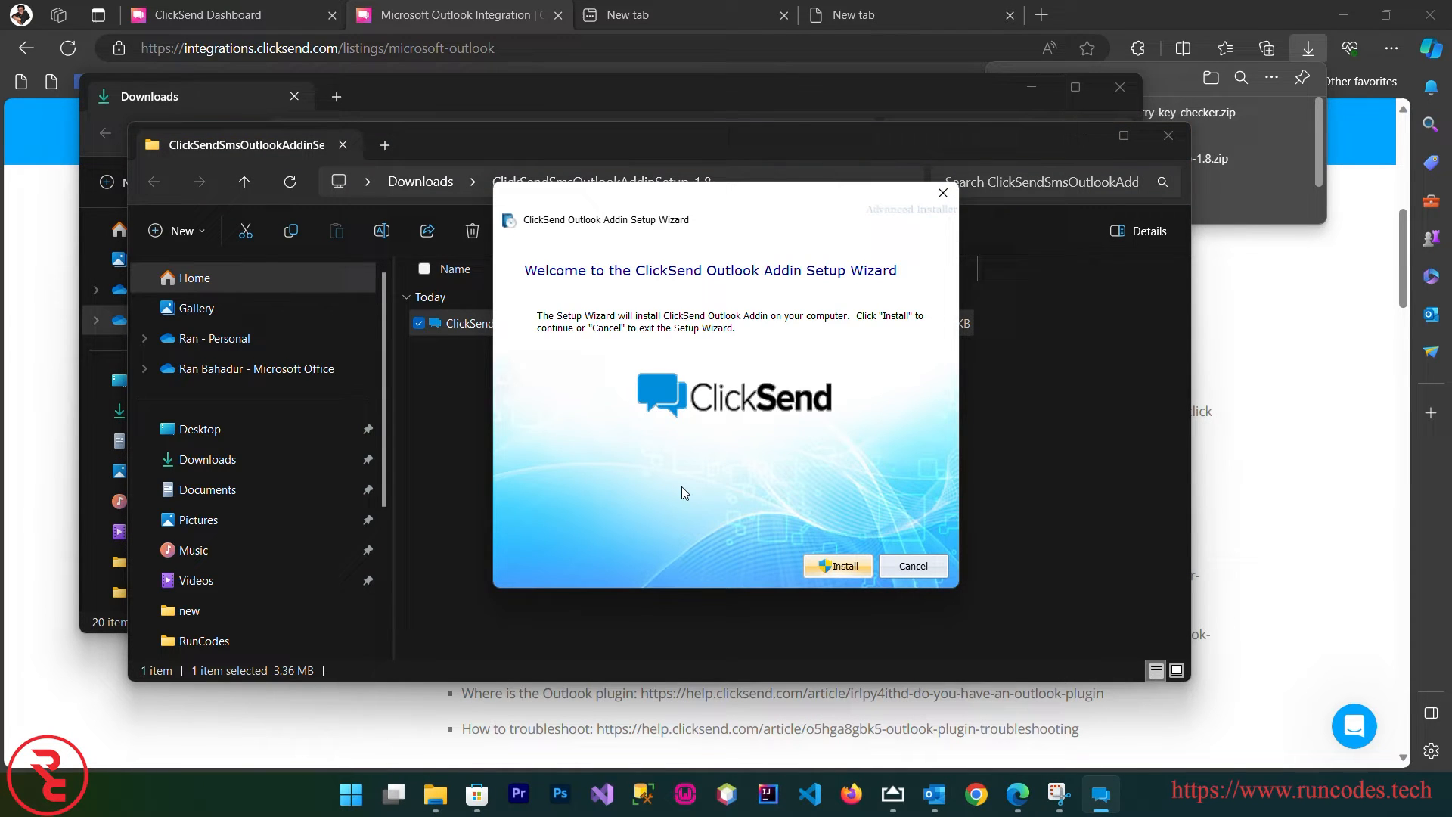
left_click(836, 566)
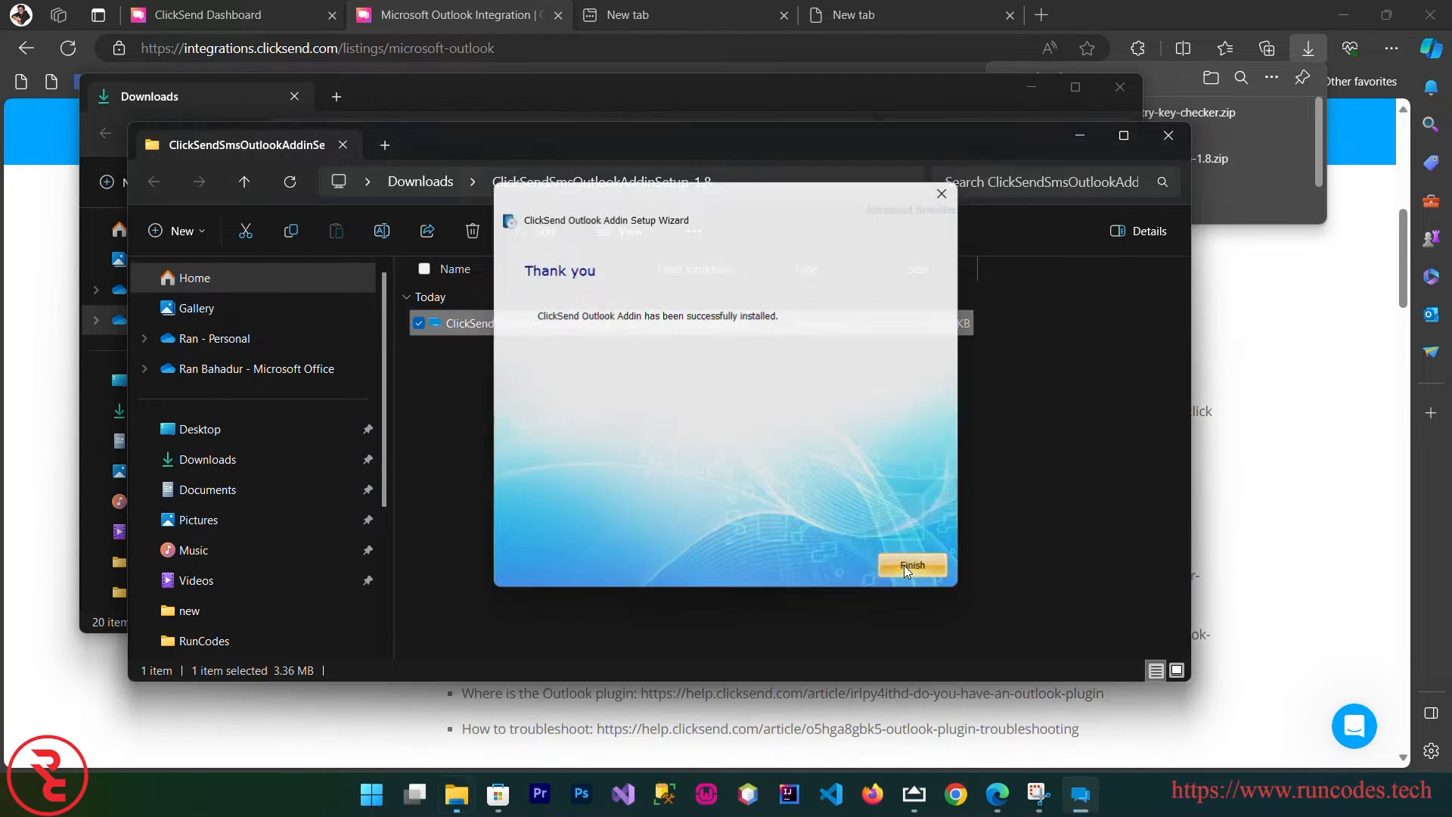
left_click(910, 565)
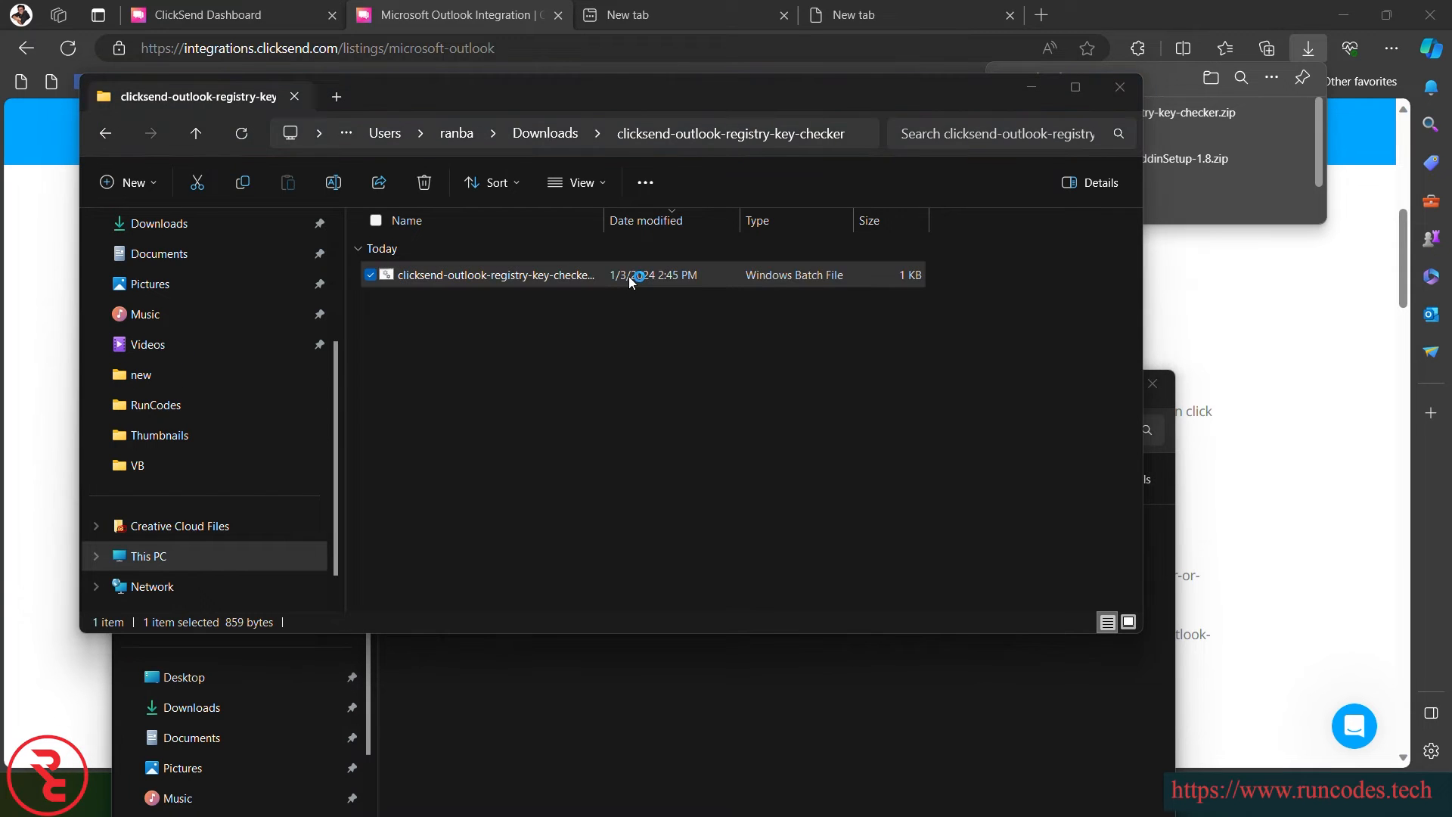
Run clicksend-outlook-registry-key-checker.bat, choosing Run anyway at the SmartScreen warning.
double_click(497, 275)
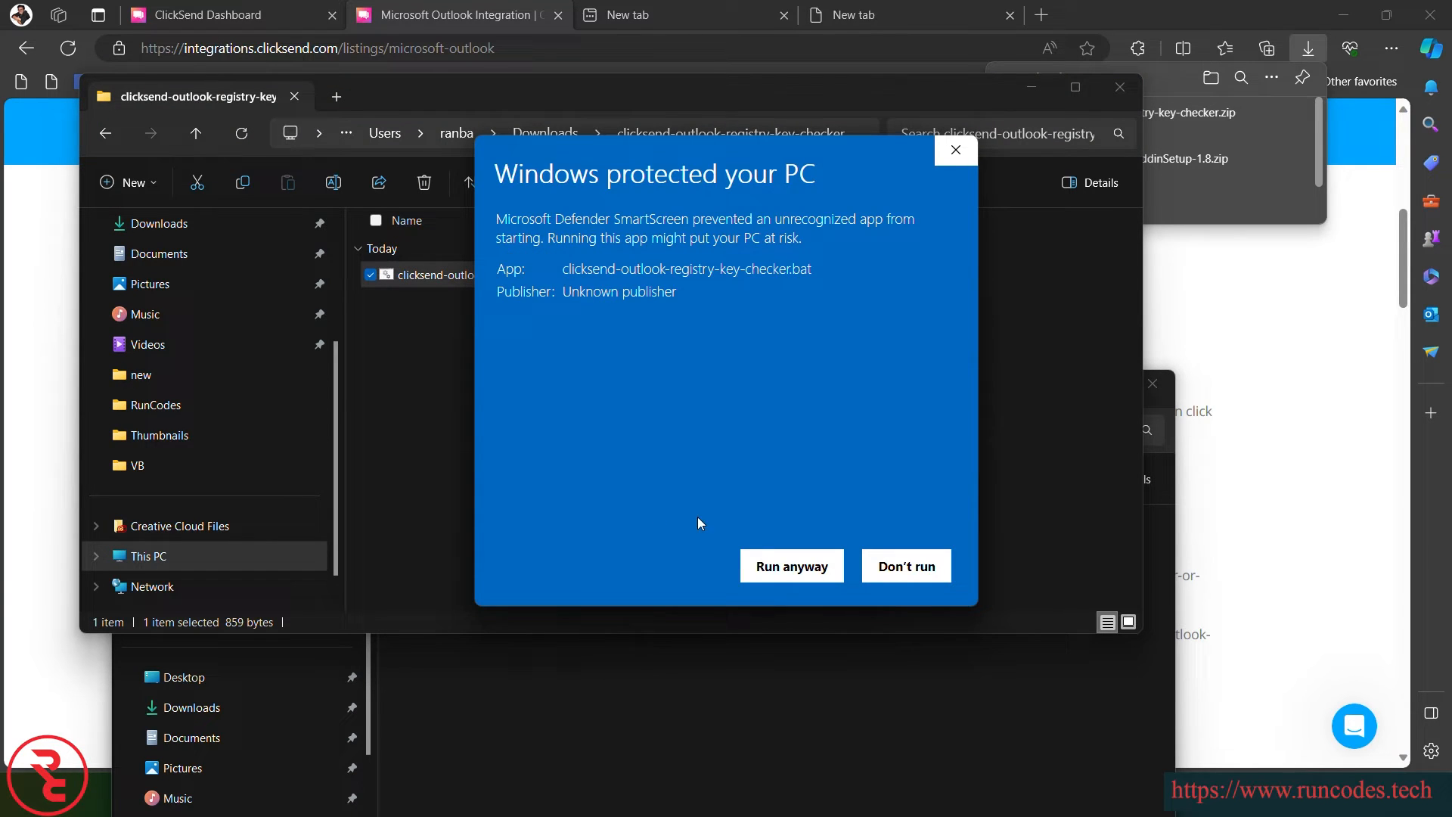
left_click(791, 565)
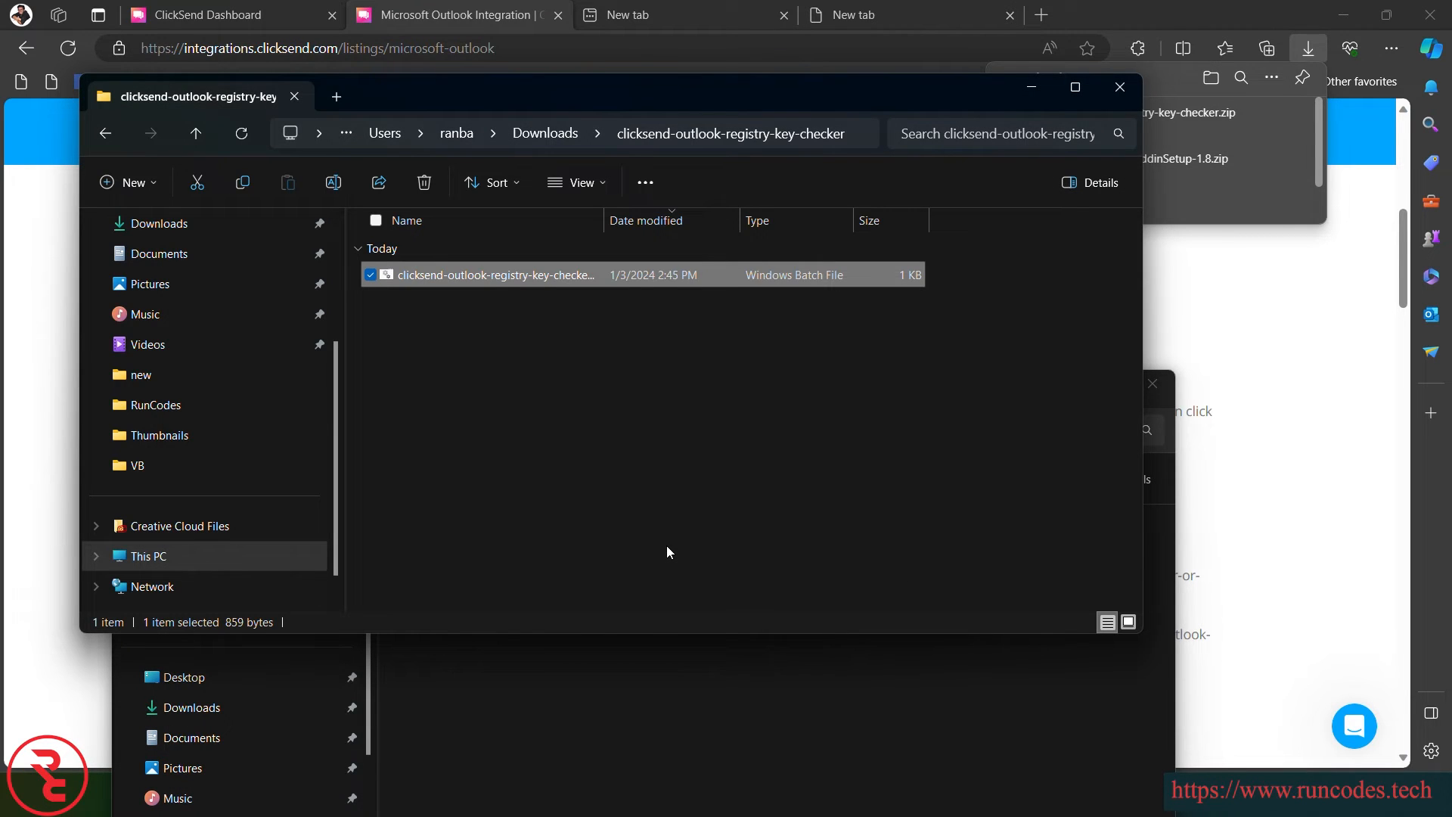
left_click(1119, 86)
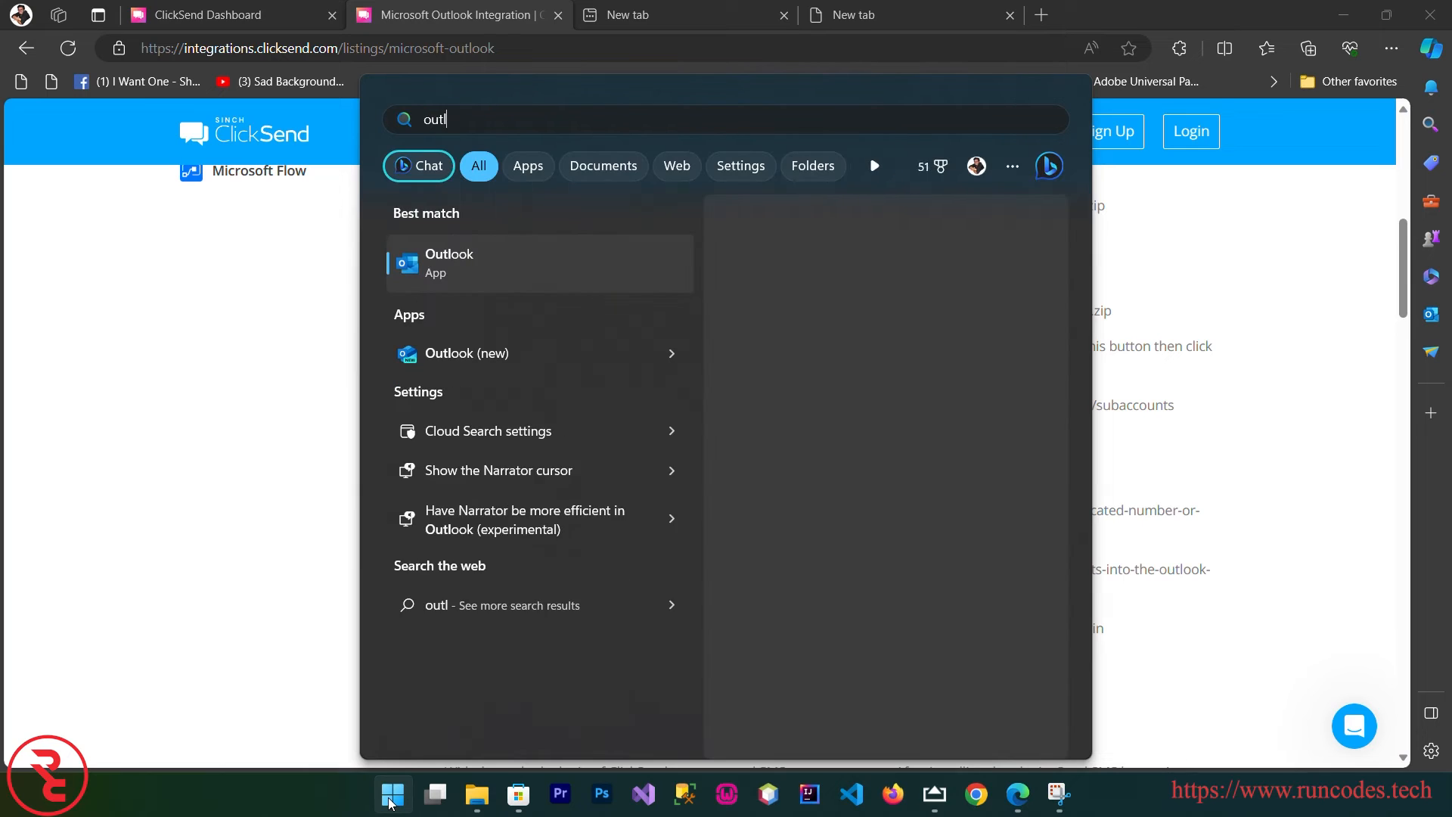
Open Outlook from Start and show the Add-ins tab with the Send SMS button.
right_click(448, 263)
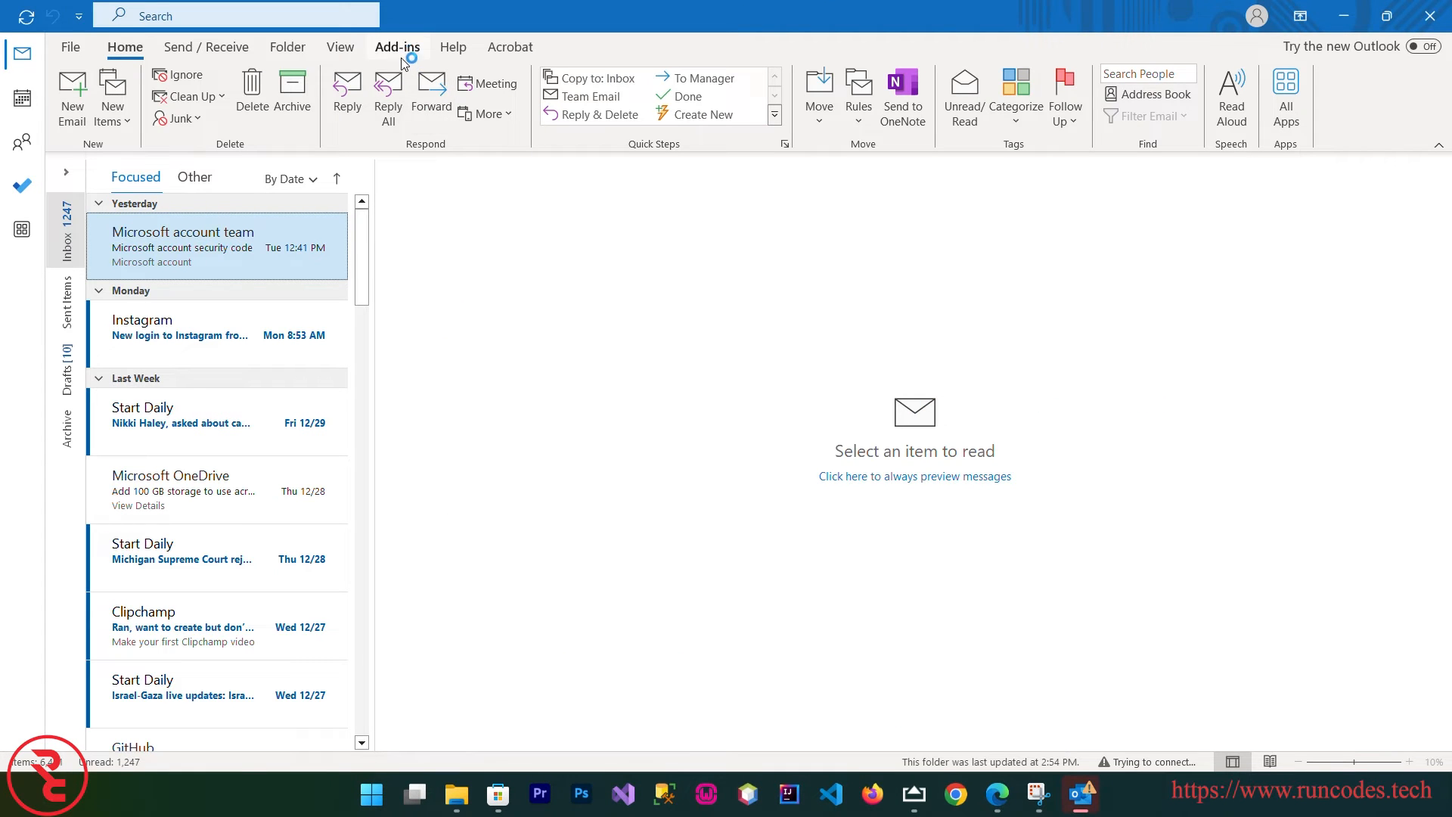
left_click(995, 794)
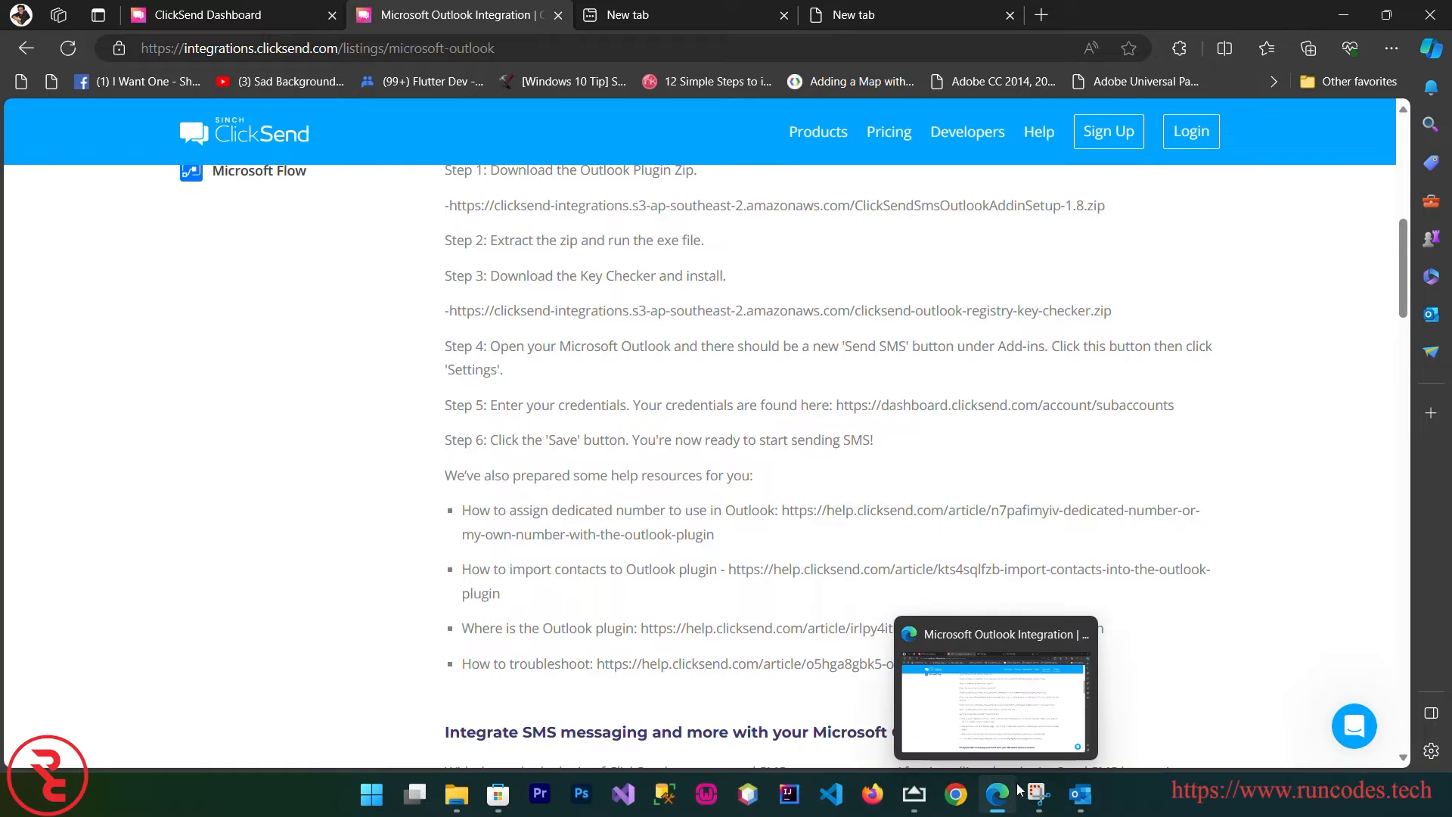
left_click(1078, 794)
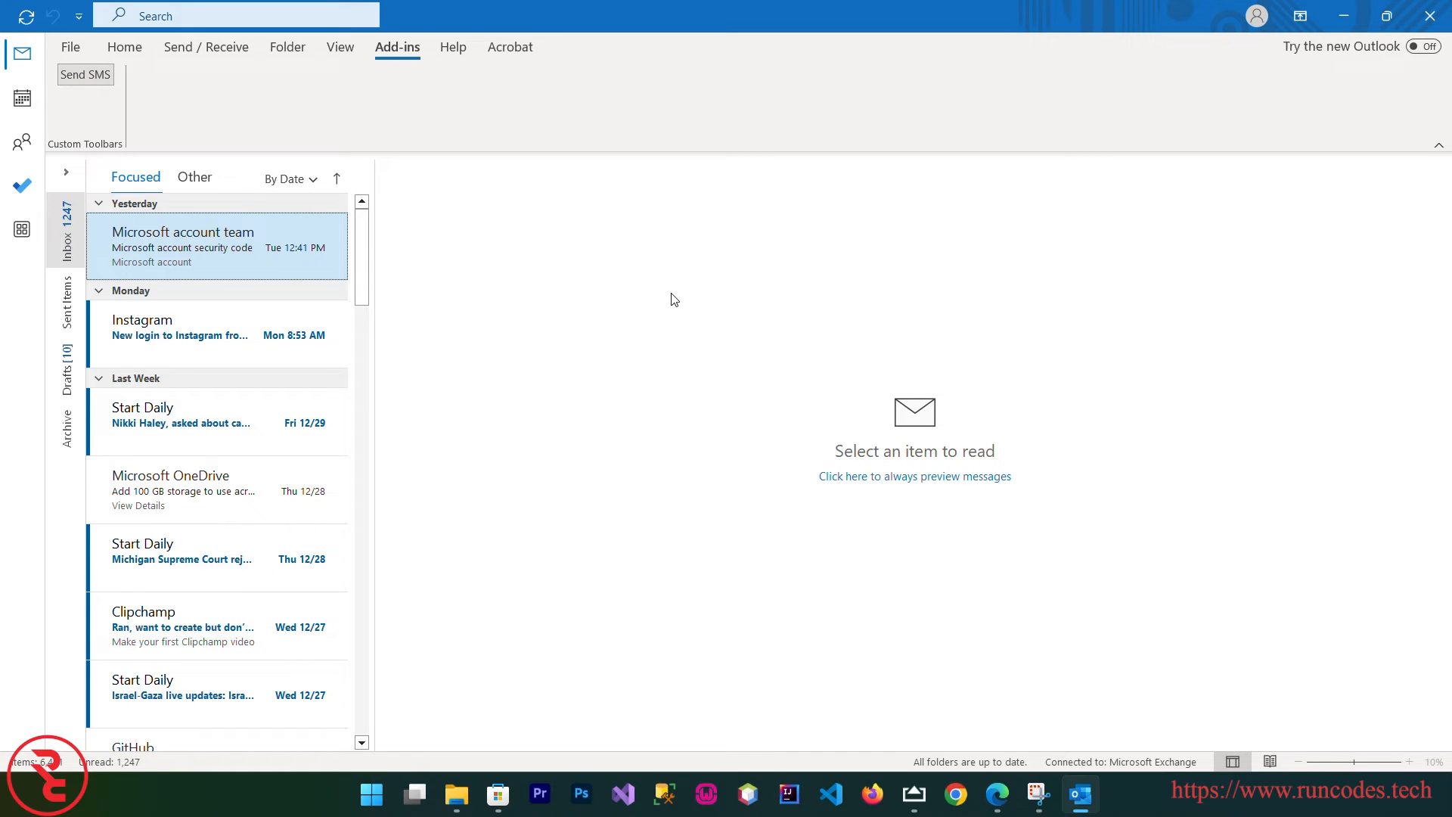
Open Send SMS and its empty credential Settings, then switch back to Edge.
left_click(84, 74)
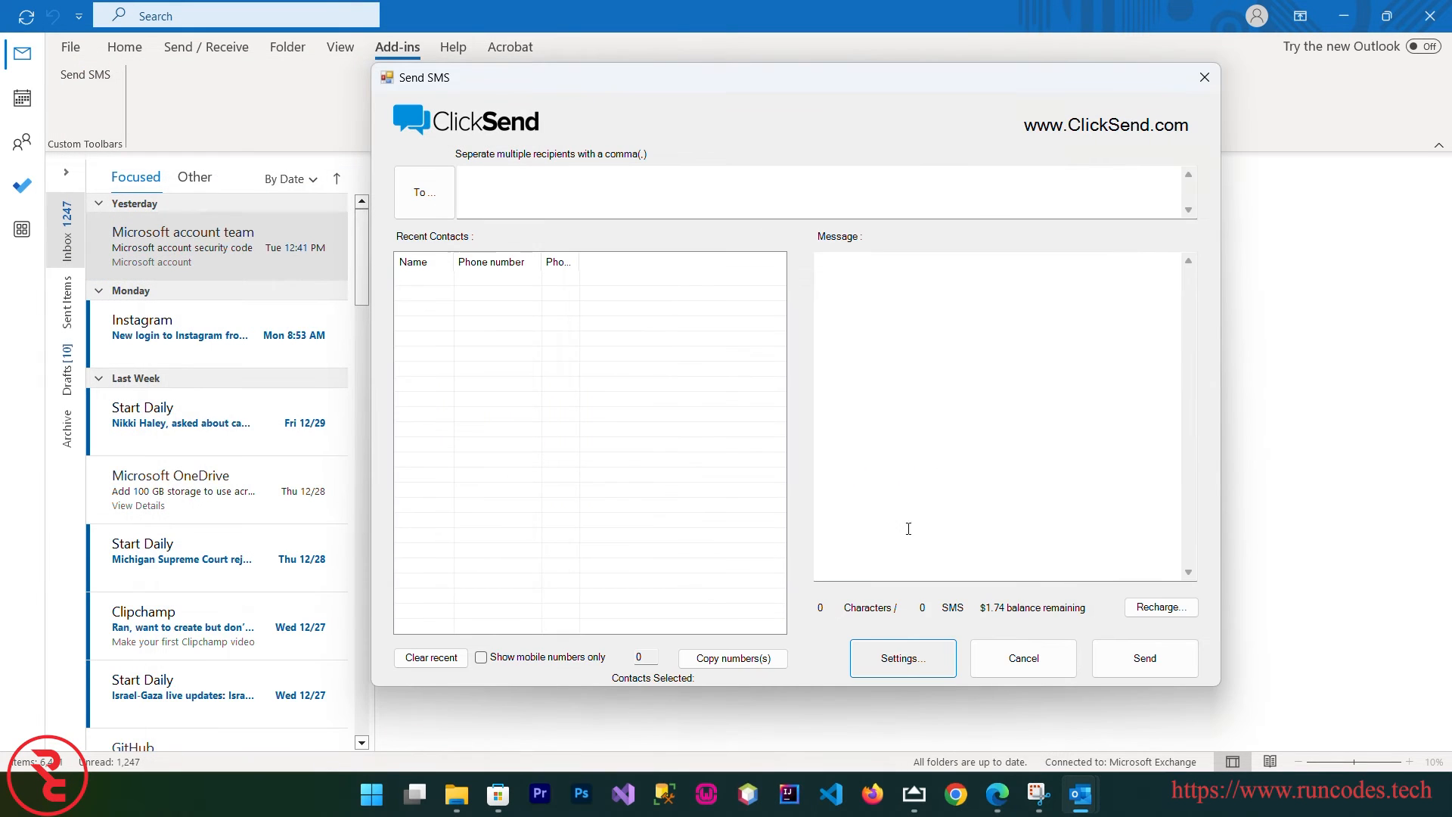
left_click(900, 658)
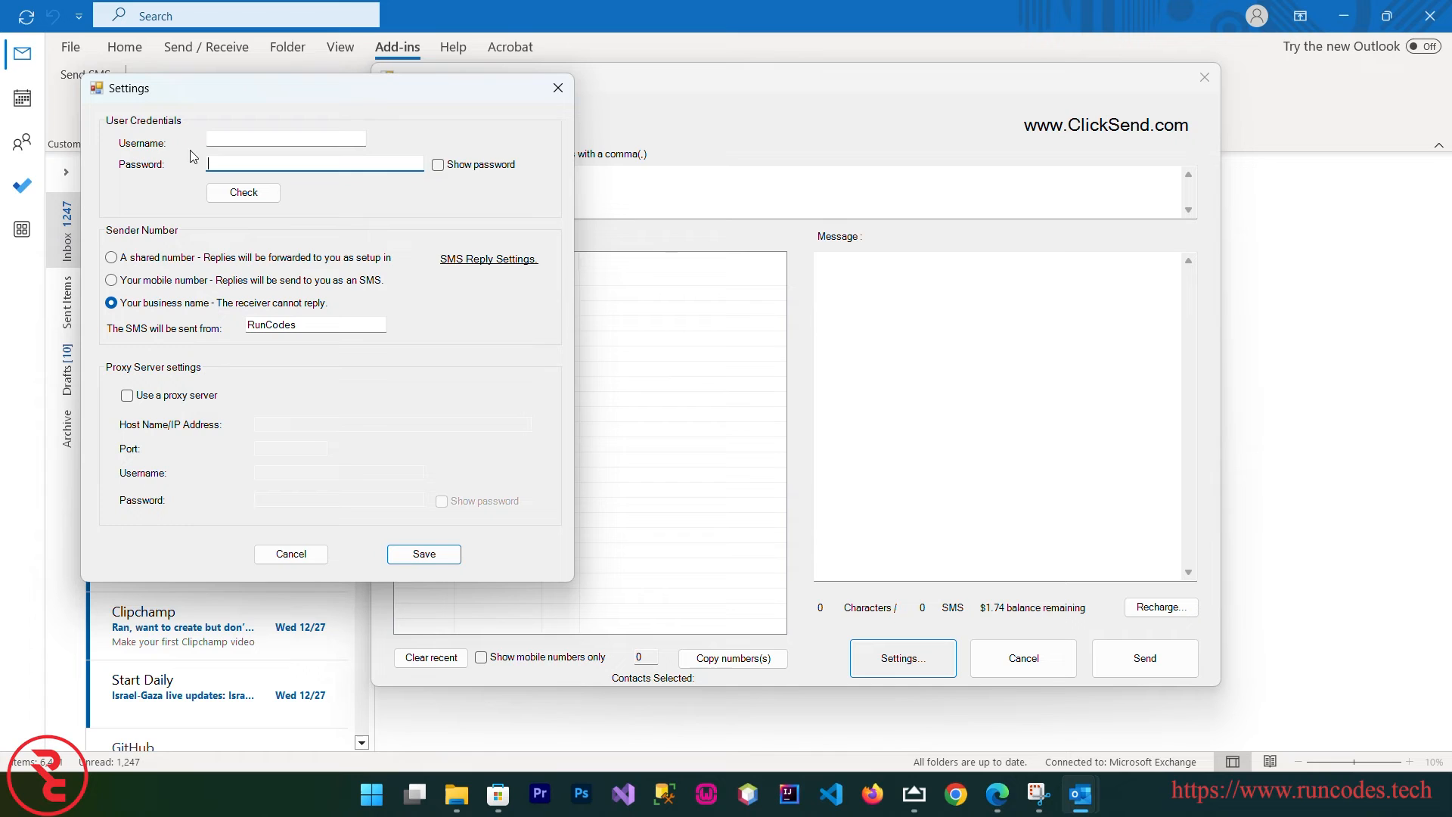
mouse_move(789, 667)
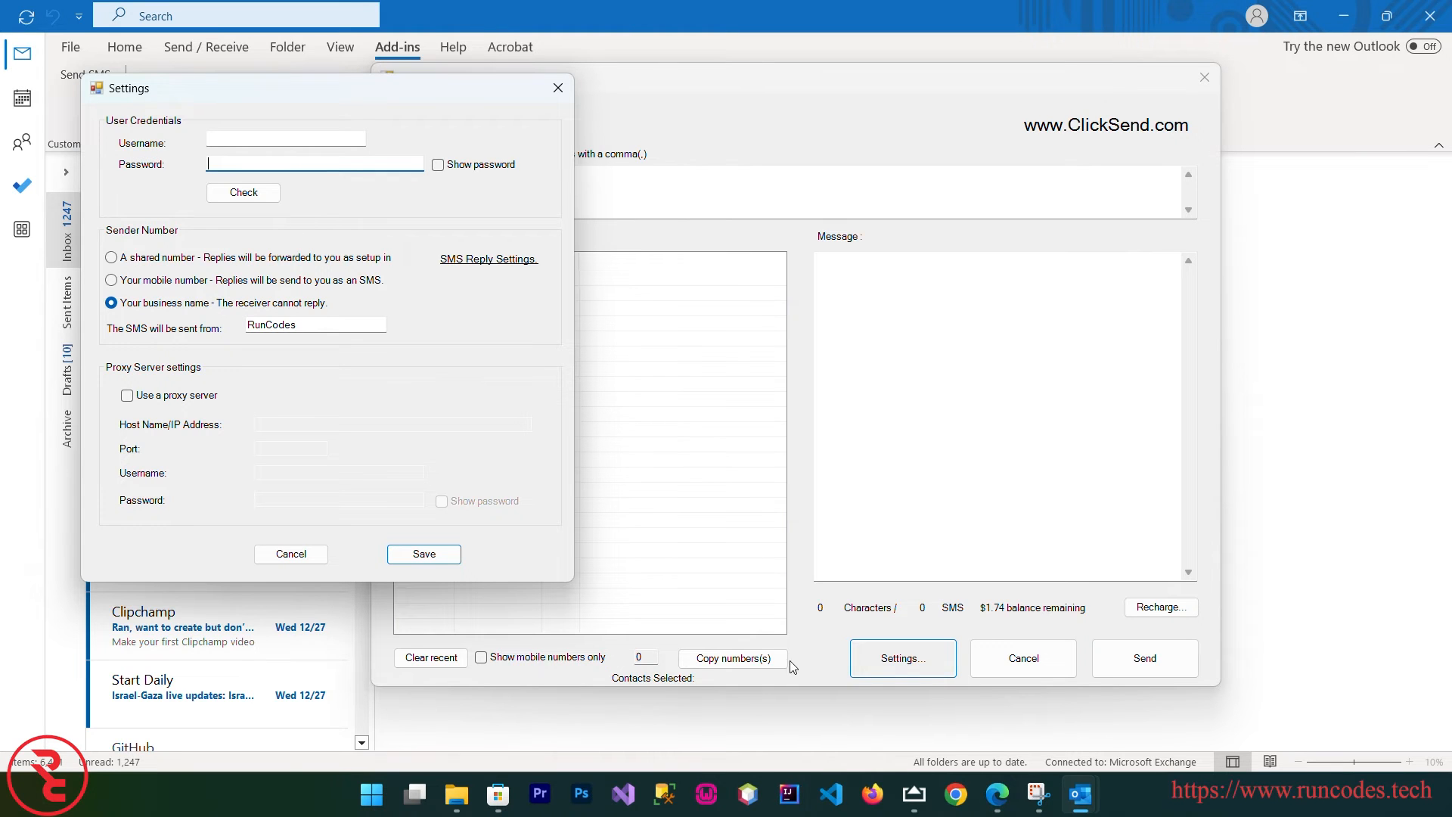
left_click(997, 794)
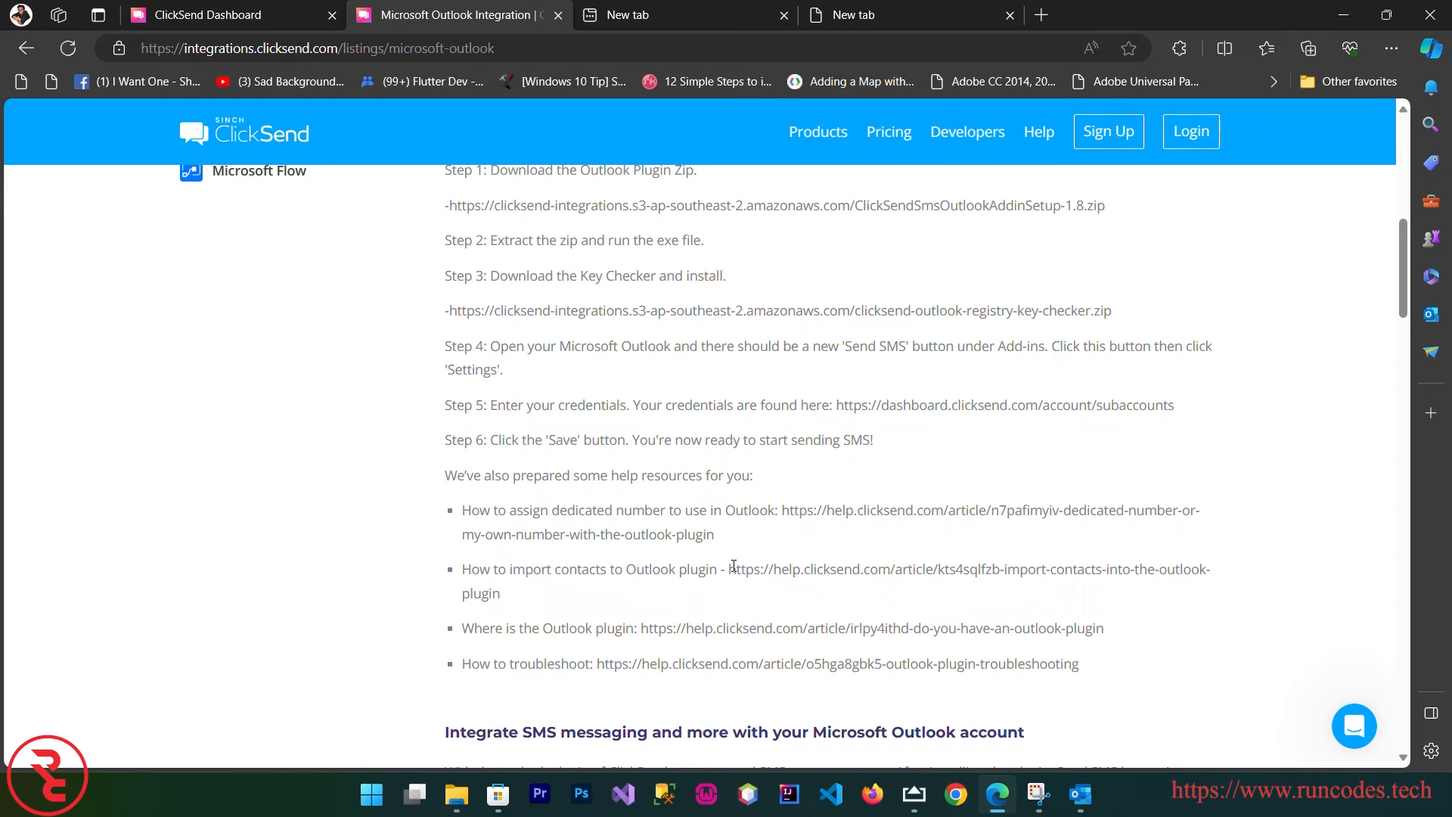
Follow the dashboard.clicksend.com/account/subaccounts link in step 5 to the ClickSend dashboard.
scroll("down", 3)
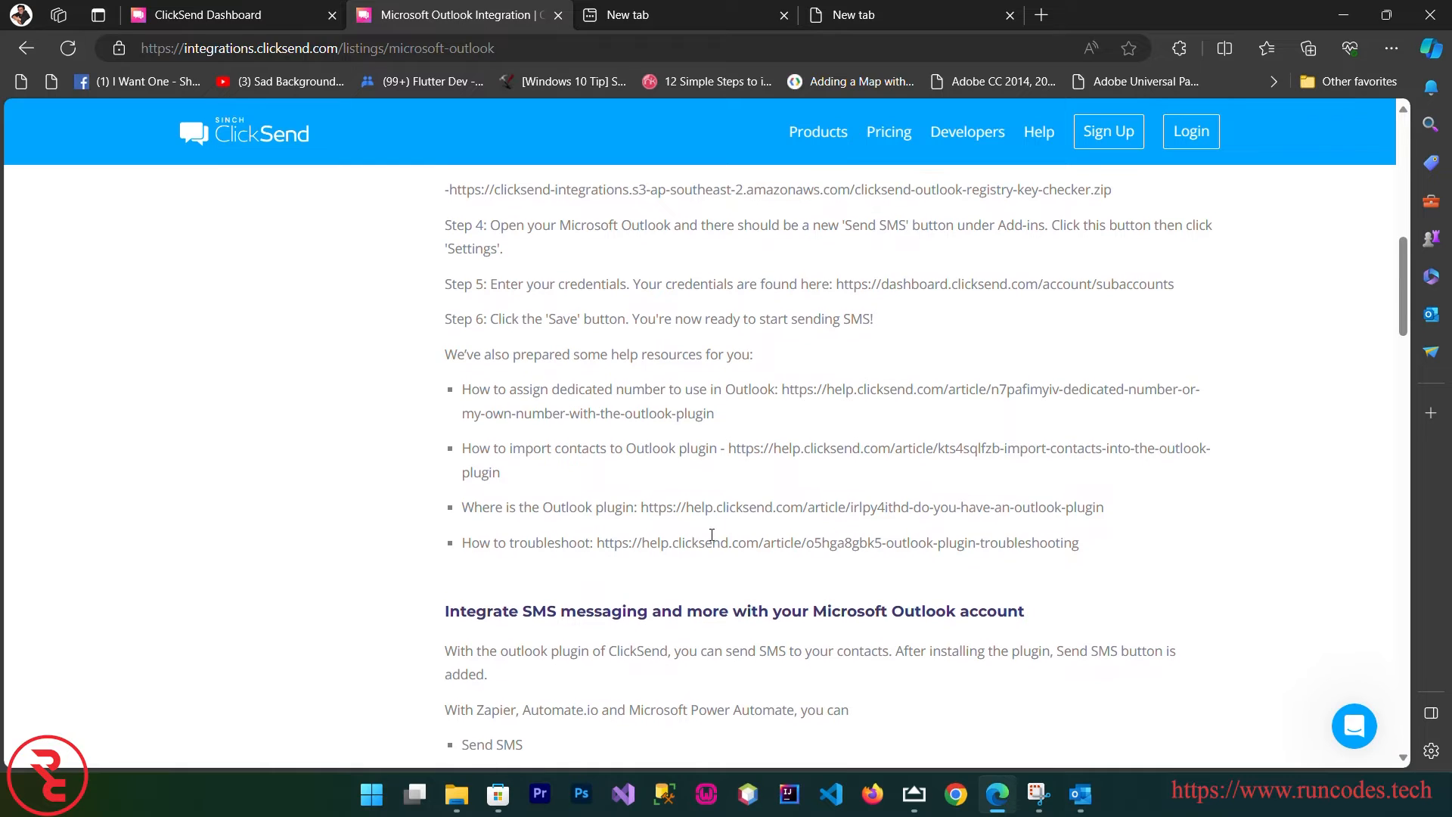
double_click(677, 284)
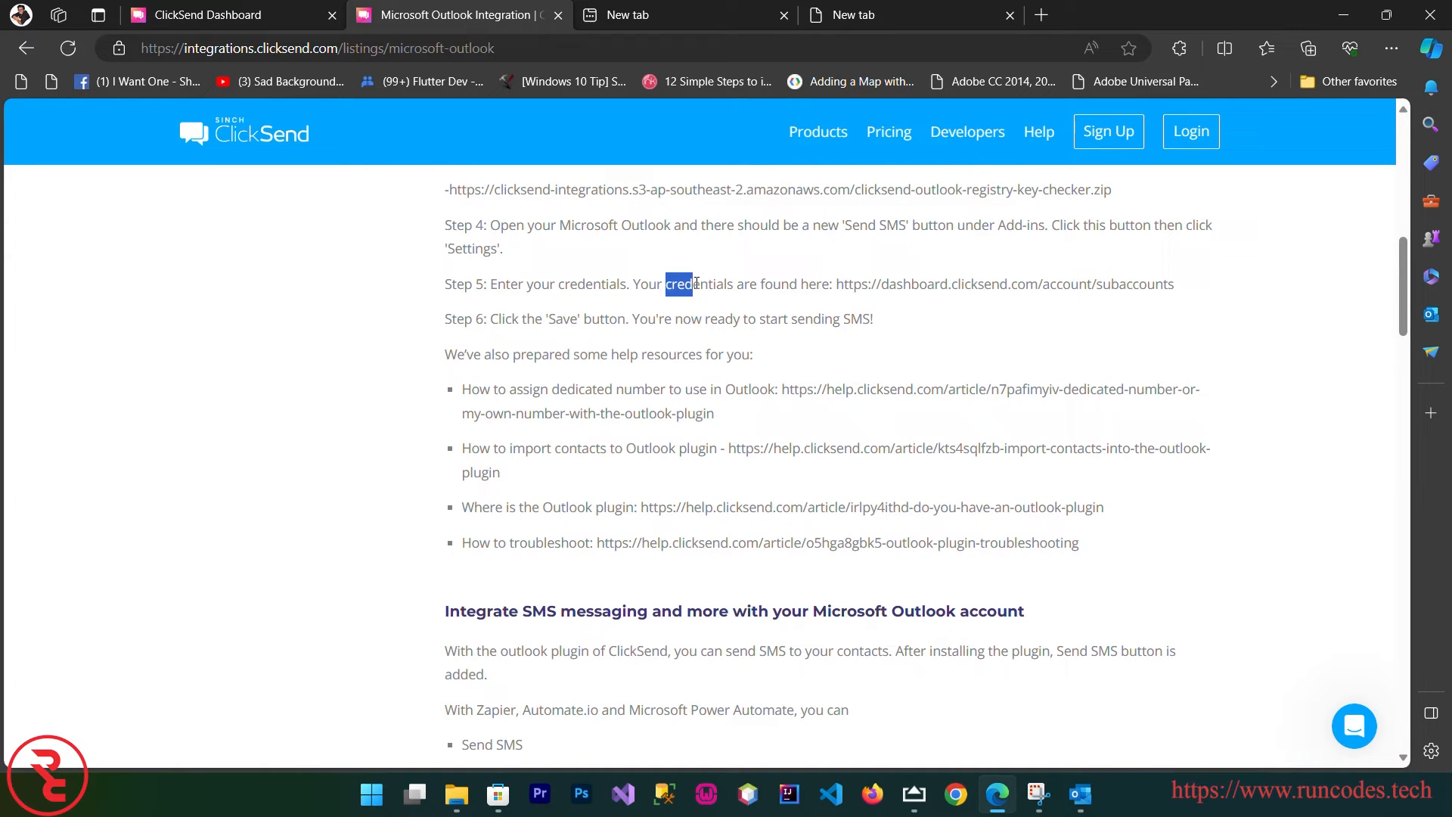
left_click(865, 284)
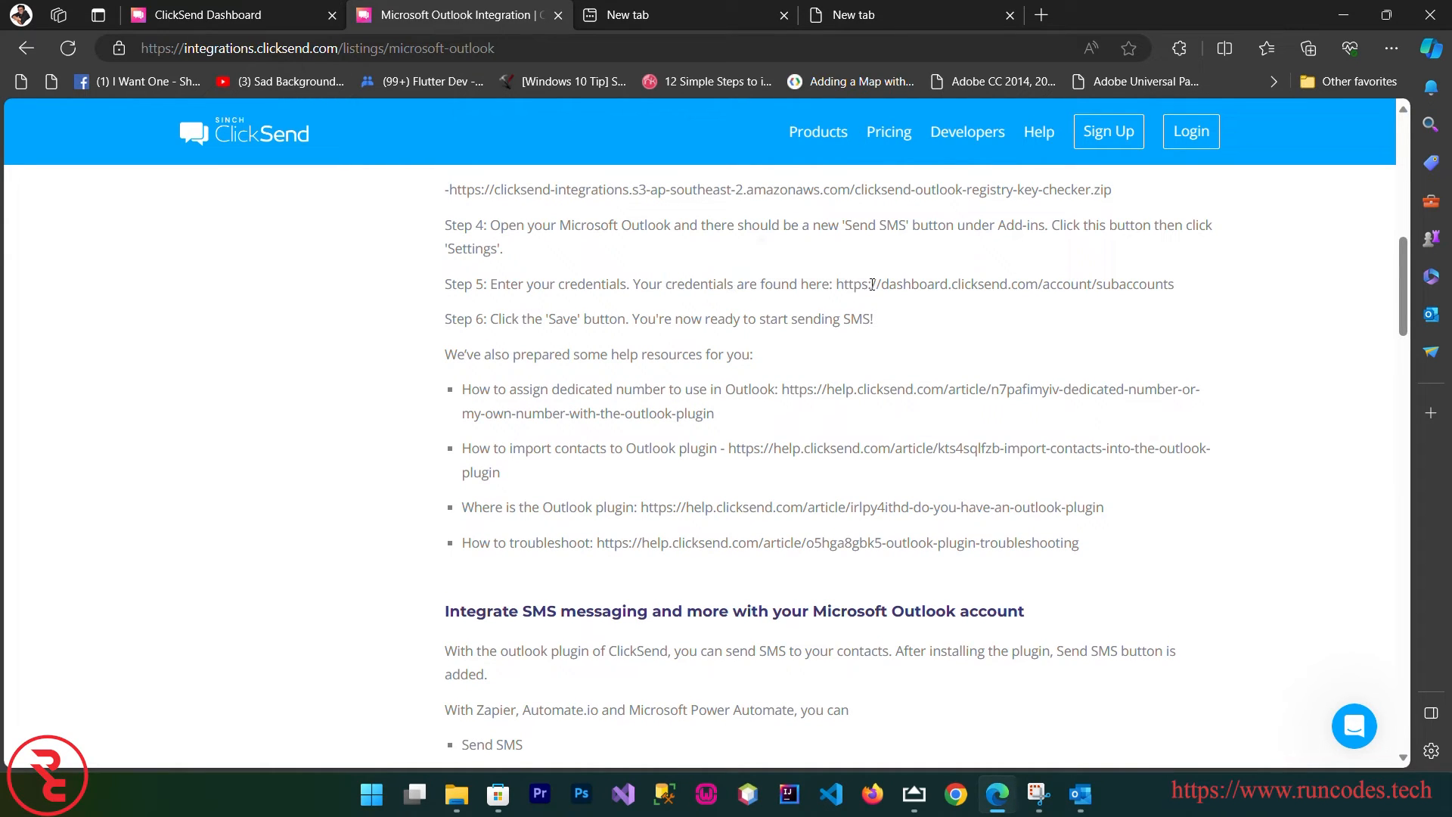
left_click(222, 15)
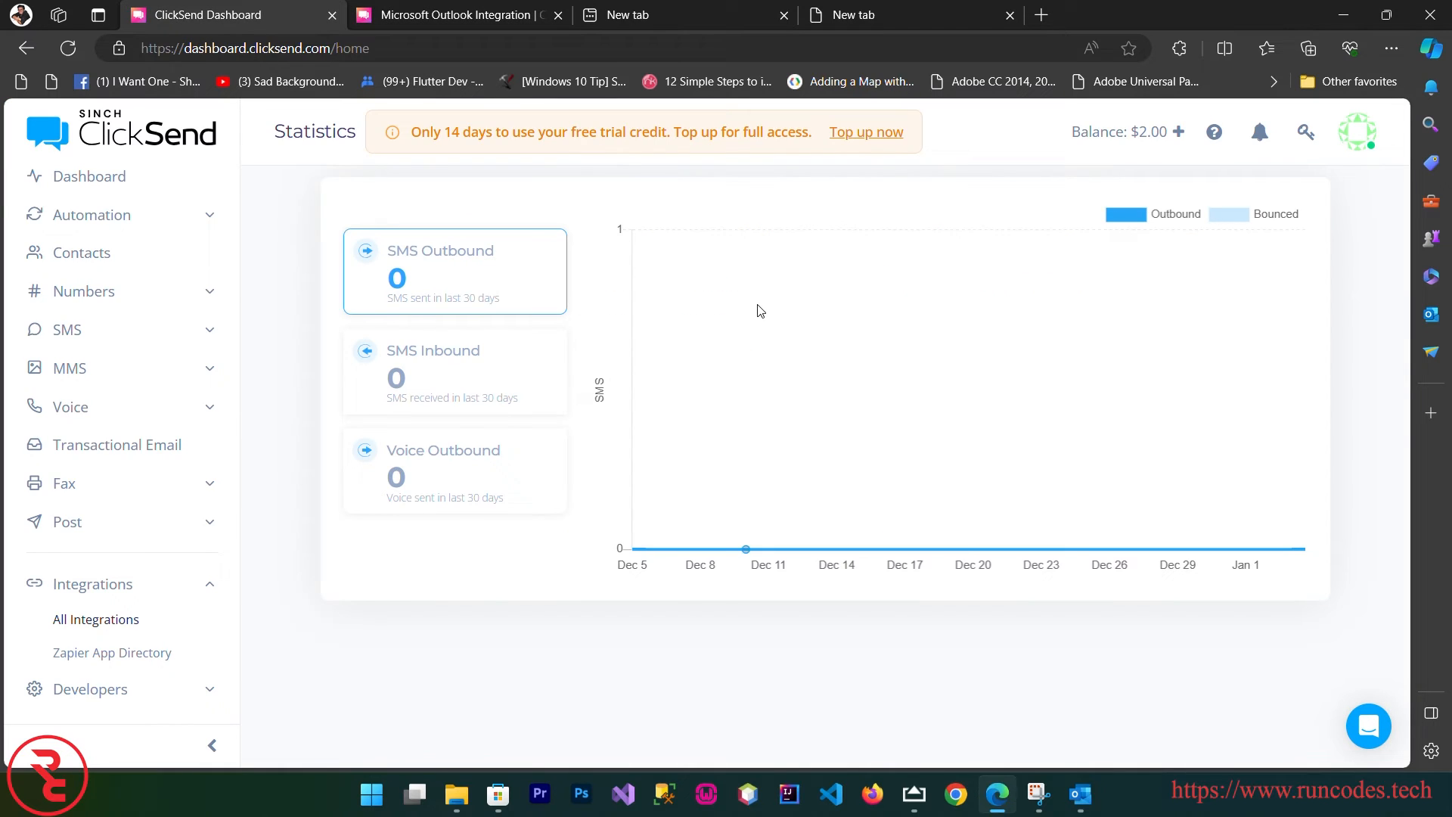
Copy the subaccount's API key from Developers > API Credentials.
left_click(1356, 131)
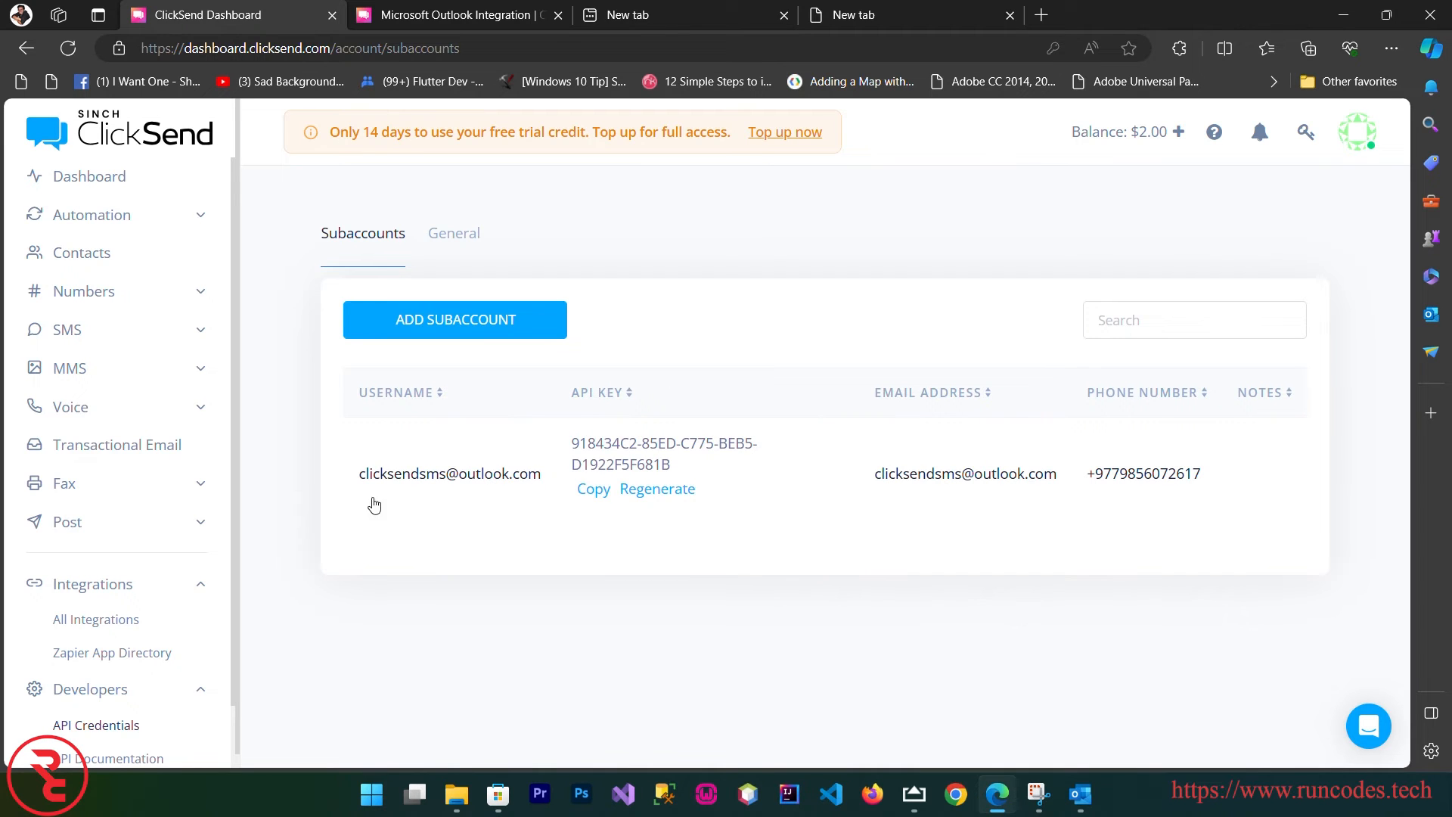
mouse_move(593, 489)
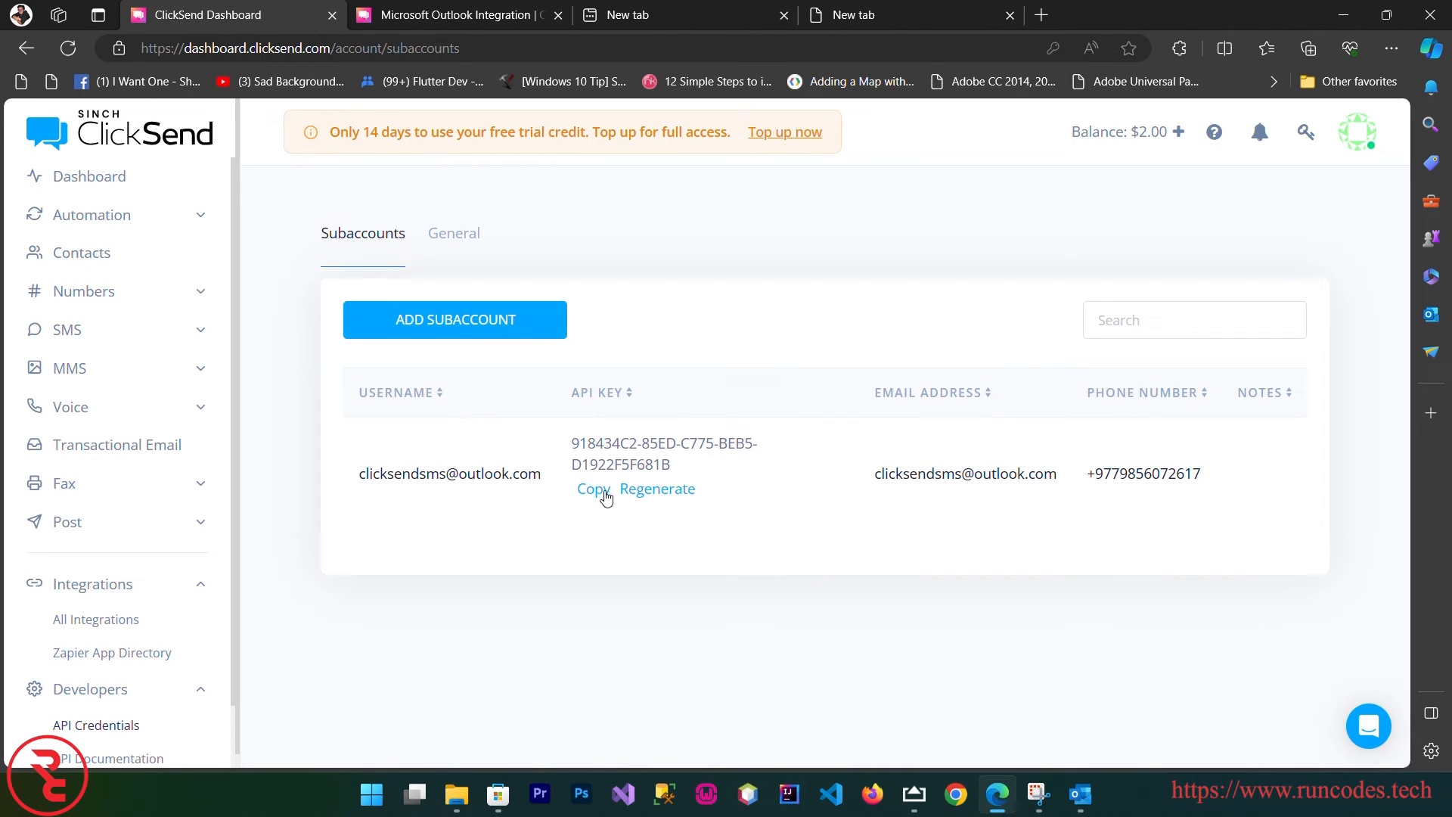
left_click(589, 489)
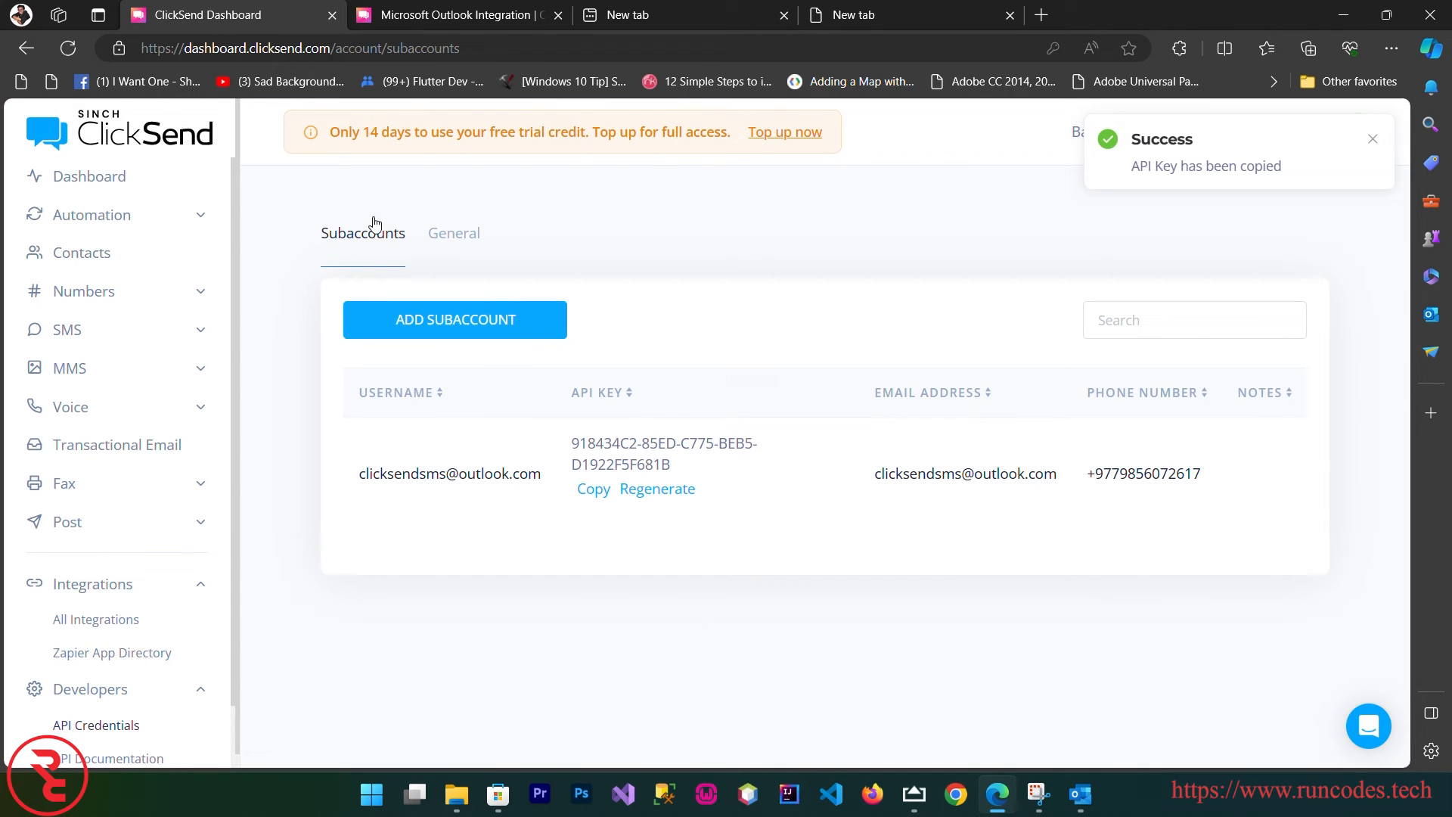
mouse_move(1076, 794)
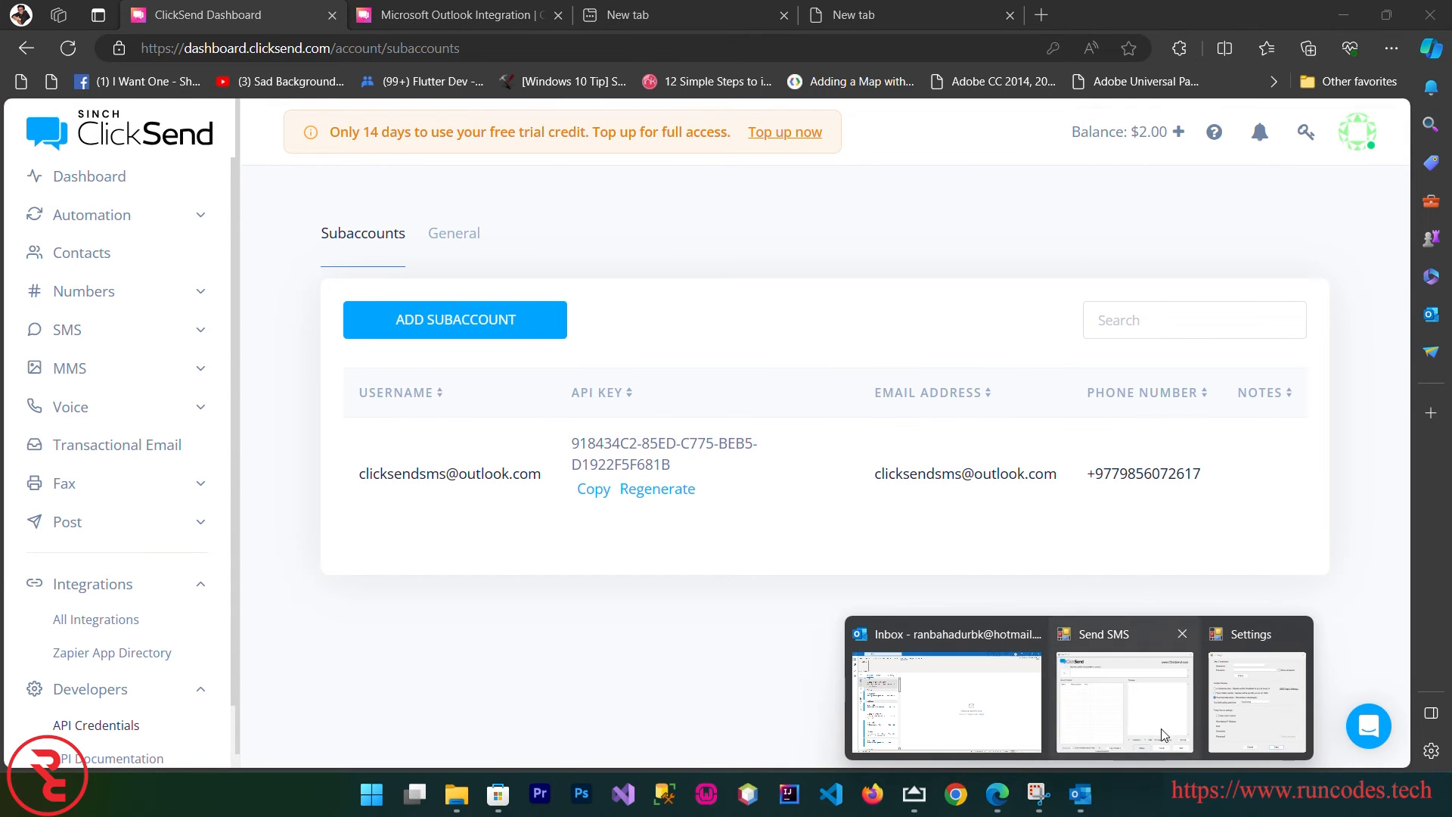
Enter the ClickSend username and API key in the add-in Settings, validate with Check, and save.
left_click(1255, 700)
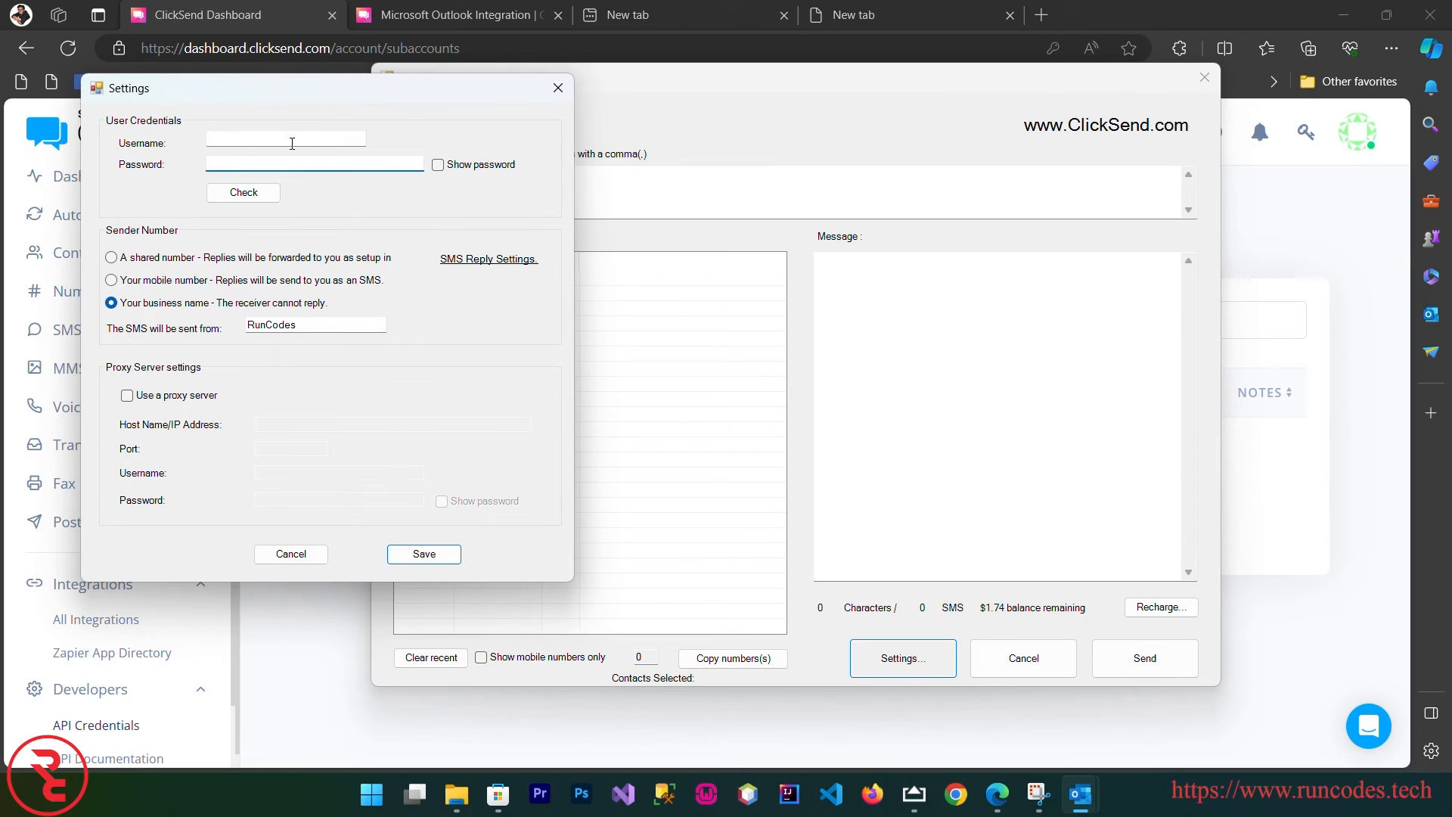
left_click(284, 138)
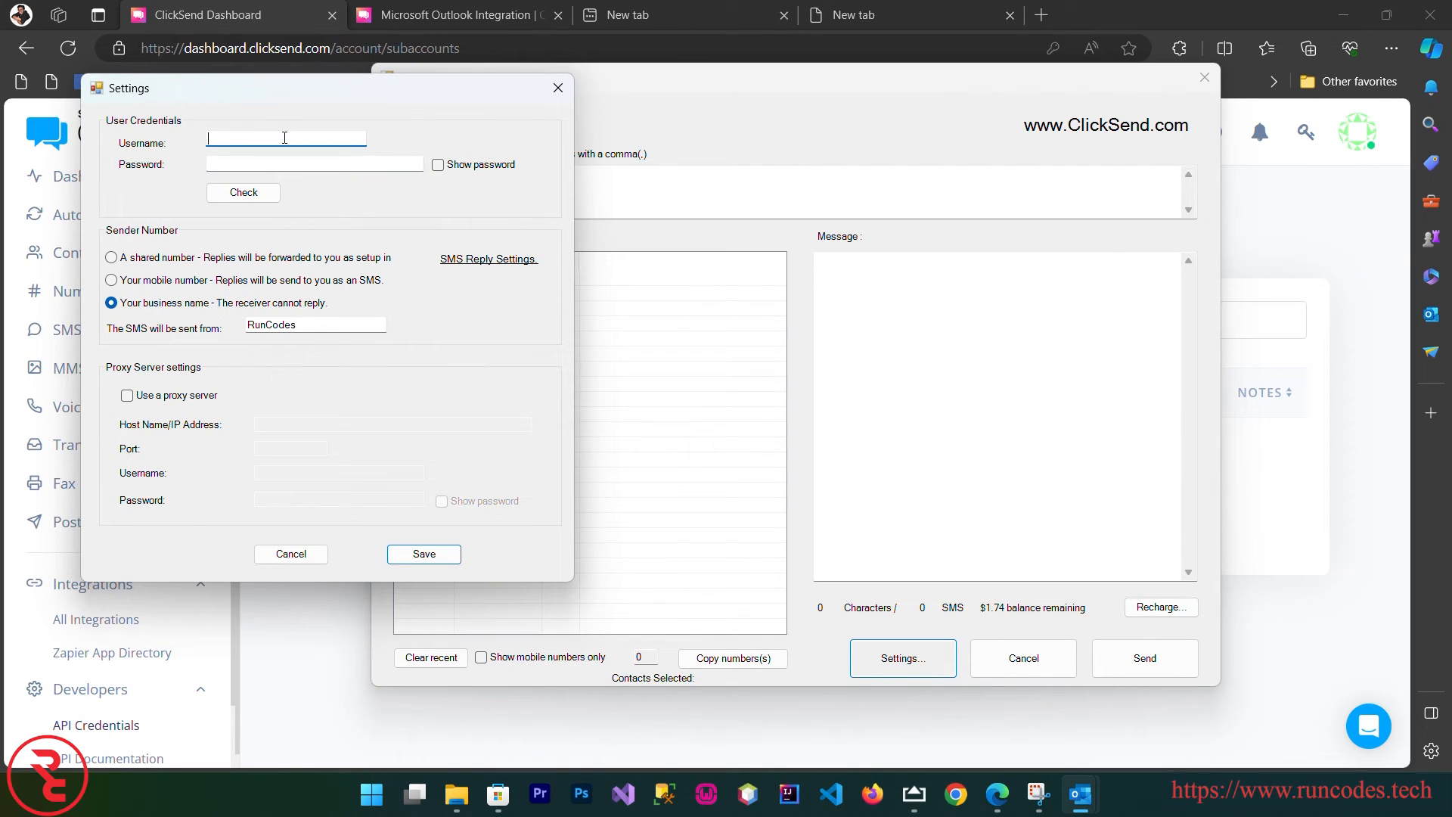
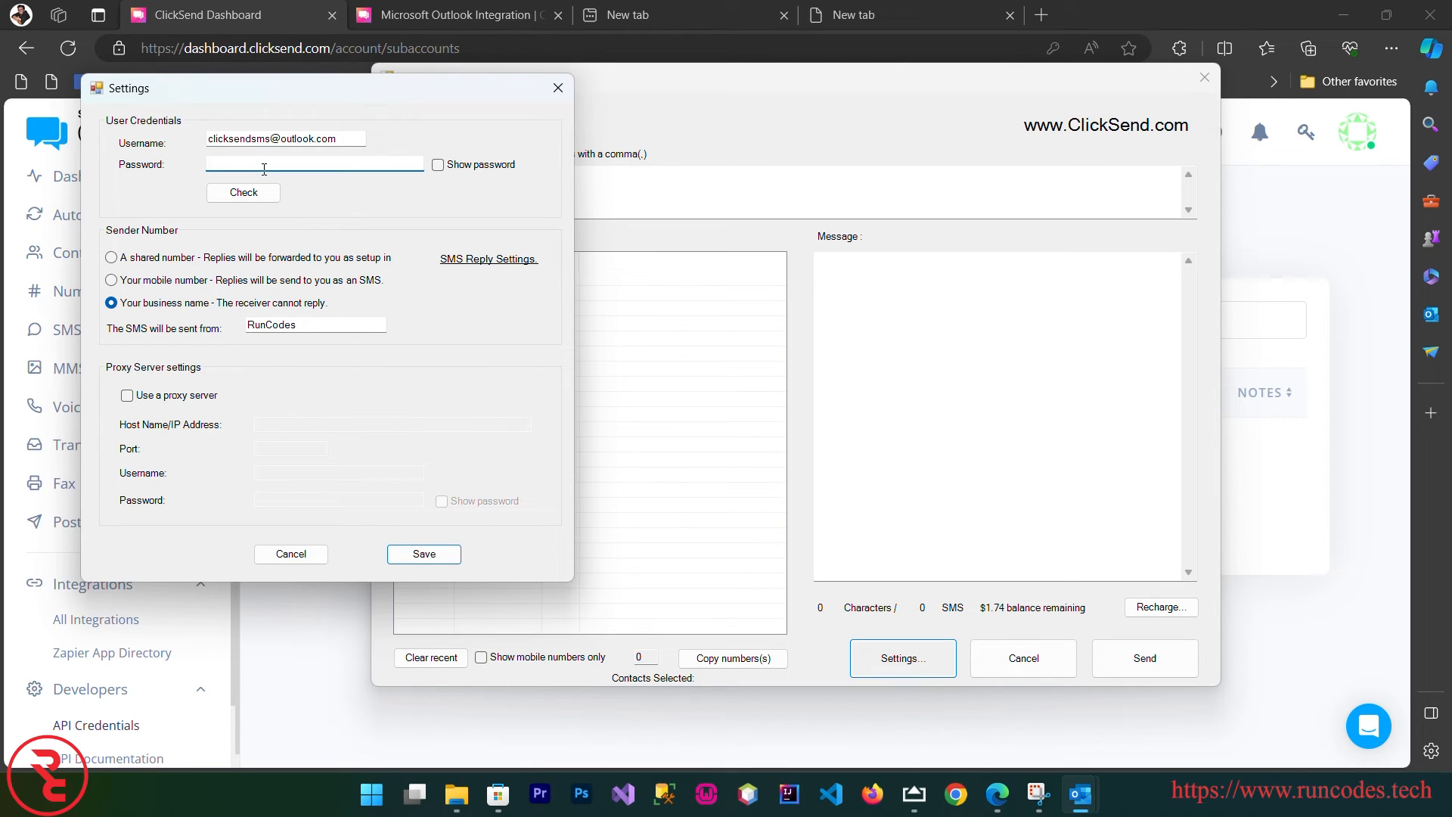
type("password")
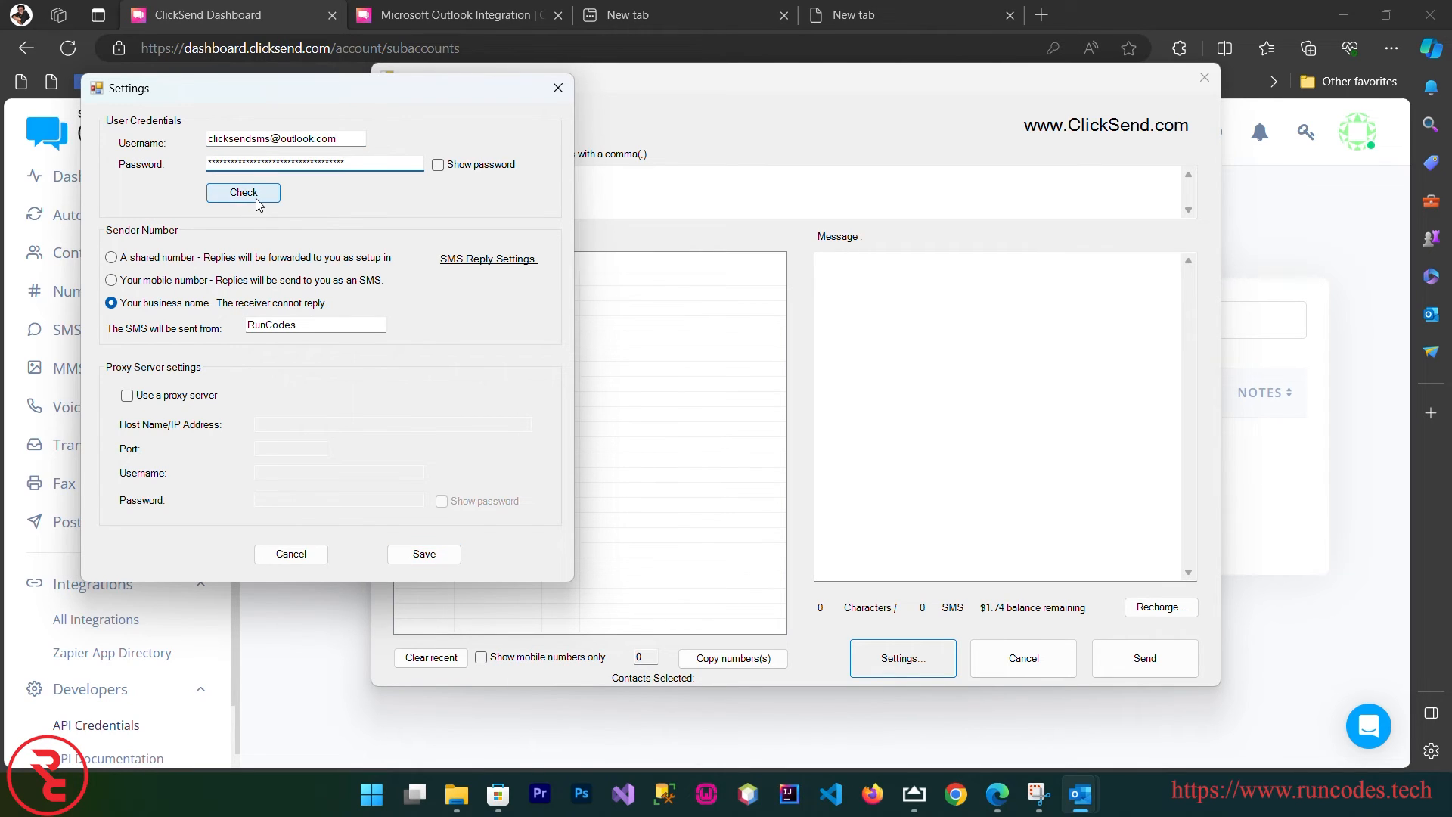
left_click(242, 192)
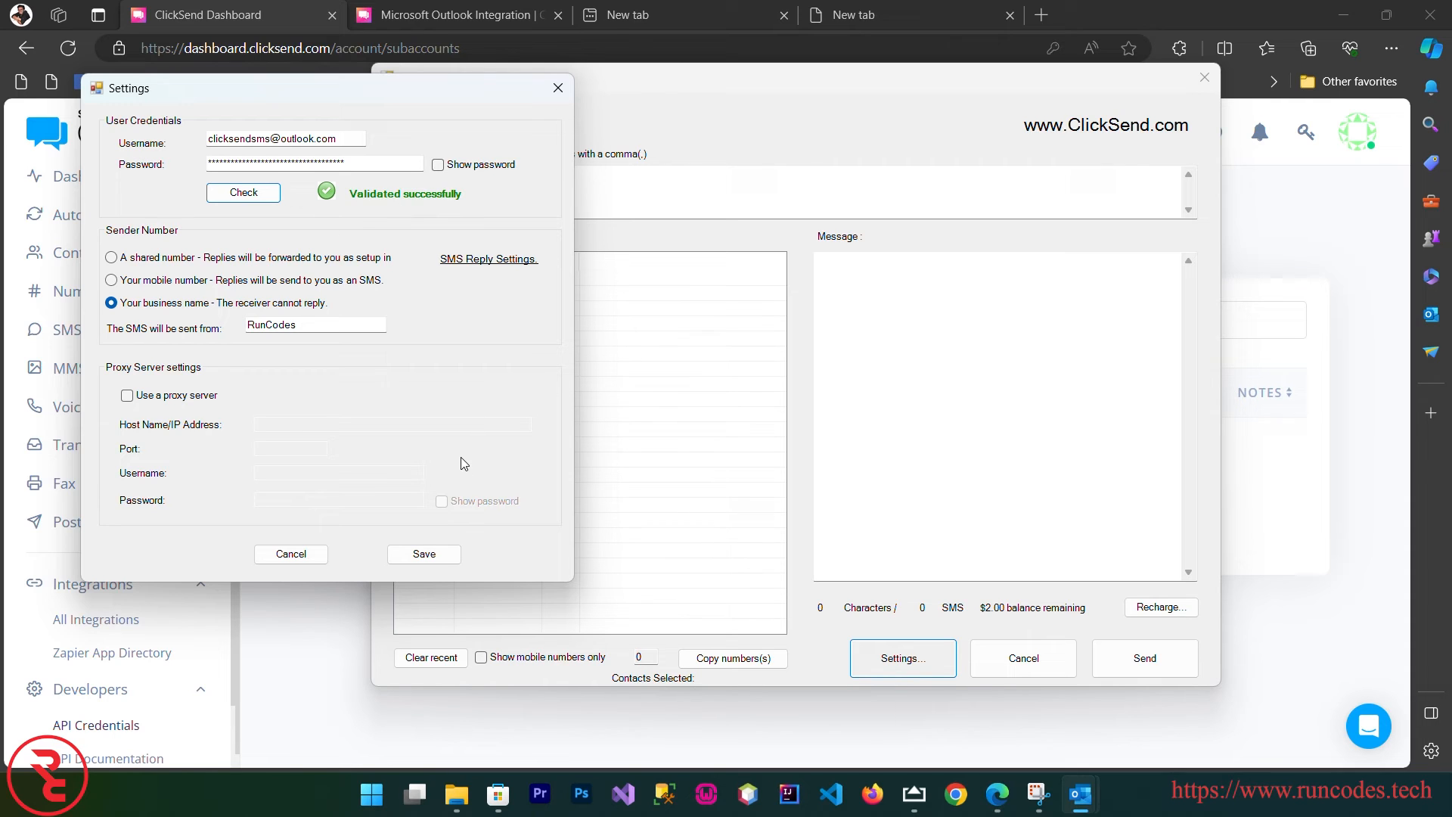
left_click(423, 554)
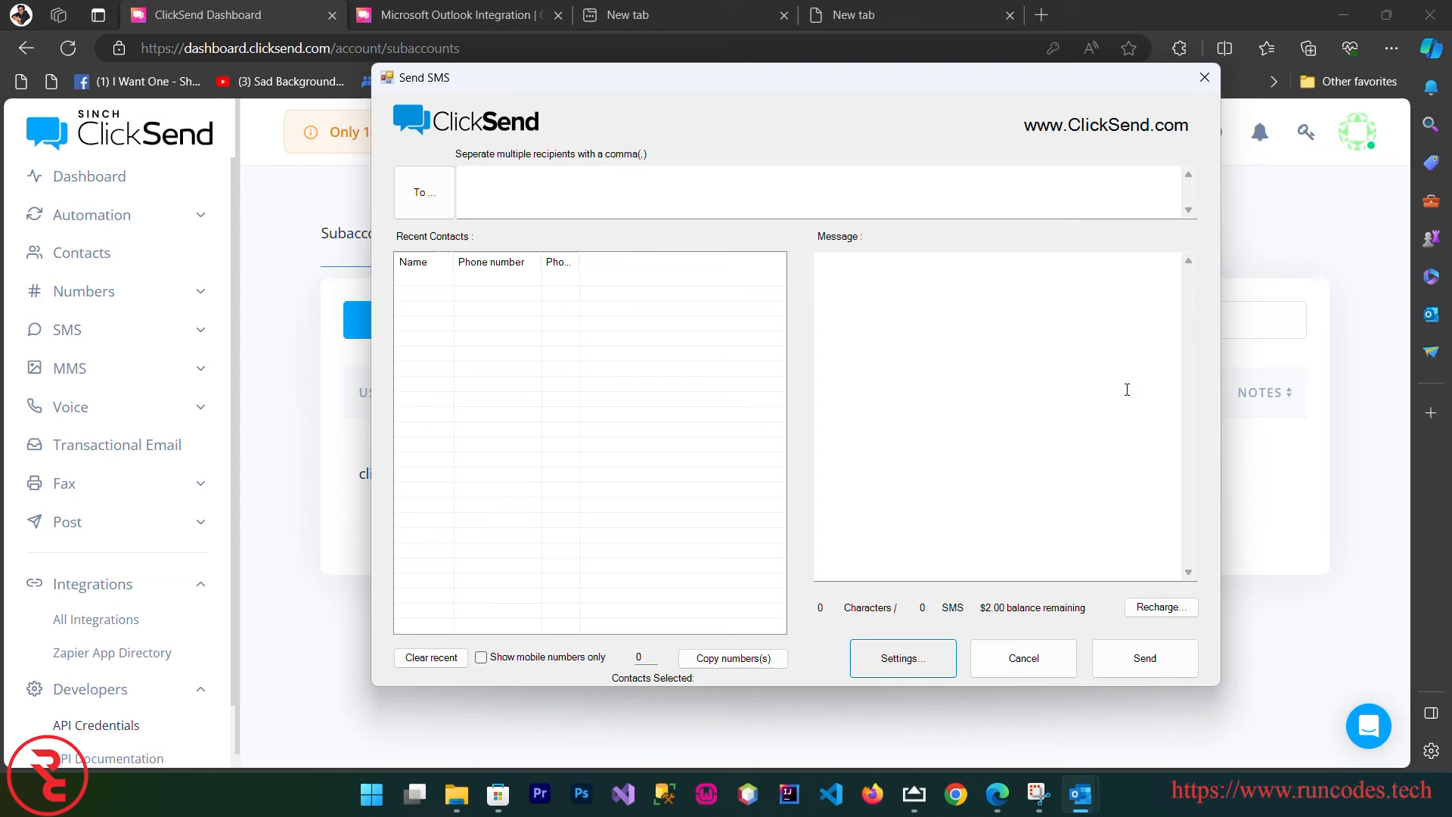
mouse_move(1026, 600)
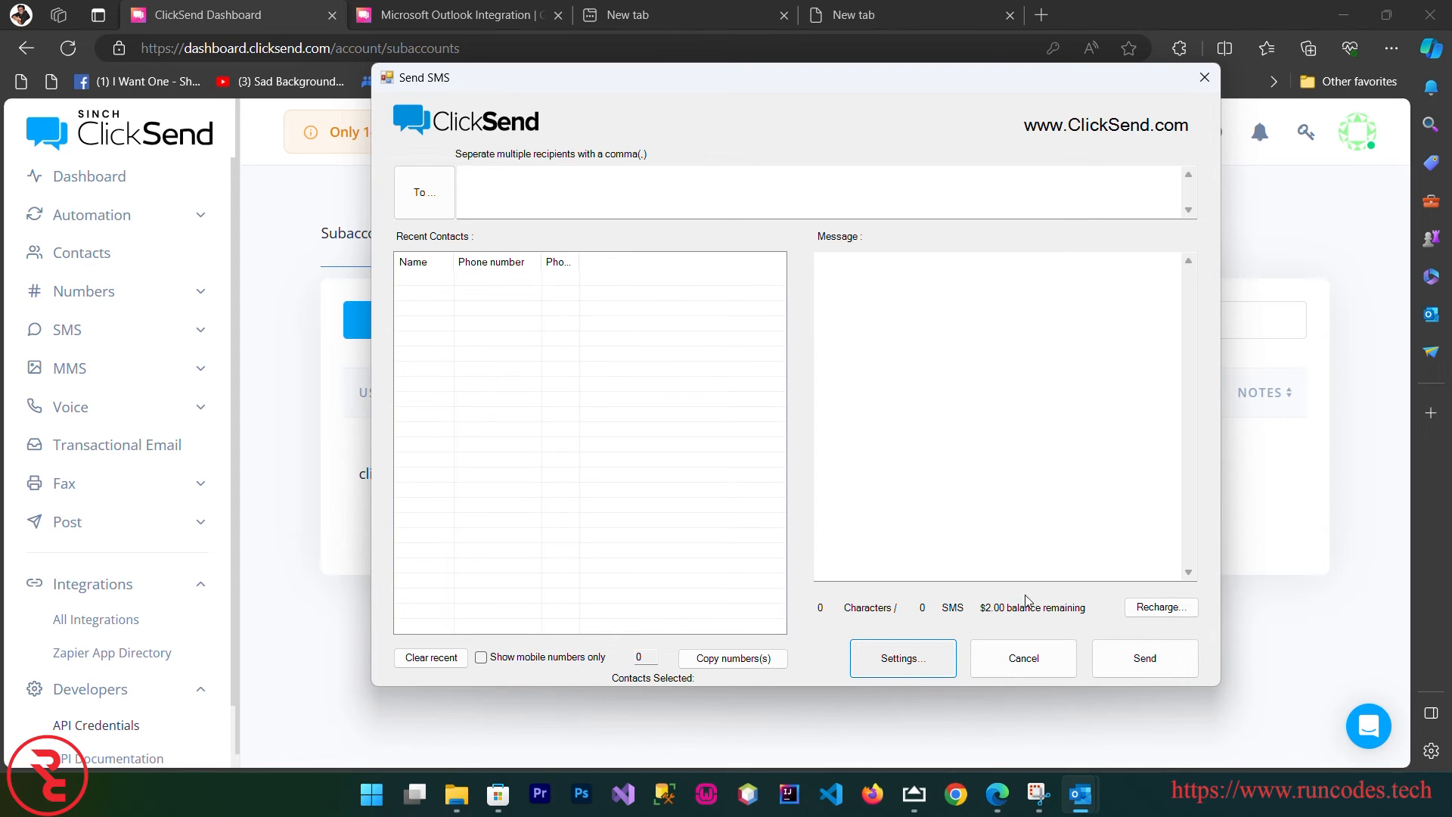
mouse_move(1041, 612)
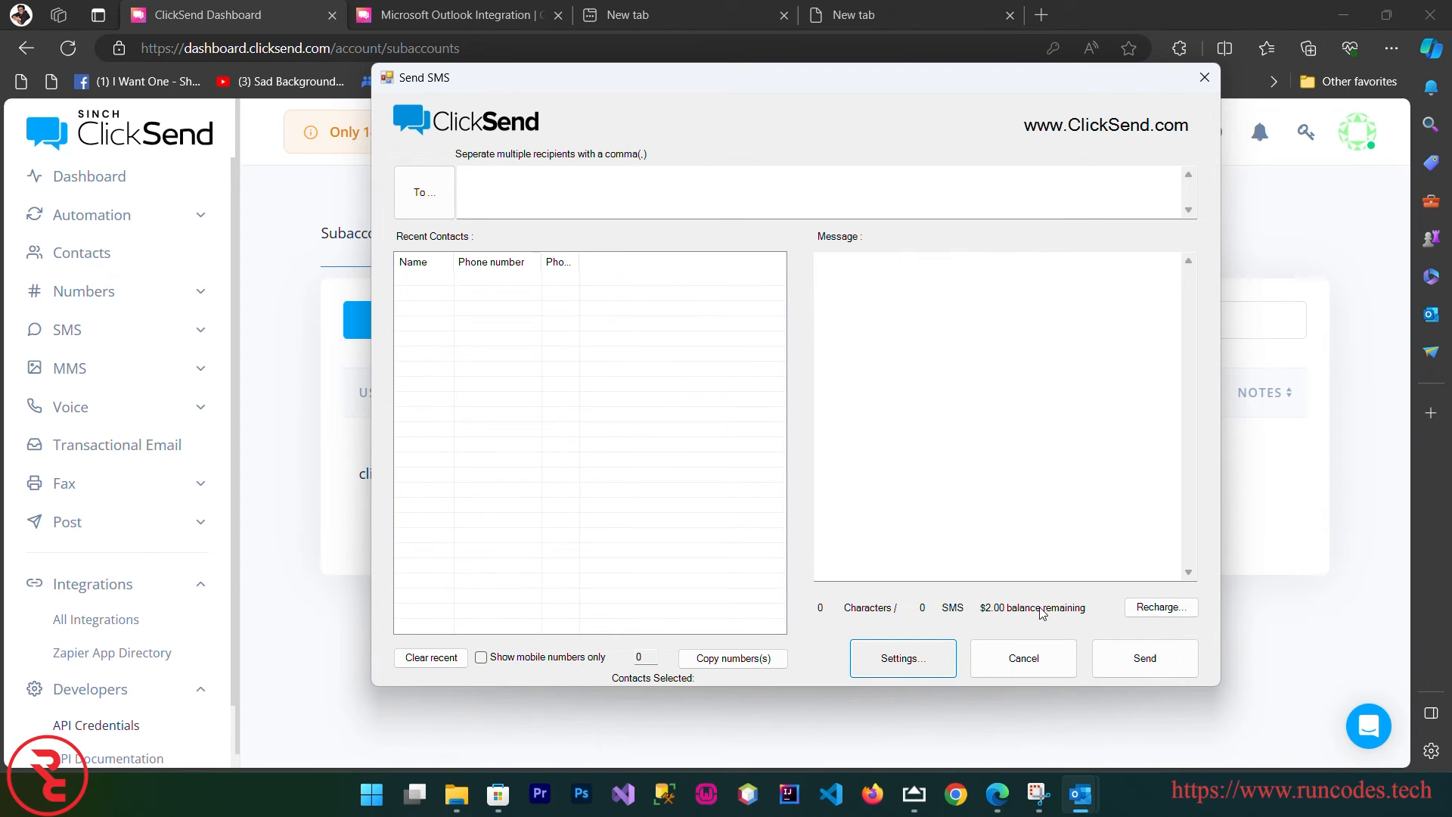
Enter the recipient's phone number in the To field.
left_click(574, 192)
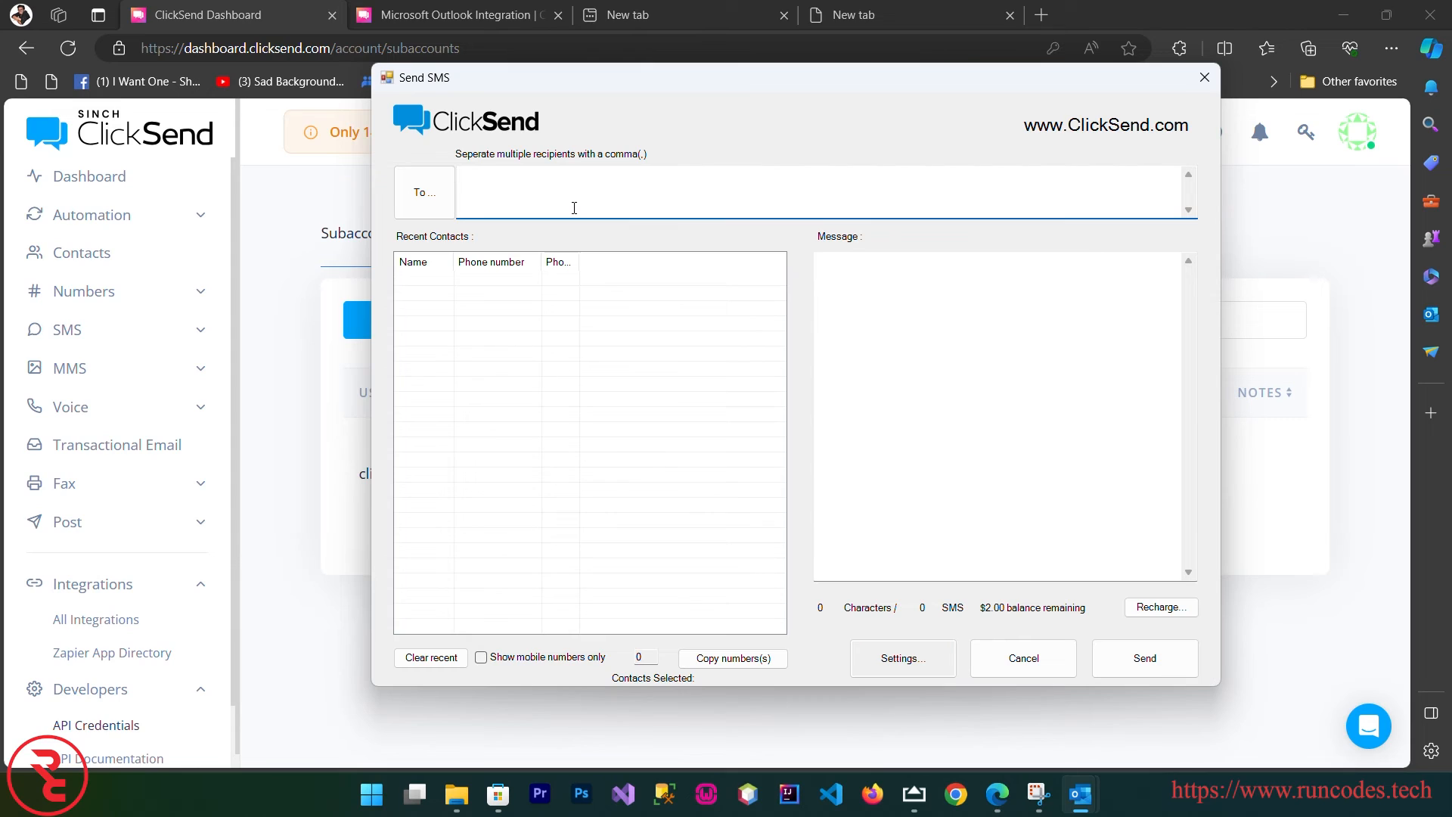
type("98")
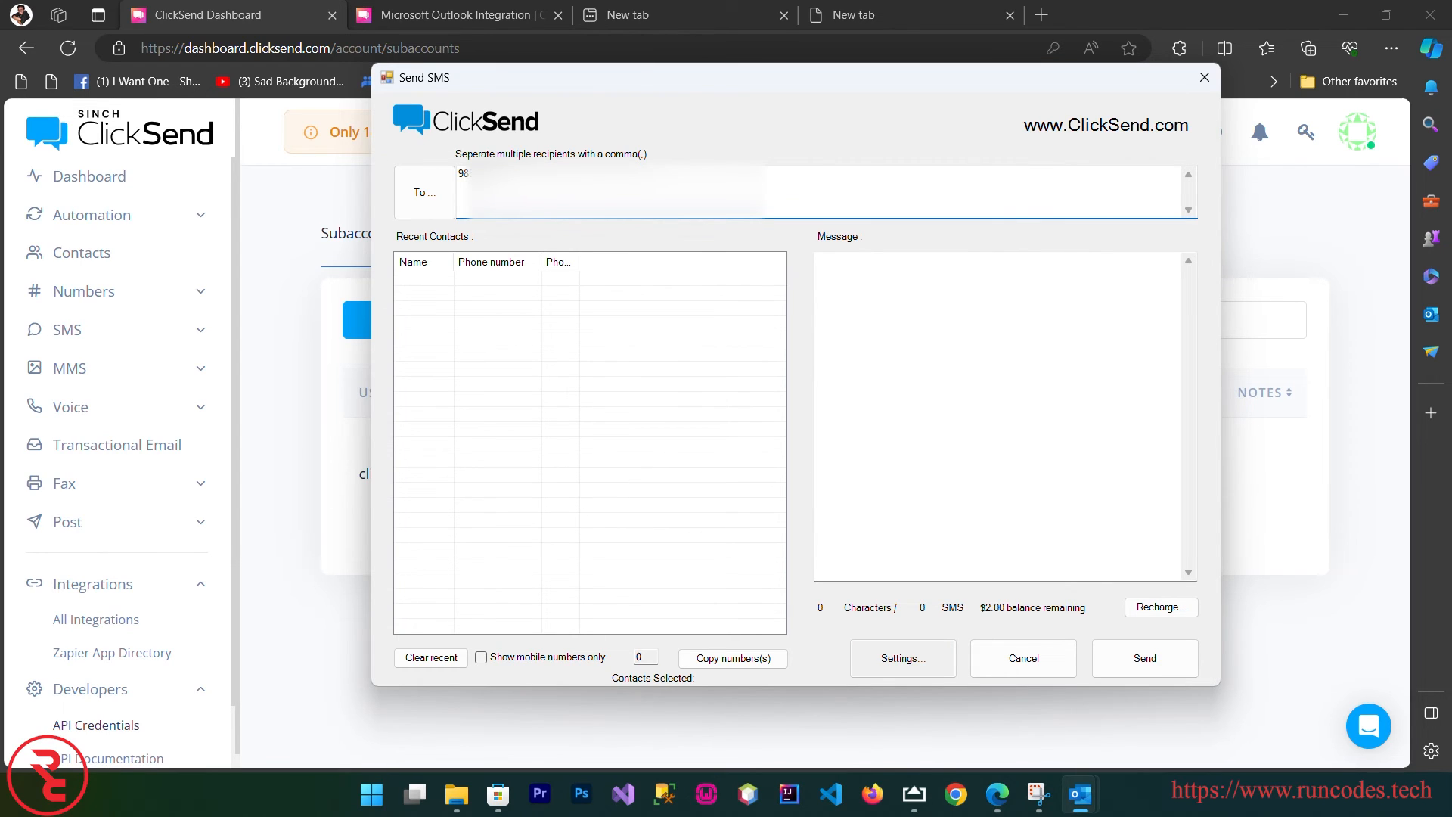
mouse_move(786, 393)
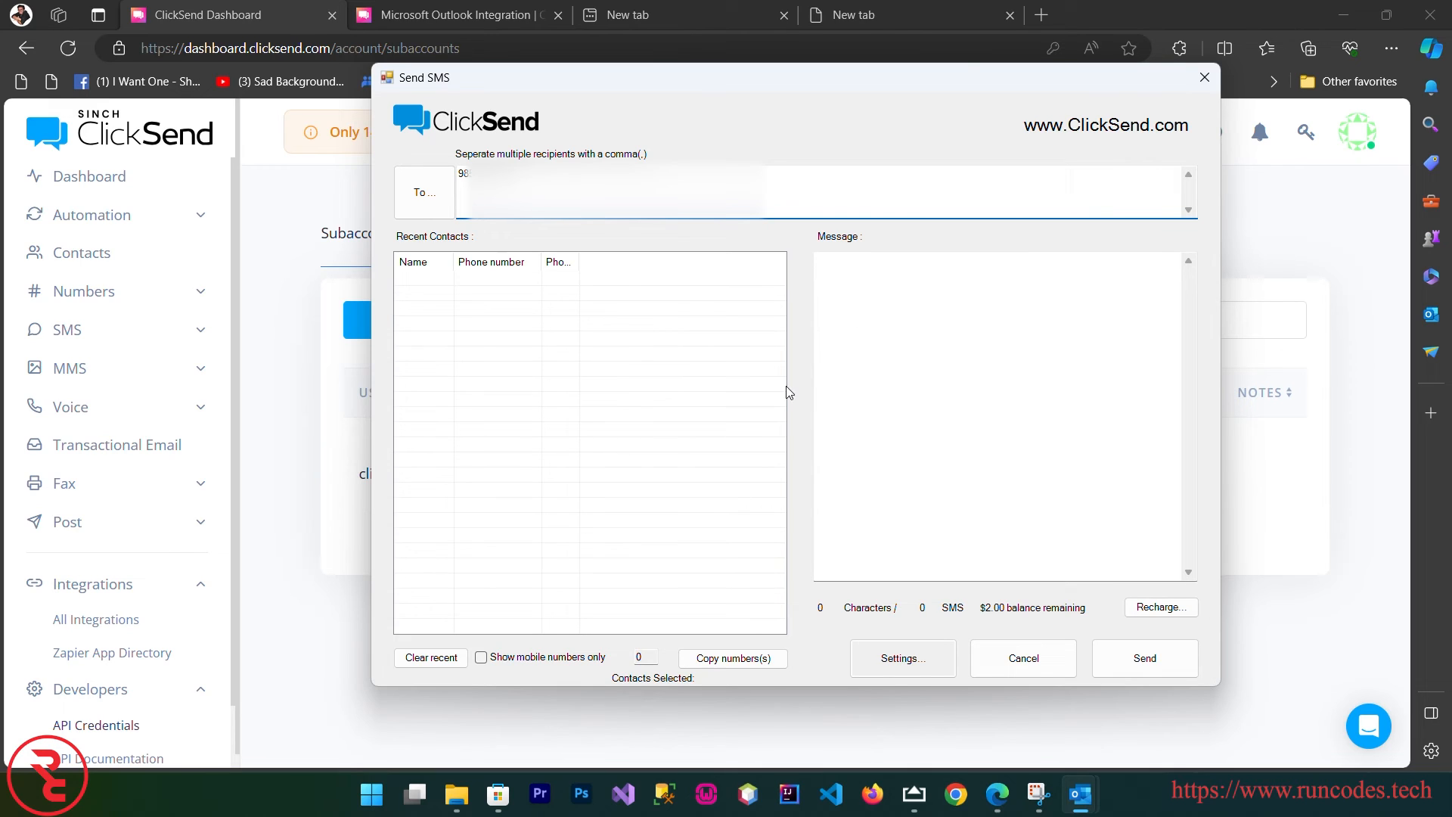
Write "Hello this message is send from outlook. #RunCodes", send it, and acknowledge the queued confirmation.
left_click(911, 301)
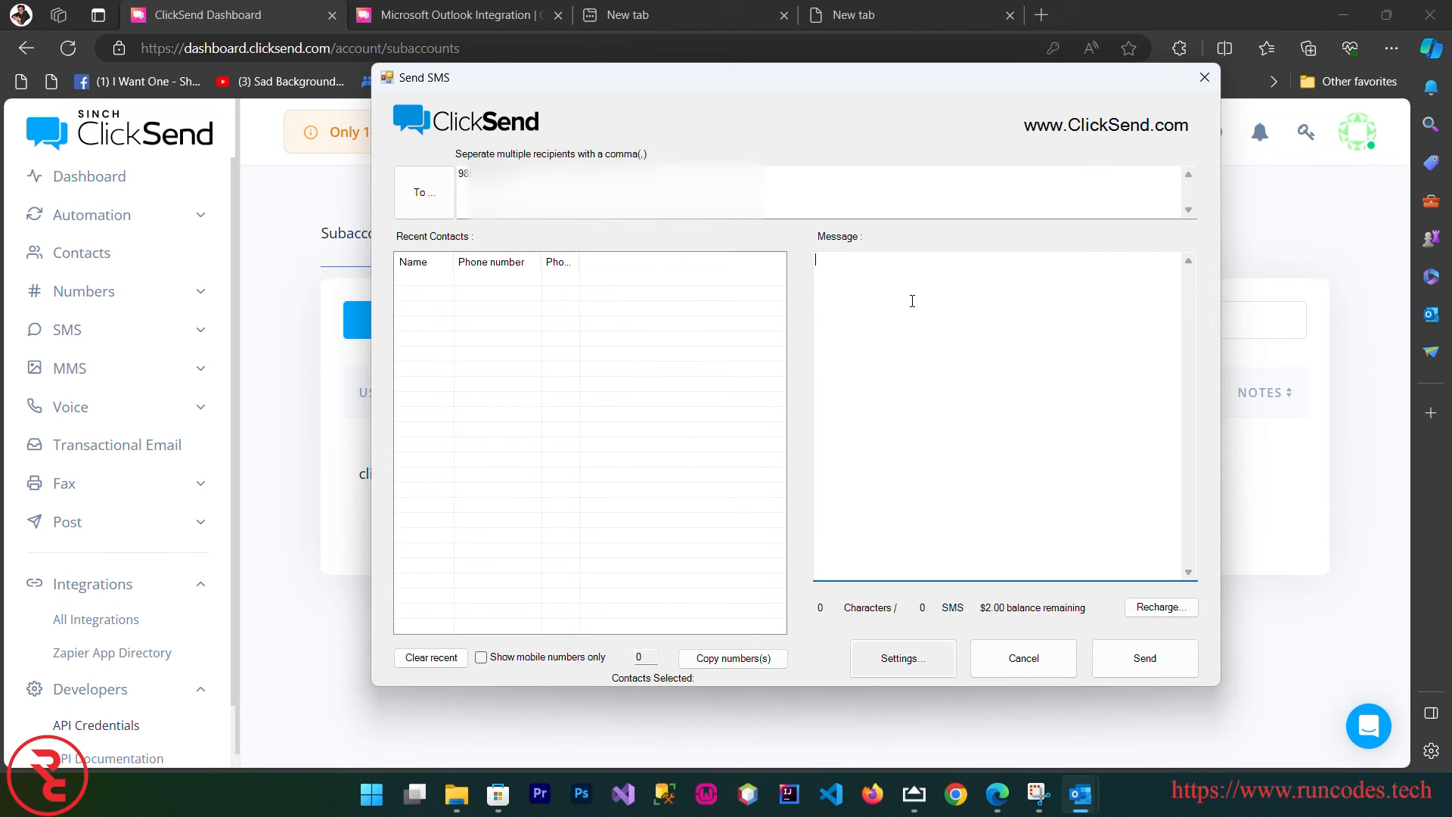
type("Hello this")
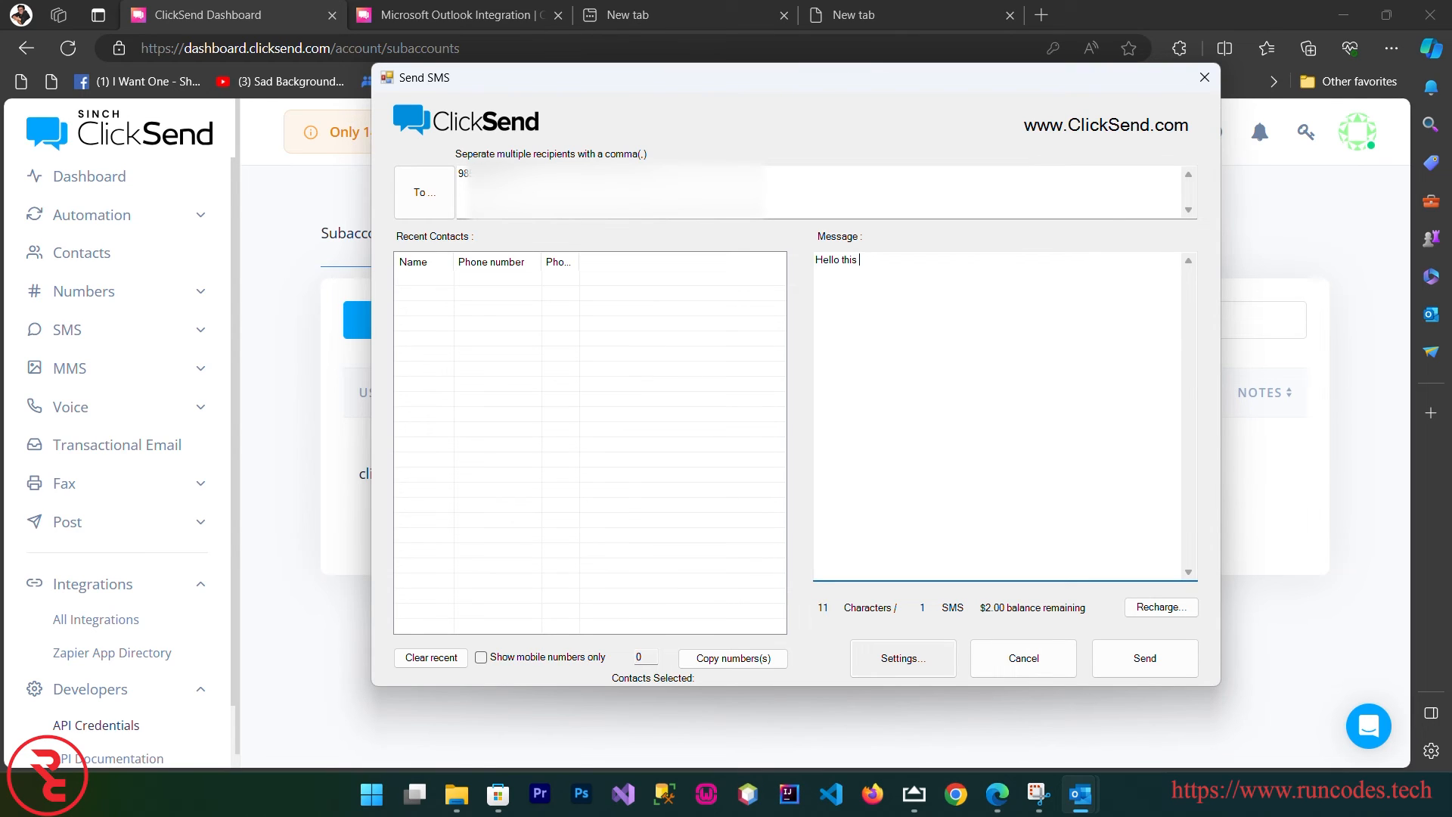
type("message is se")
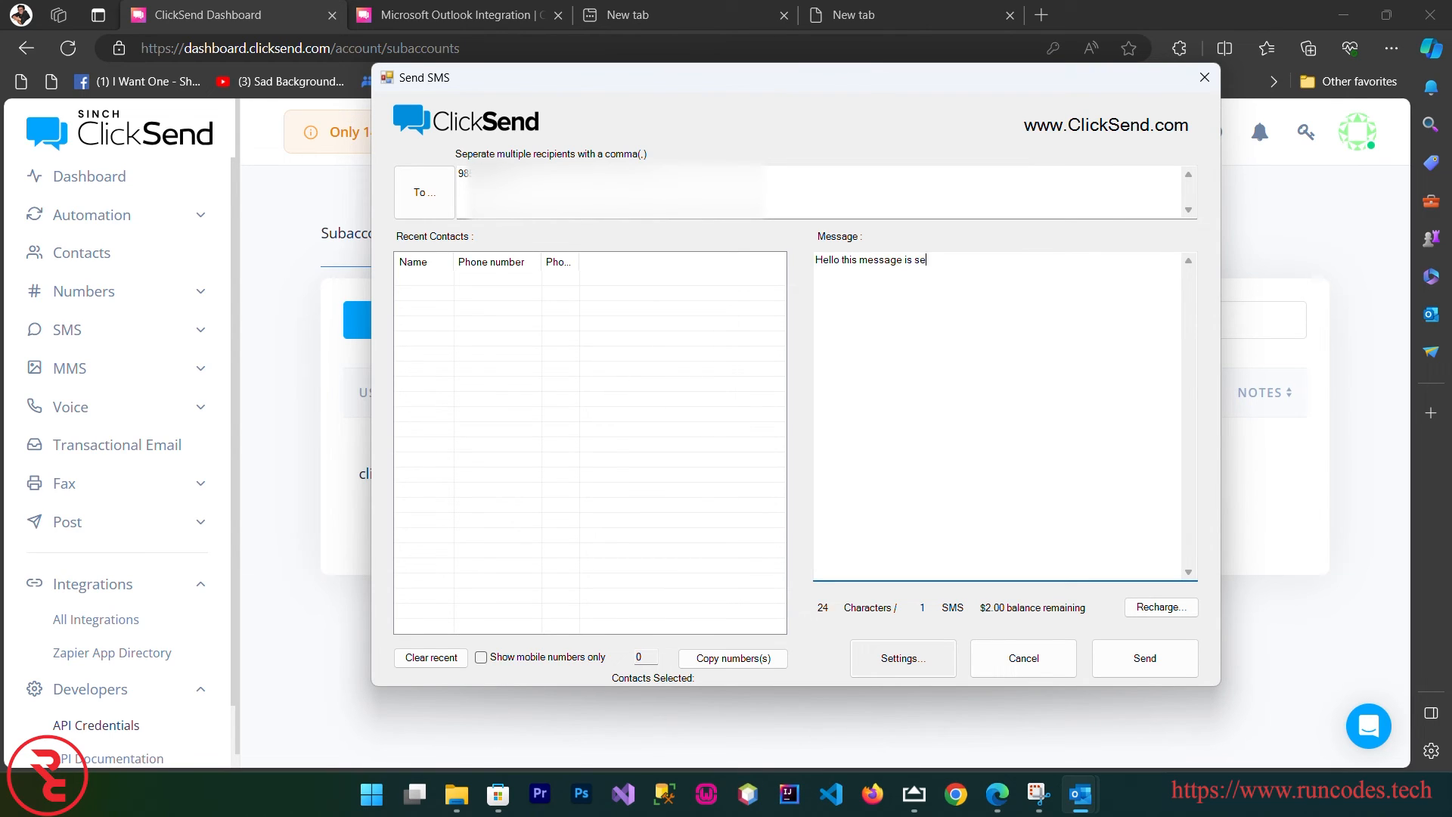
type("nd from ou")
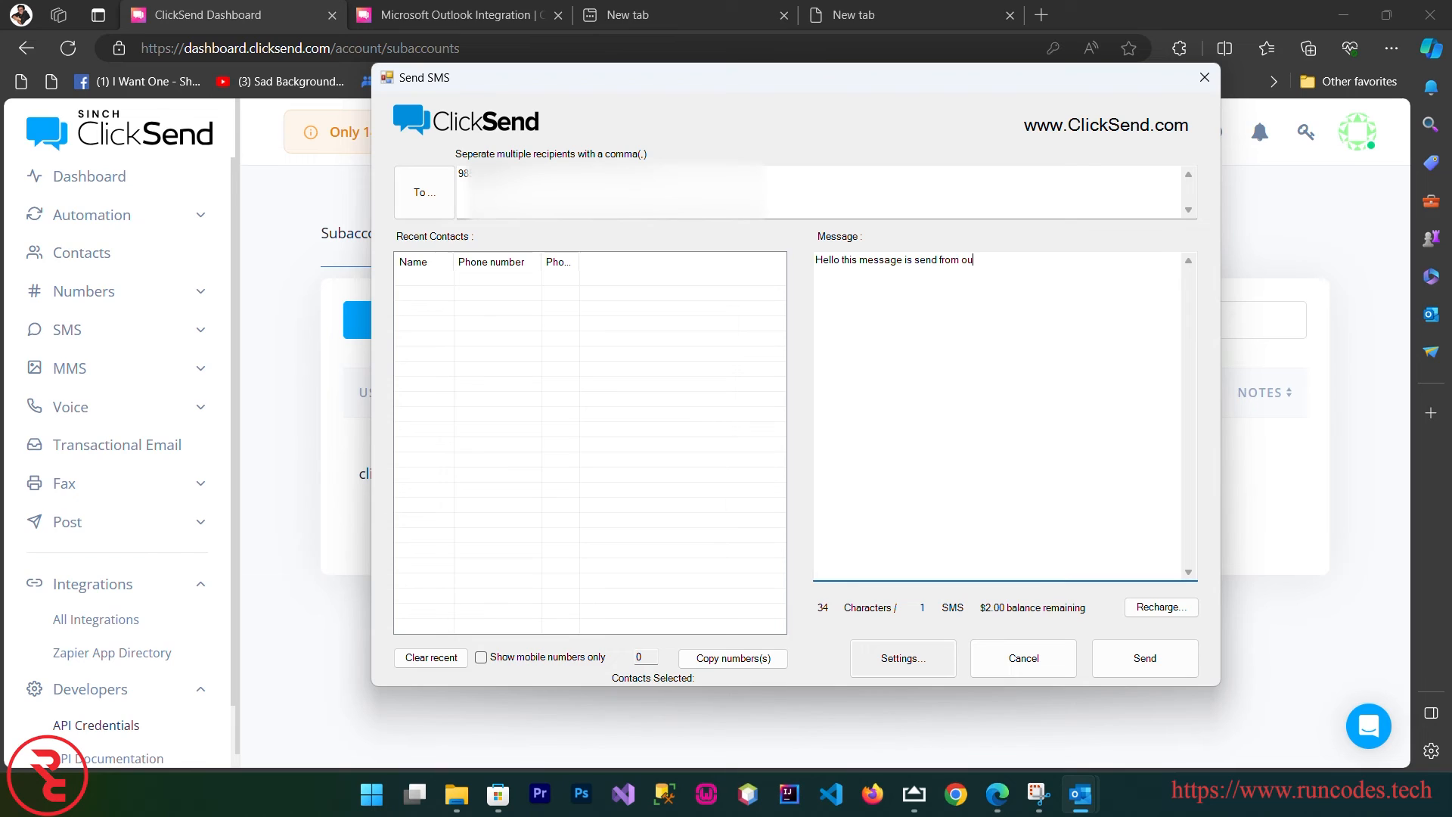
type("tlook")
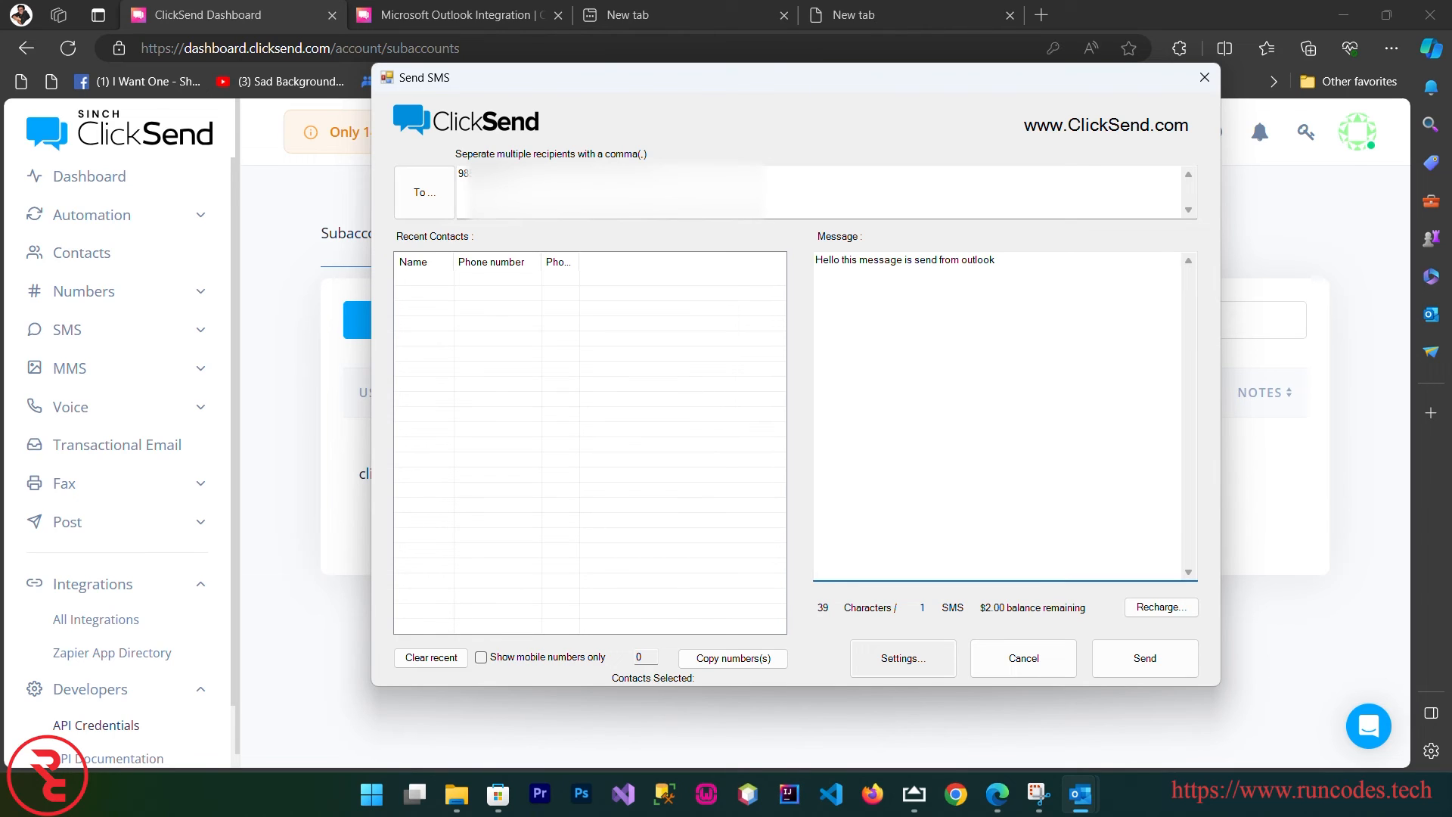
type(".")
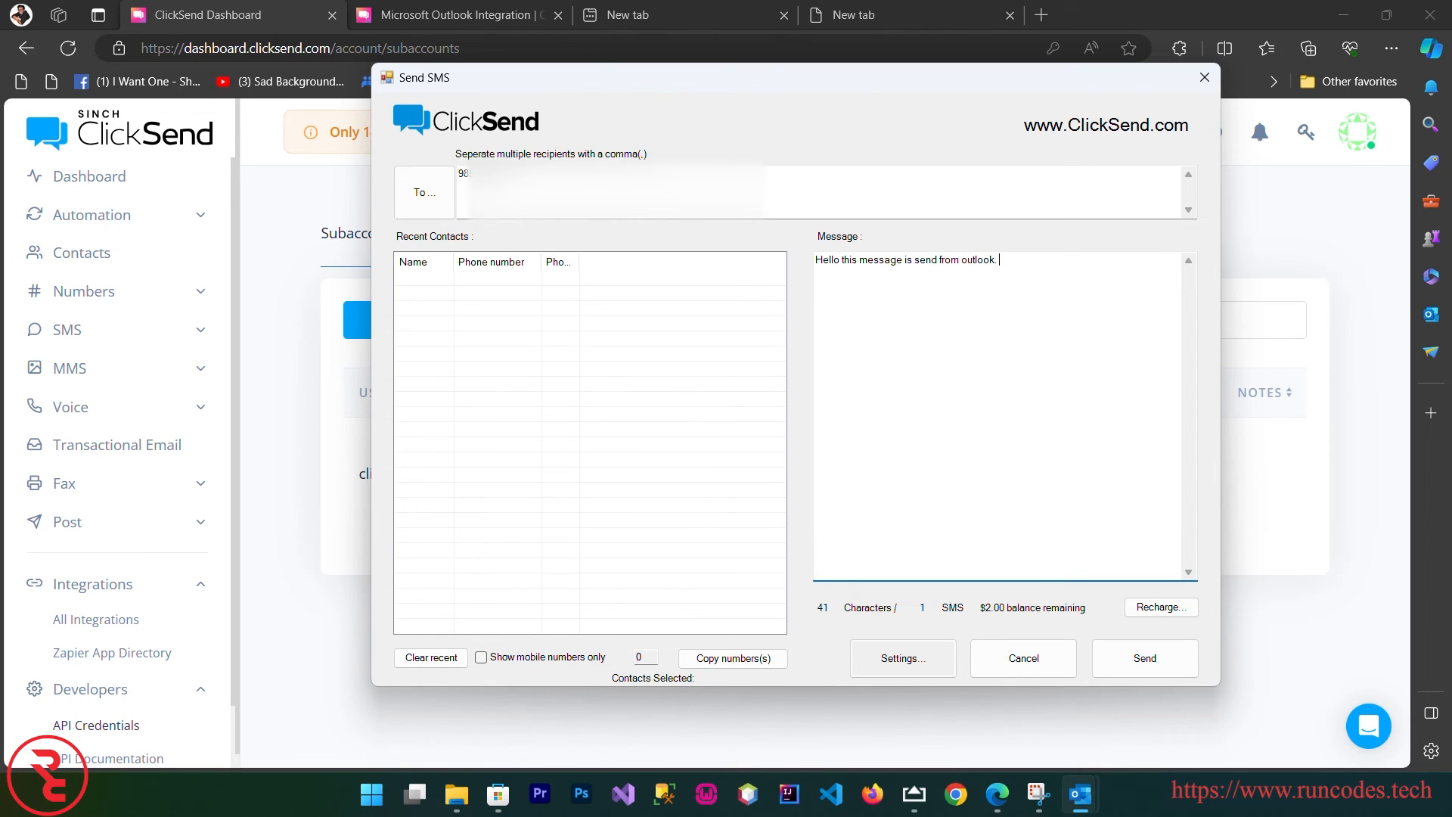
type("#RunCod")
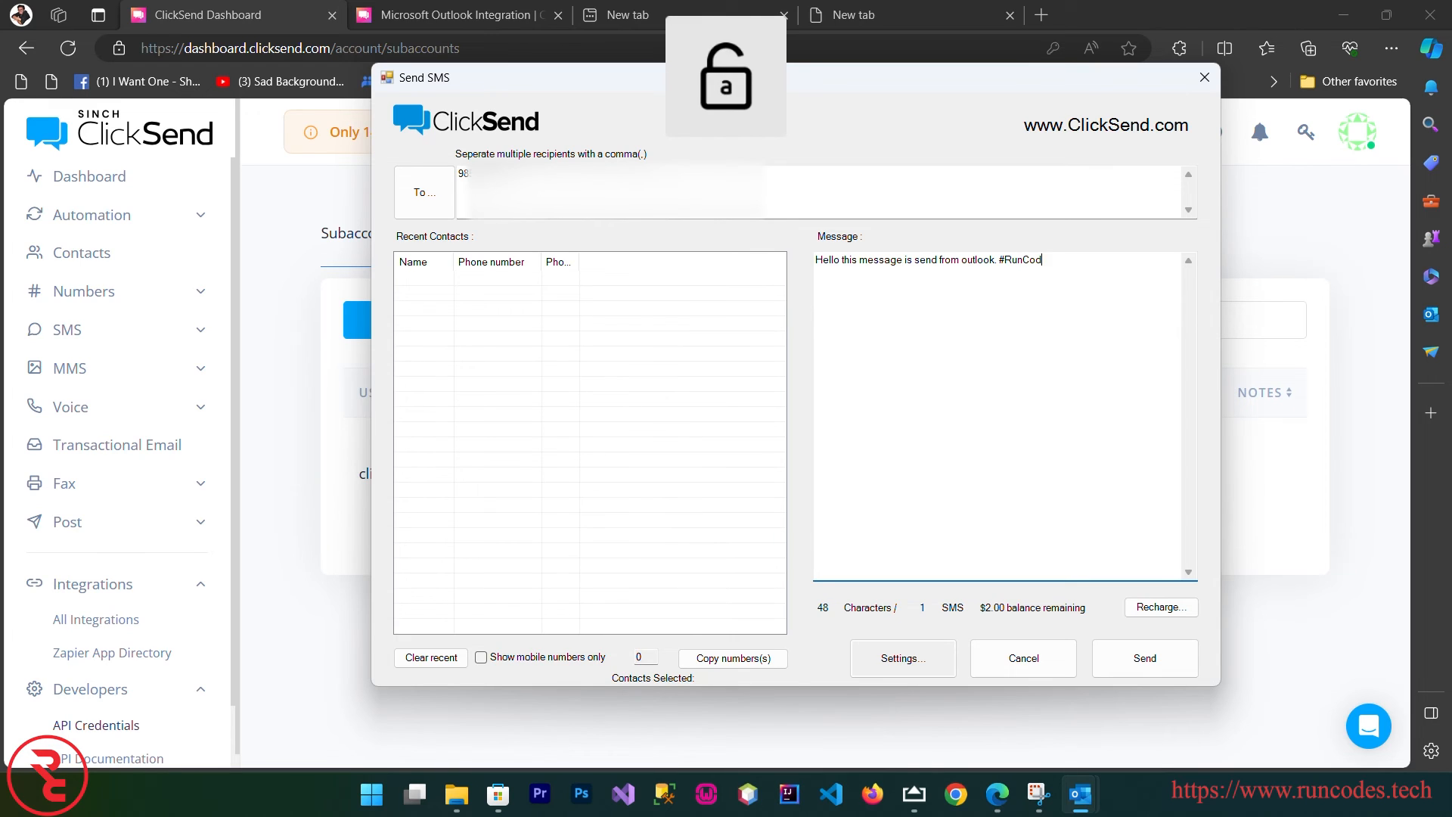
type("des")
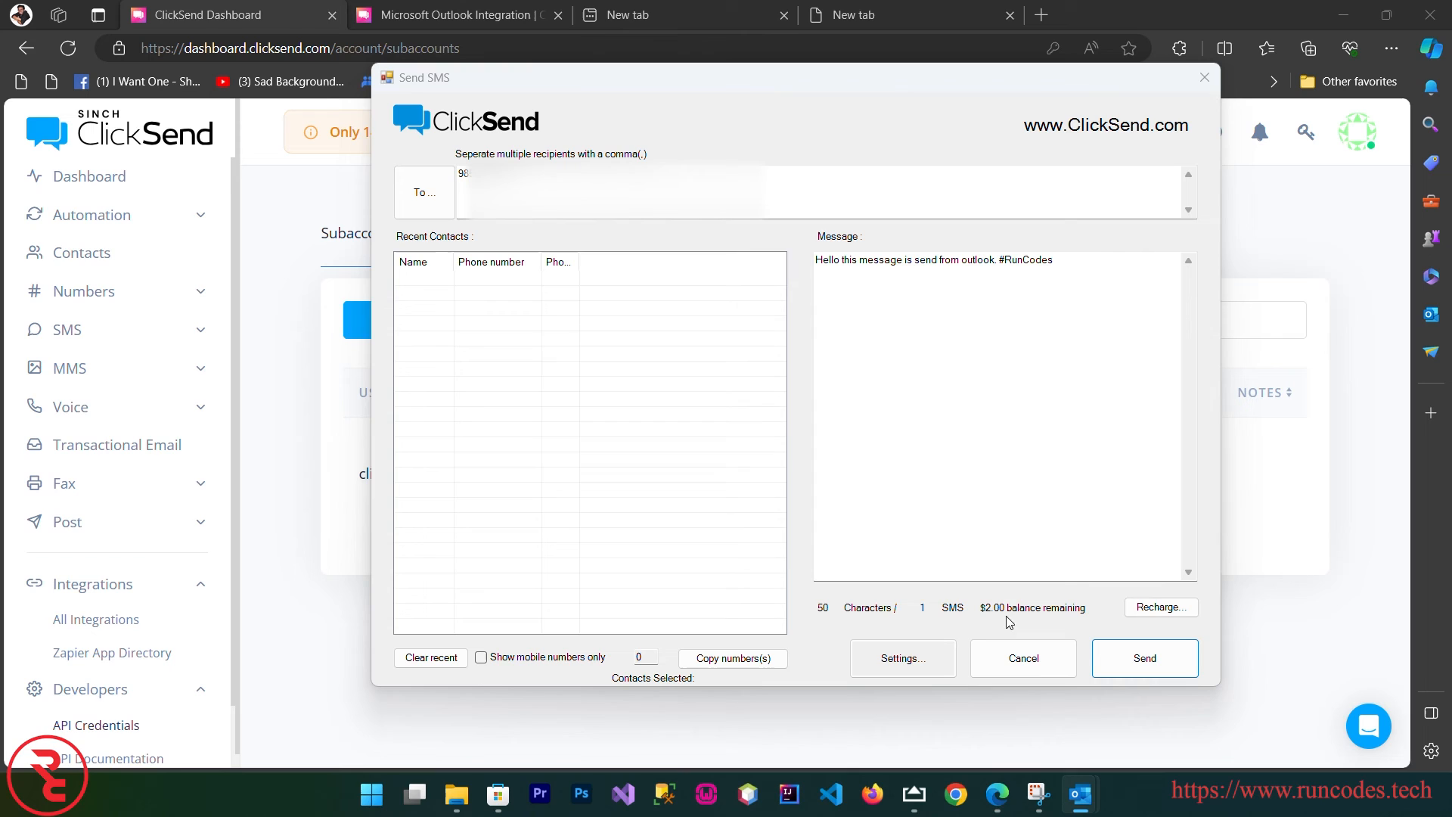
left_click(1143, 658)
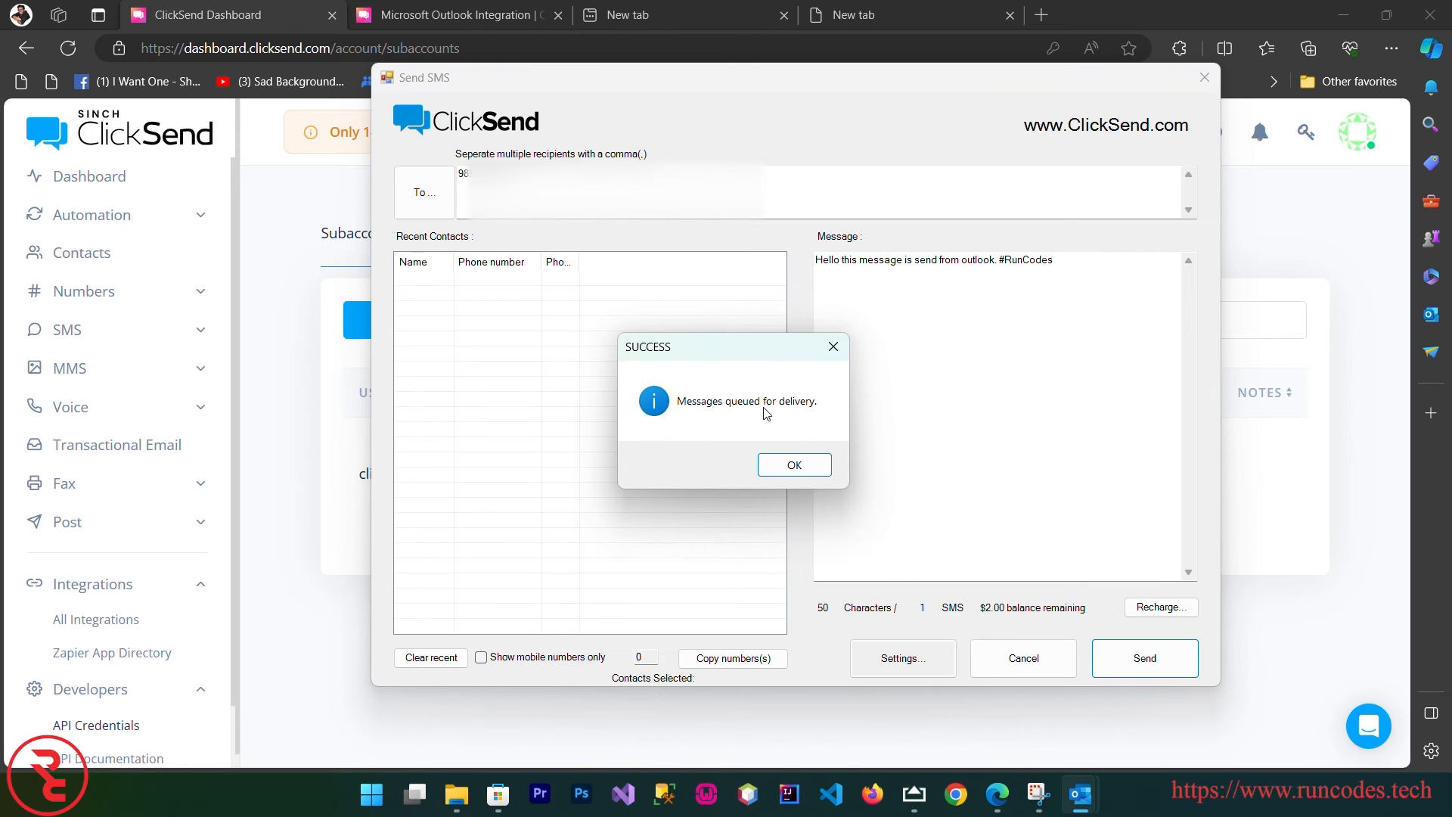
left_click(792, 464)
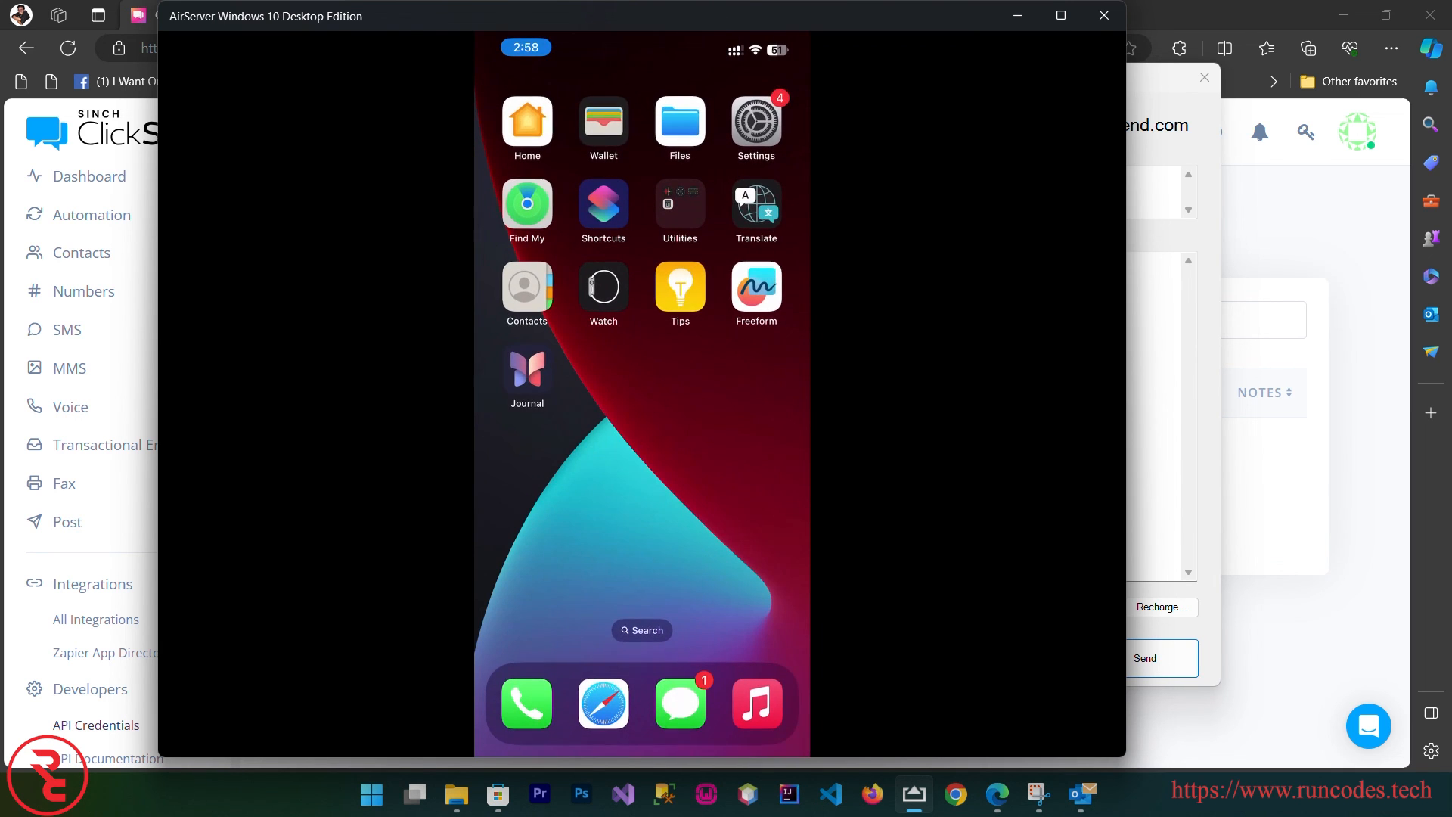
Show the ClickSend conversation in the mirrored iPhone's Messages with the received SMS.
left_click(679, 701)
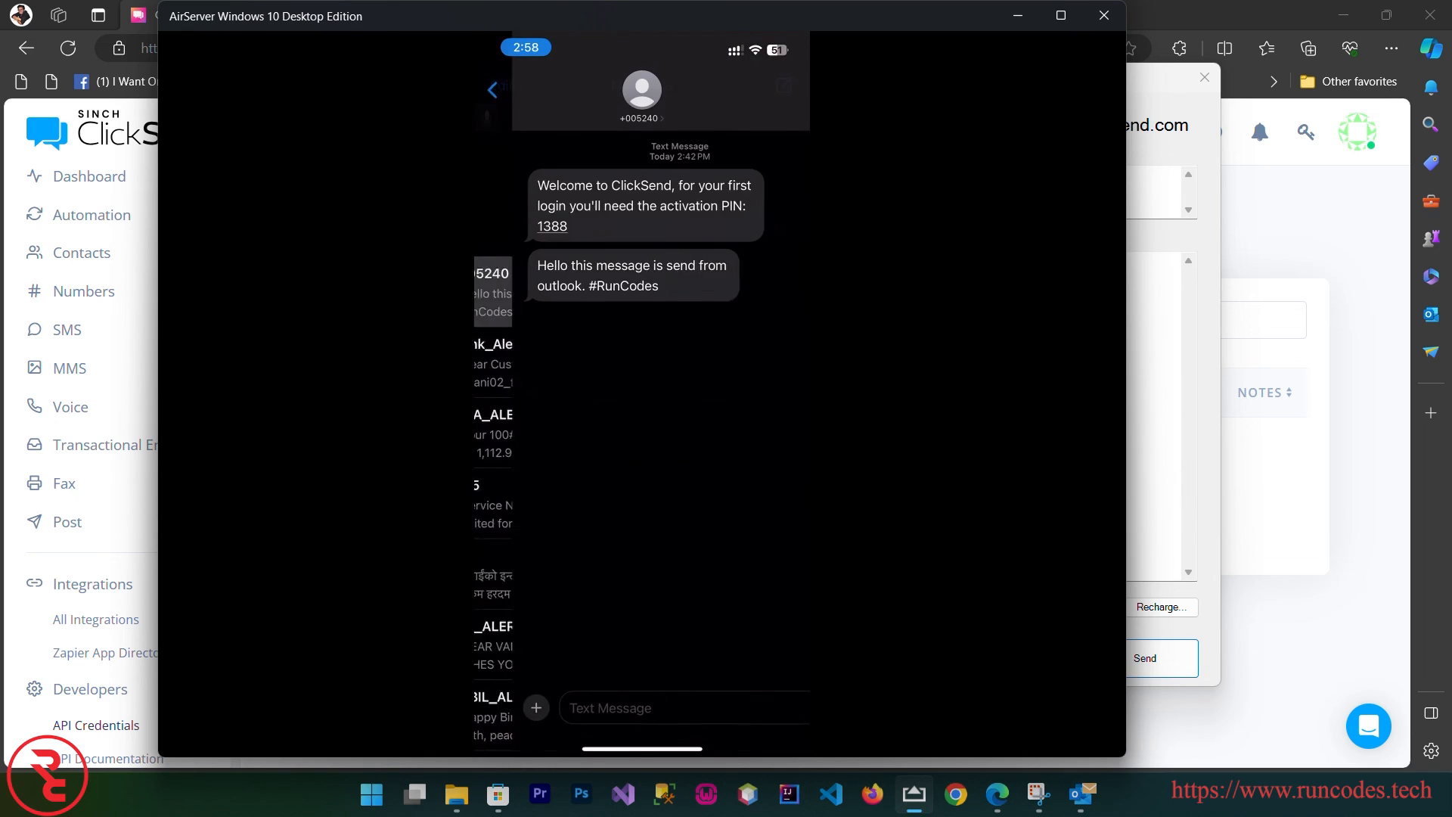